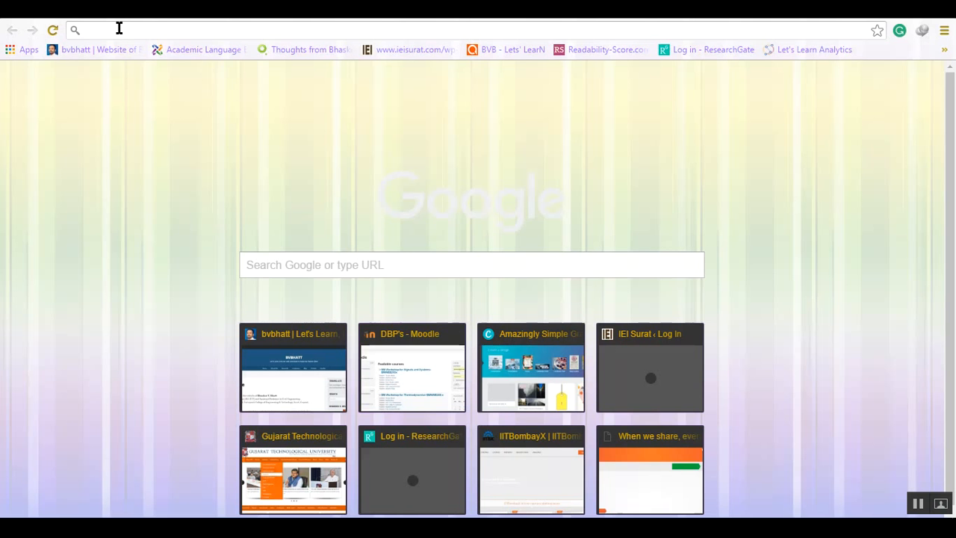
# - Load wordpress.com from the Chrome address bar
pyautogui.write('wordpress.com')
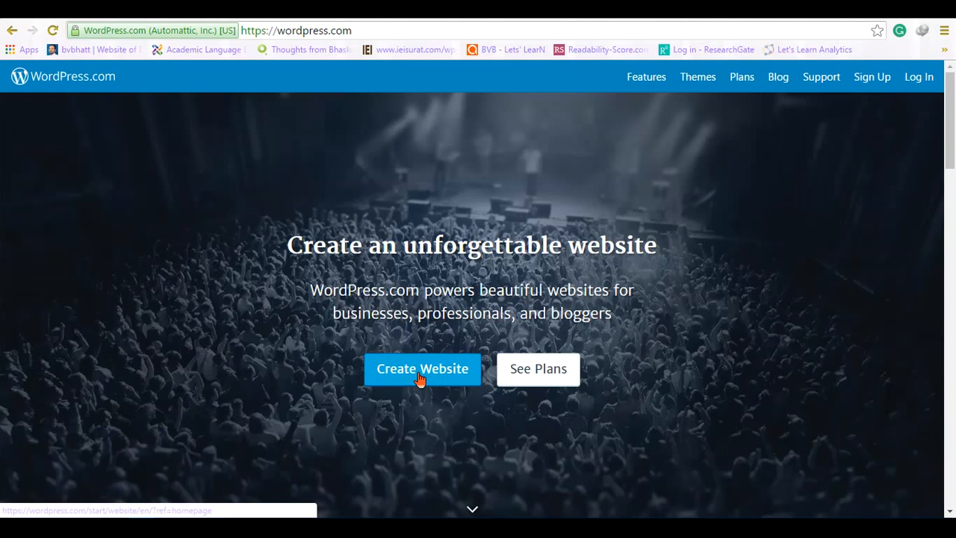
pyautogui.moveTo(541, 391)
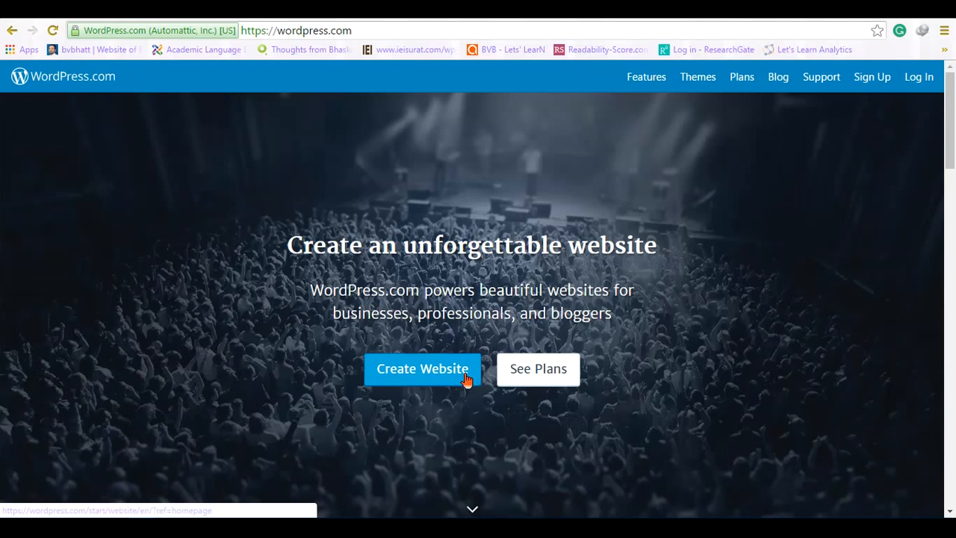
pyautogui.moveTo(646, 78)
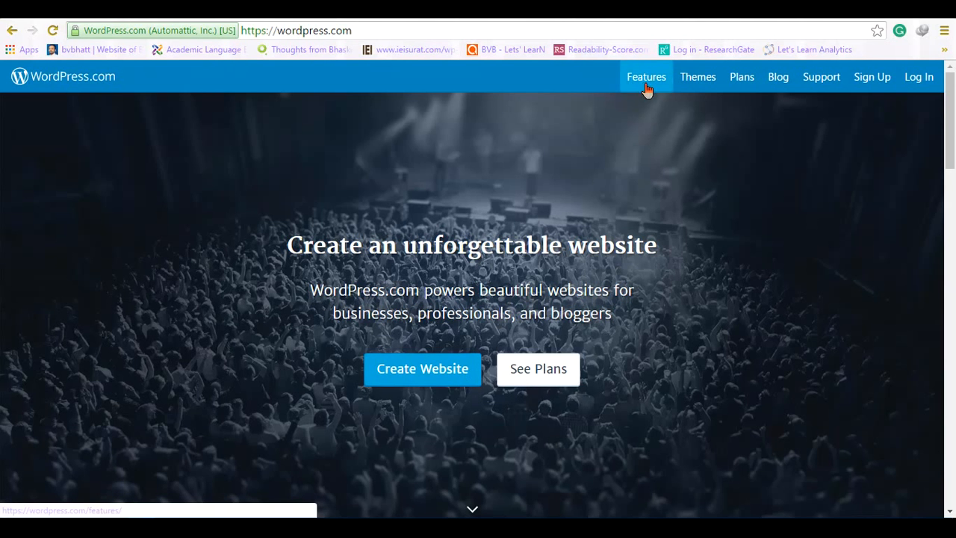
pyautogui.moveTo(872, 76)
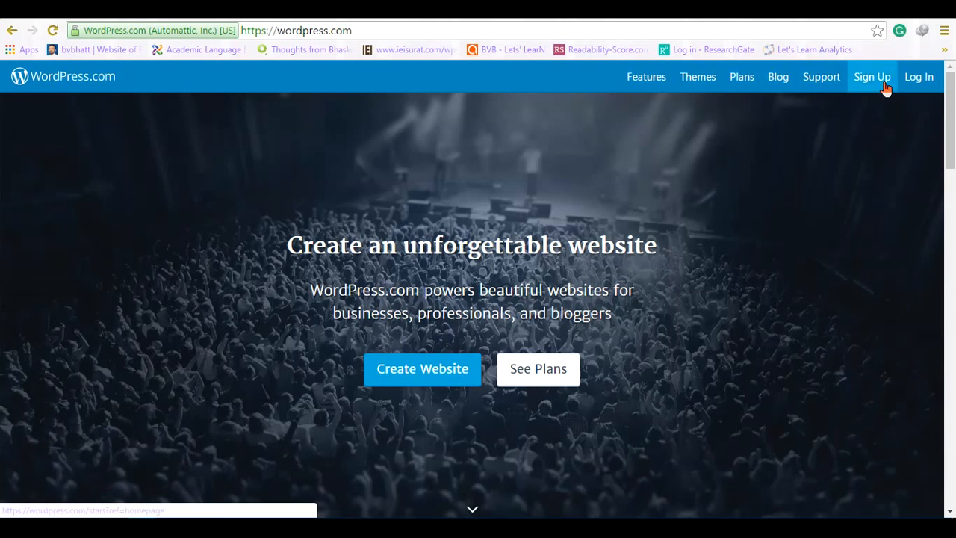
pyautogui.moveTo(472, 376)
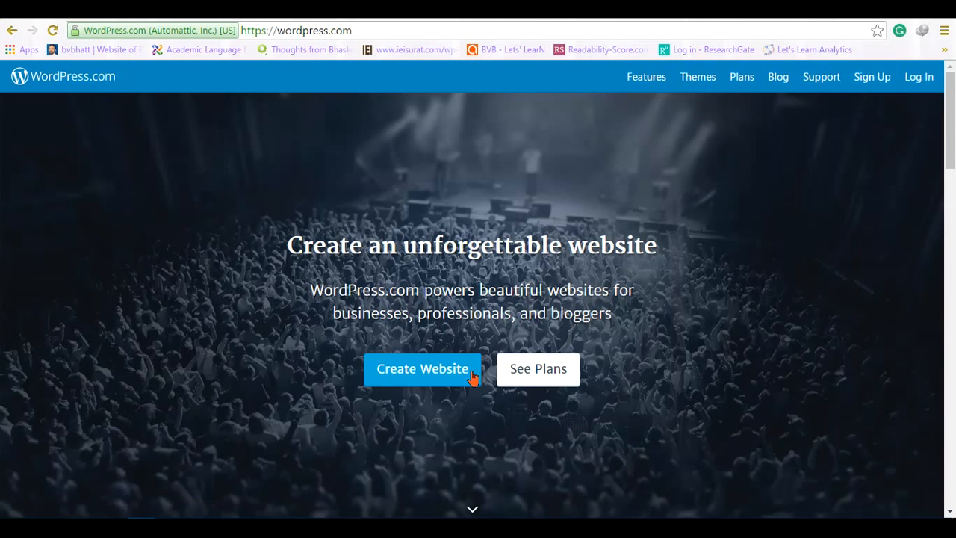
# - Start Create Website and choose Education & Organizations as the site topic, revealing its subcategories
pyautogui.click(423, 367)
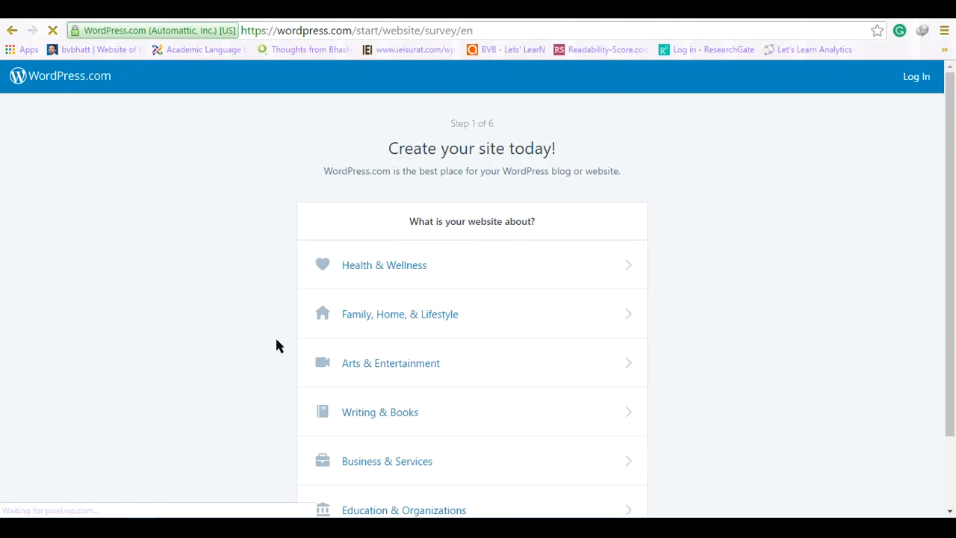
pyautogui.scroll(-3)
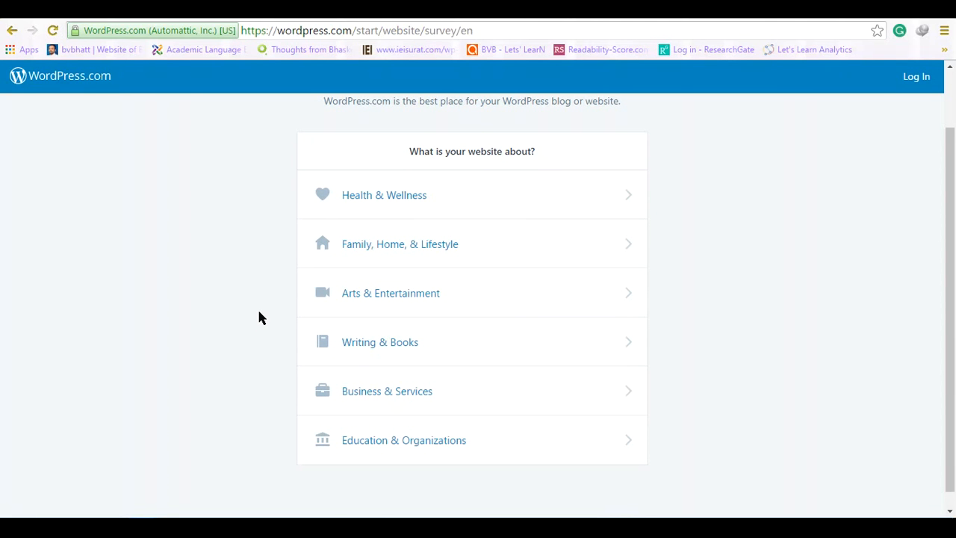
pyautogui.moveTo(247, 302)
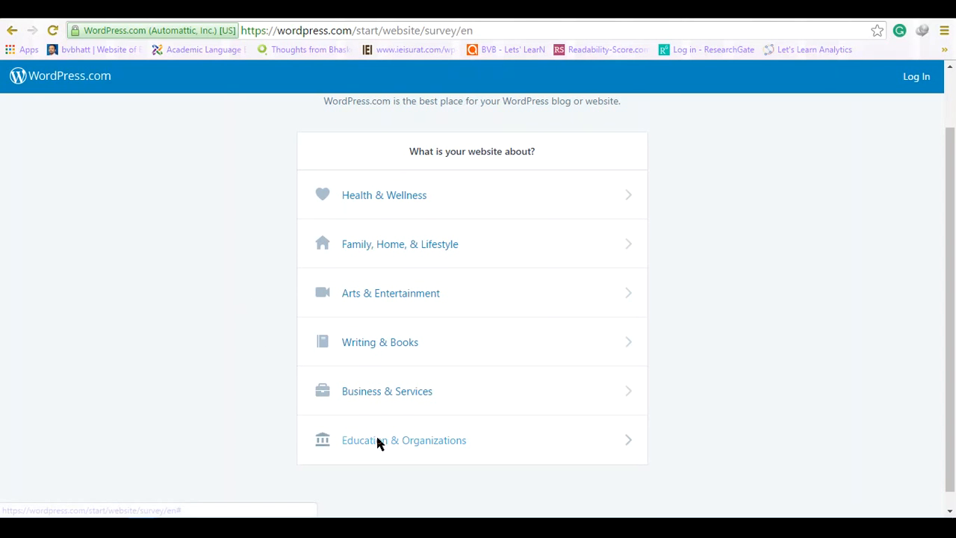
pyautogui.click(404, 440)
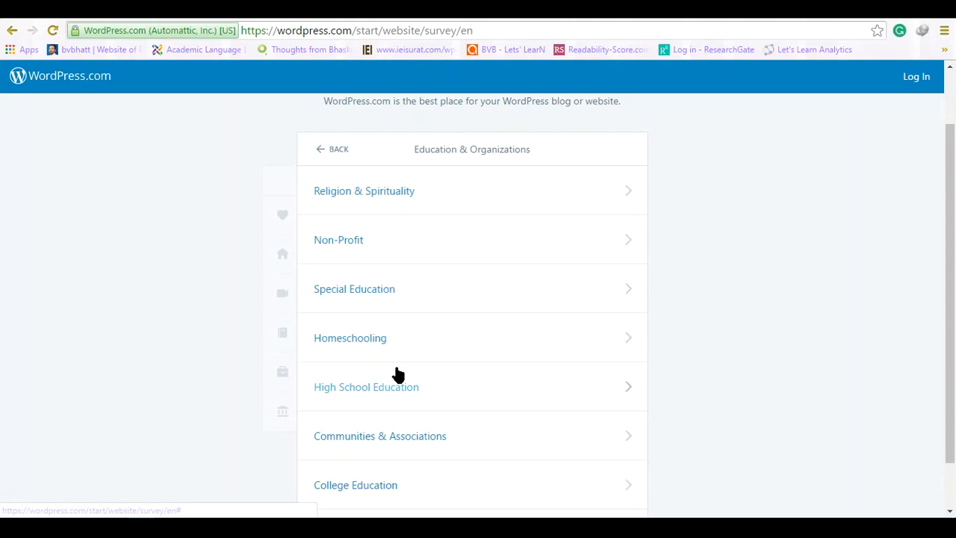
pyautogui.scroll(-3)
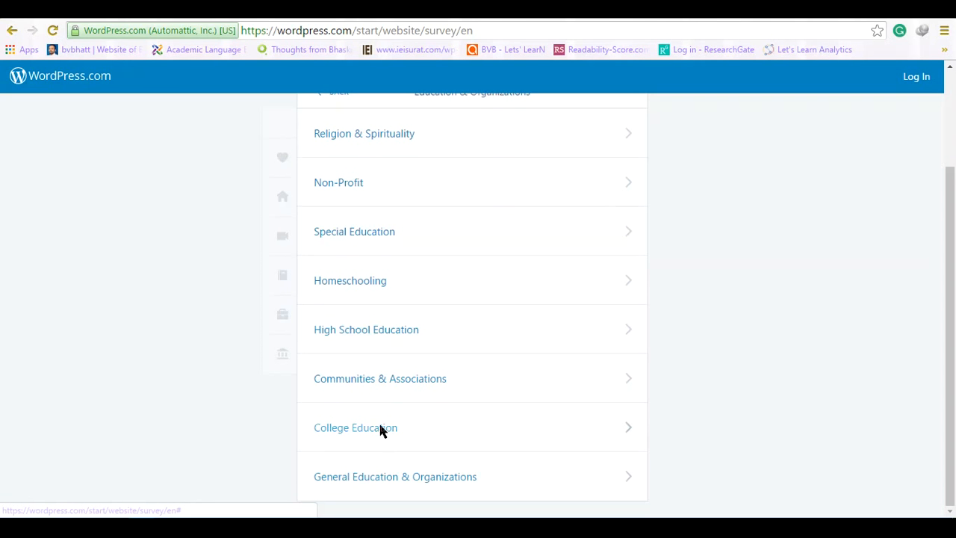
pyautogui.moveTo(381, 441)
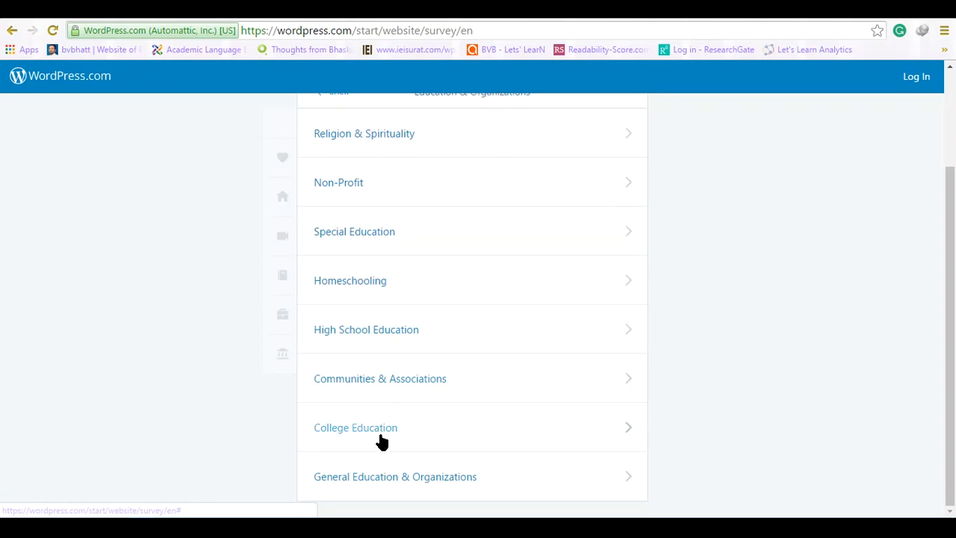
pyautogui.moveTo(391, 272)
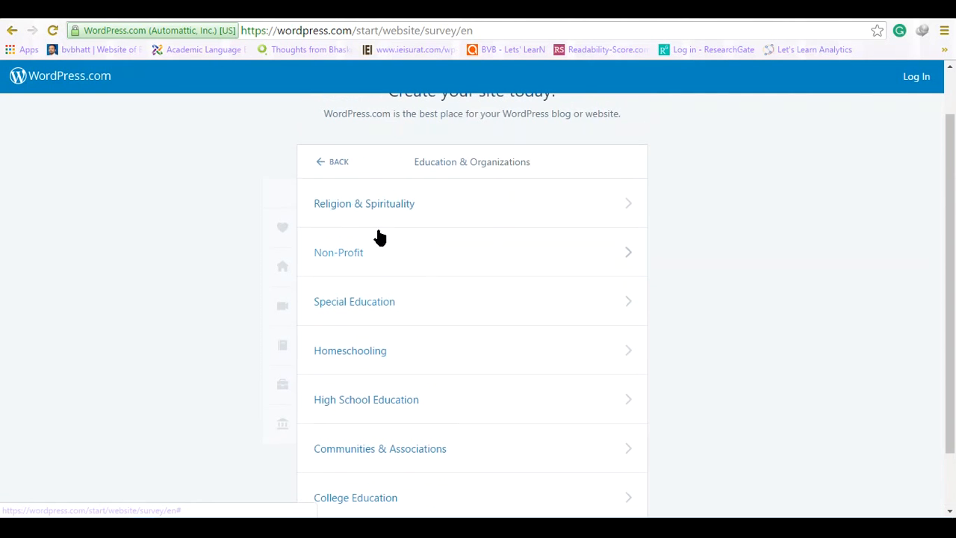
pyautogui.scroll(-3)
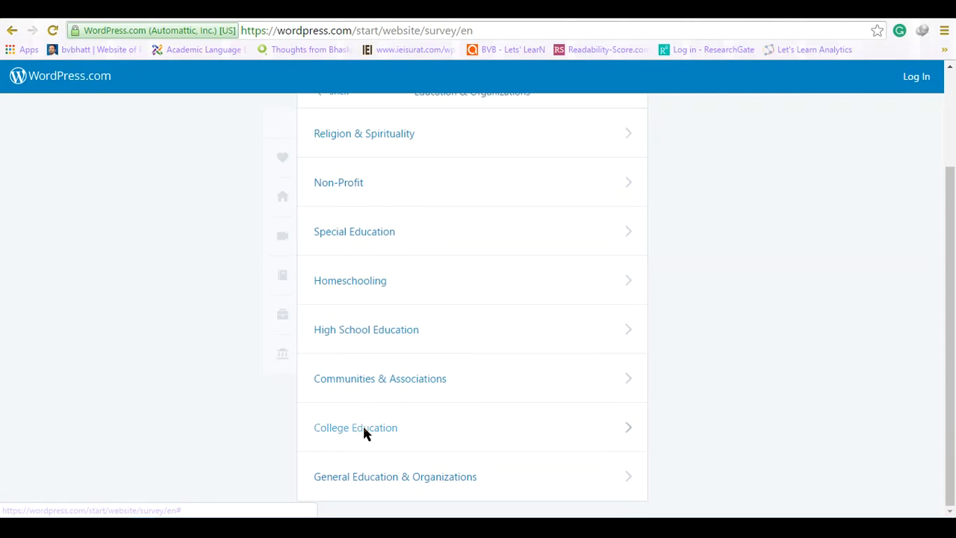
pyautogui.moveTo(366, 428)
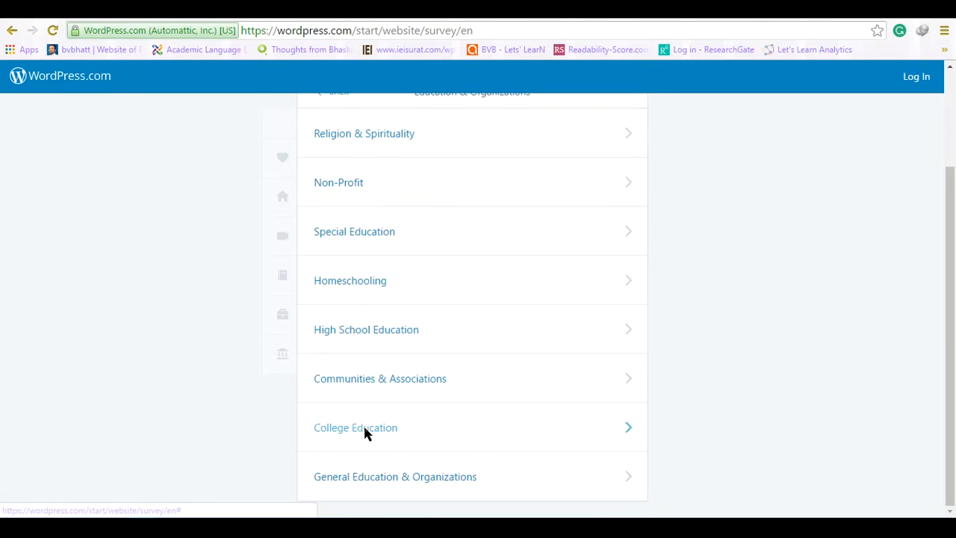
# - Pick College Education as the site's subcategory
pyautogui.click(355, 427)
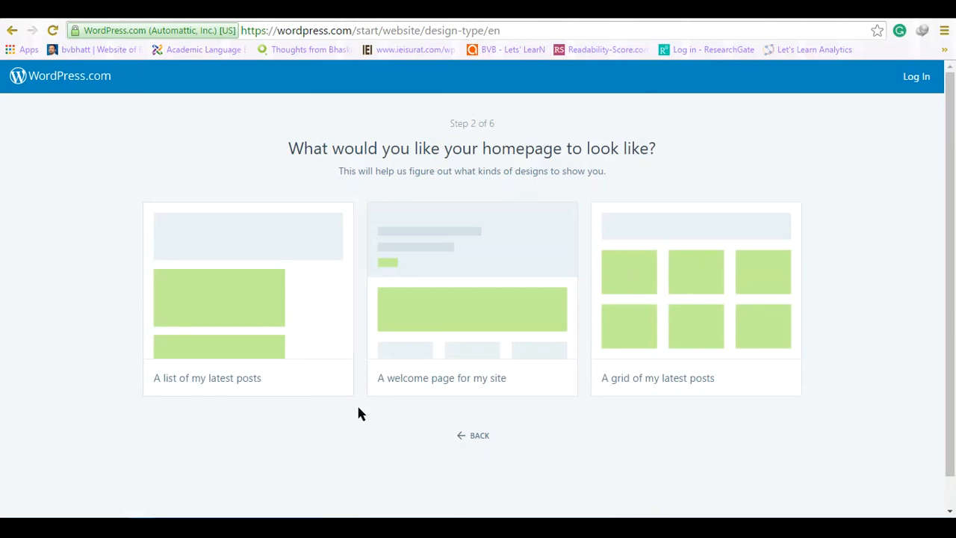
pyautogui.moveTo(422, 275)
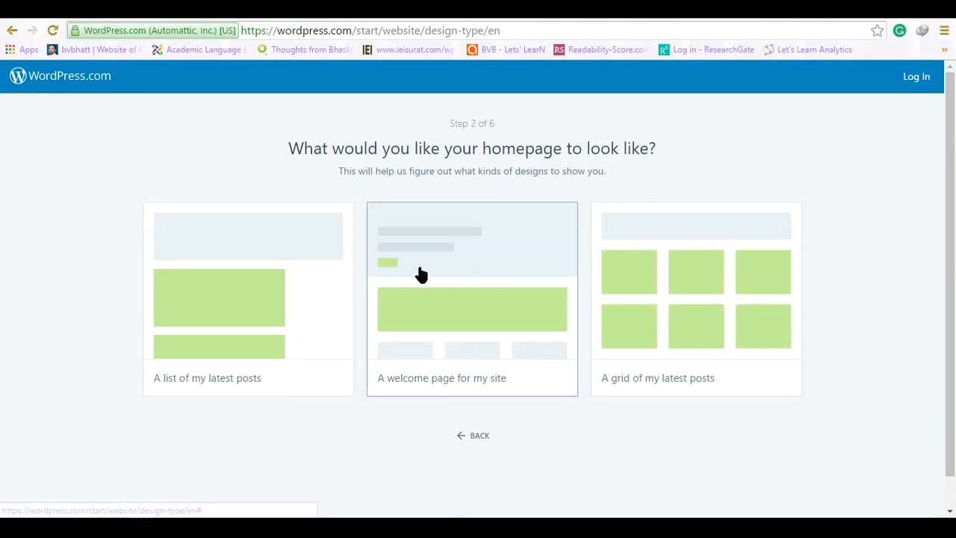
pyautogui.moveTo(484, 285)
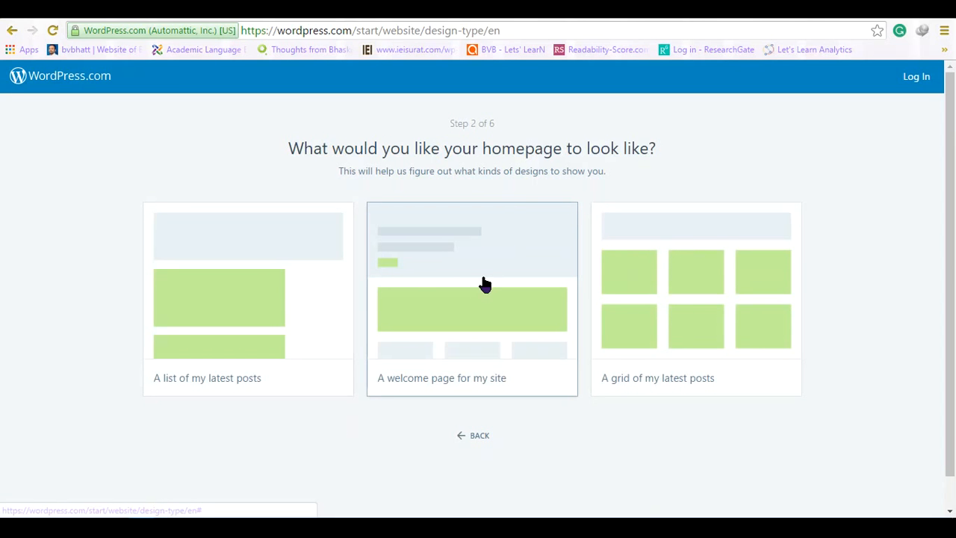
pyautogui.moveTo(508, 286)
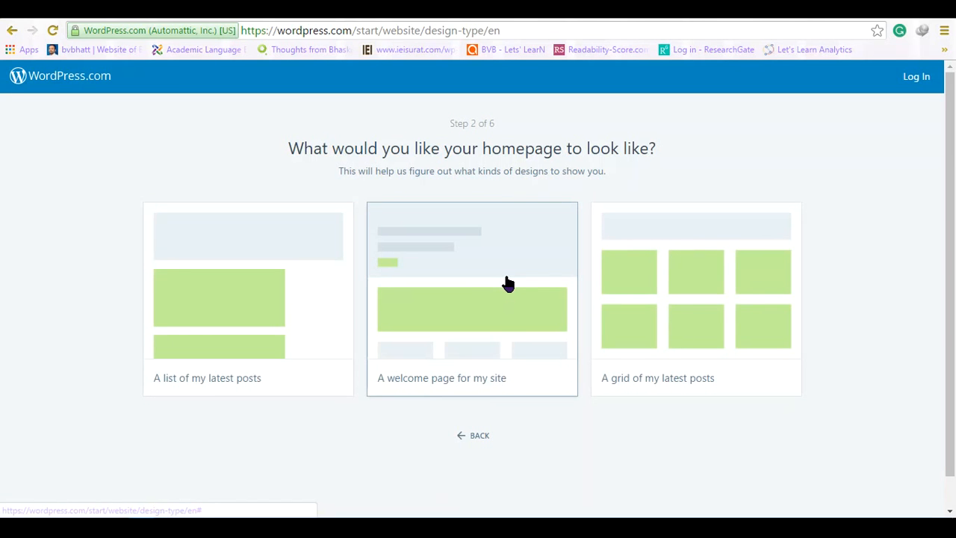
pyautogui.moveTo(502, 286)
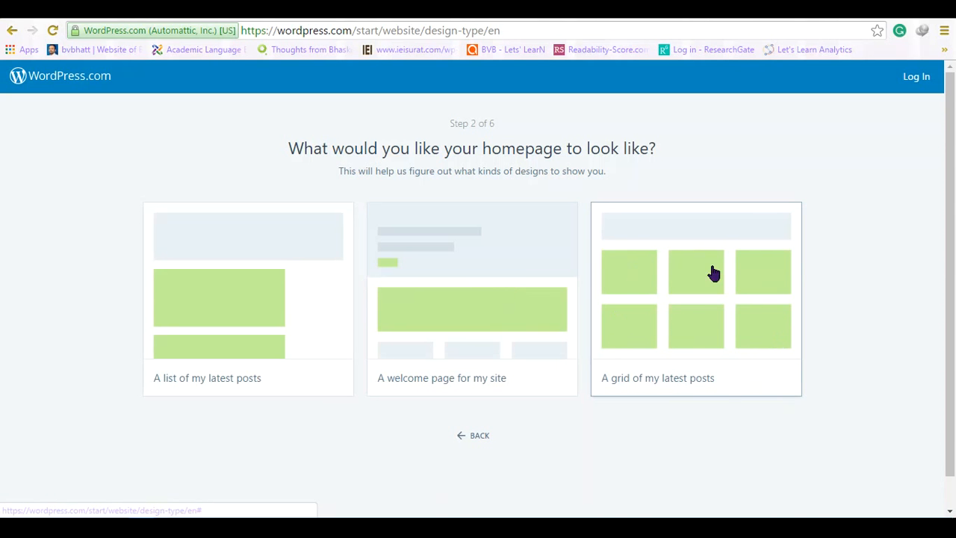
pyautogui.moveTo(705, 275)
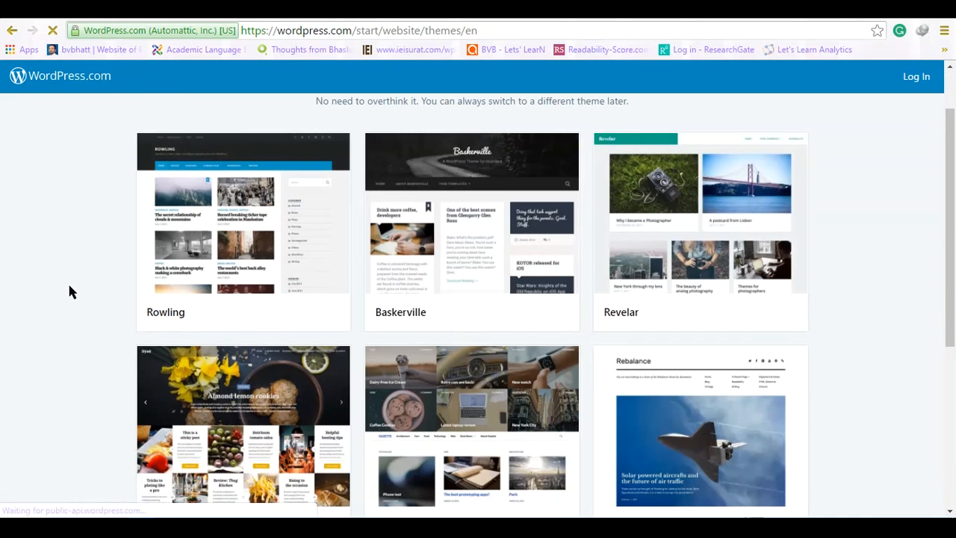
# - Scroll through the Choose a theme gallery (Rowling, Baskerville, Revelar and others)
pyautogui.scroll(-3)
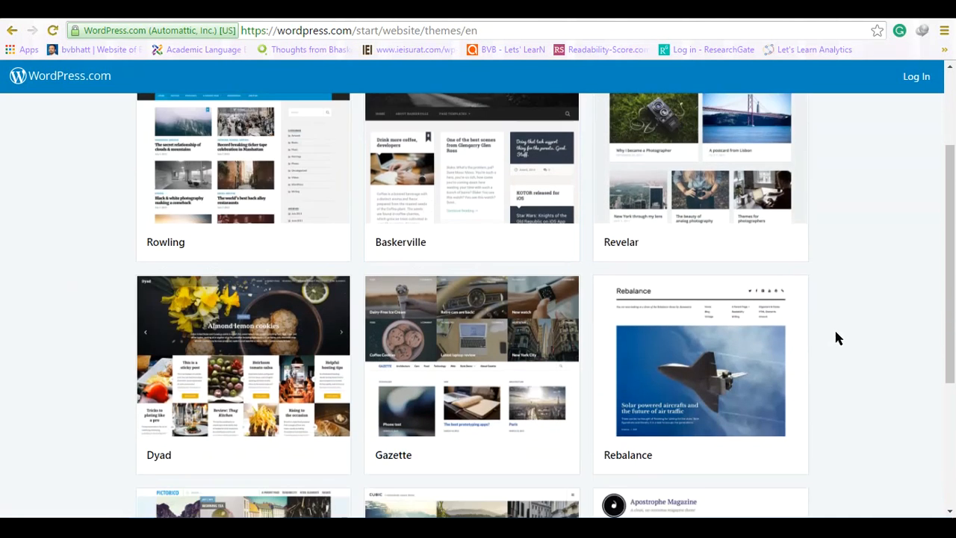
pyautogui.scroll(-3)
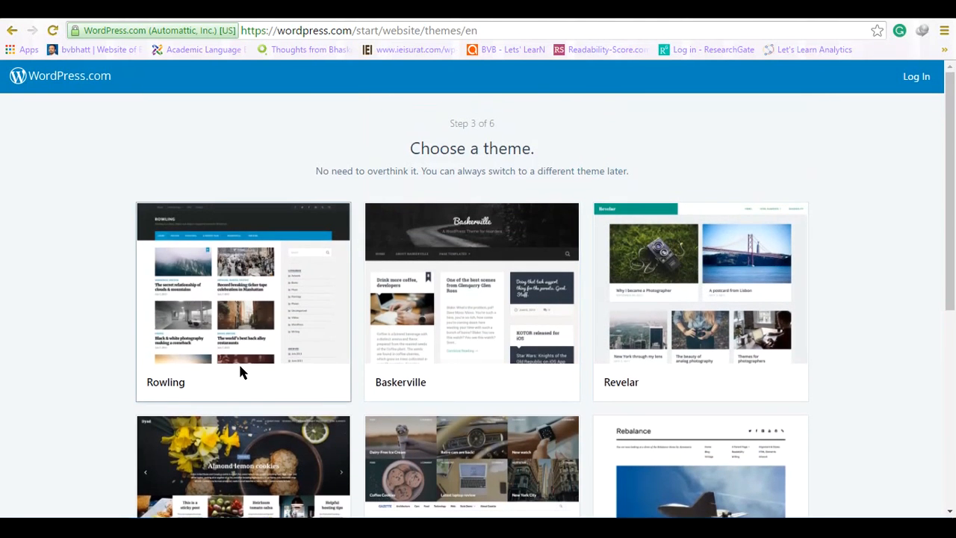
pyautogui.moveTo(251, 215)
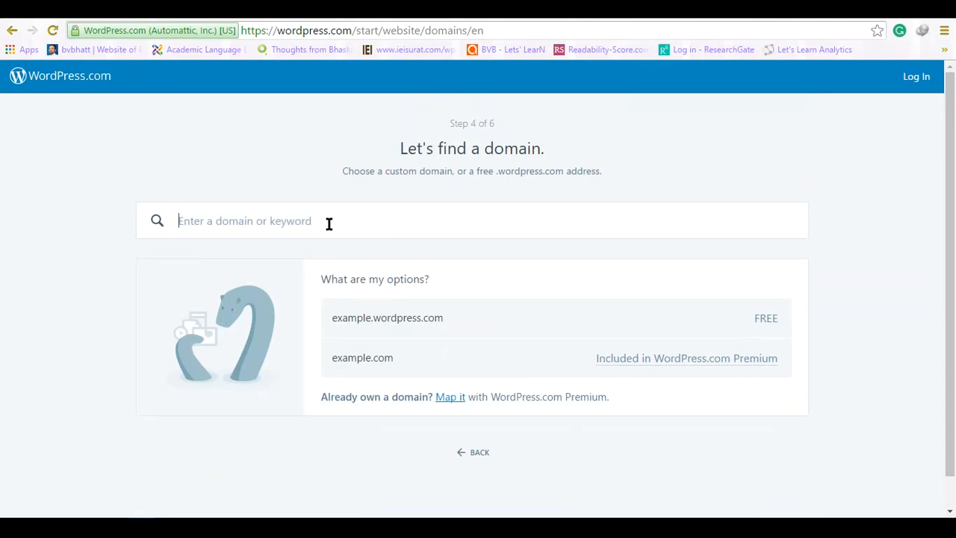
# - Search domains for 'racerbvb' and review results, highlighting the free racerbvb.wordpress.com address
pyautogui.write('racer')
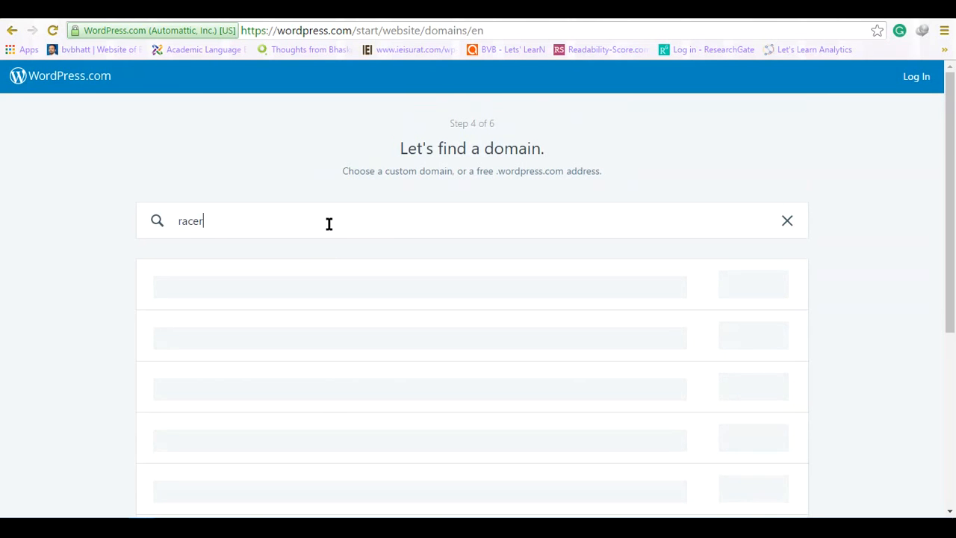
pyautogui.write('bvb')
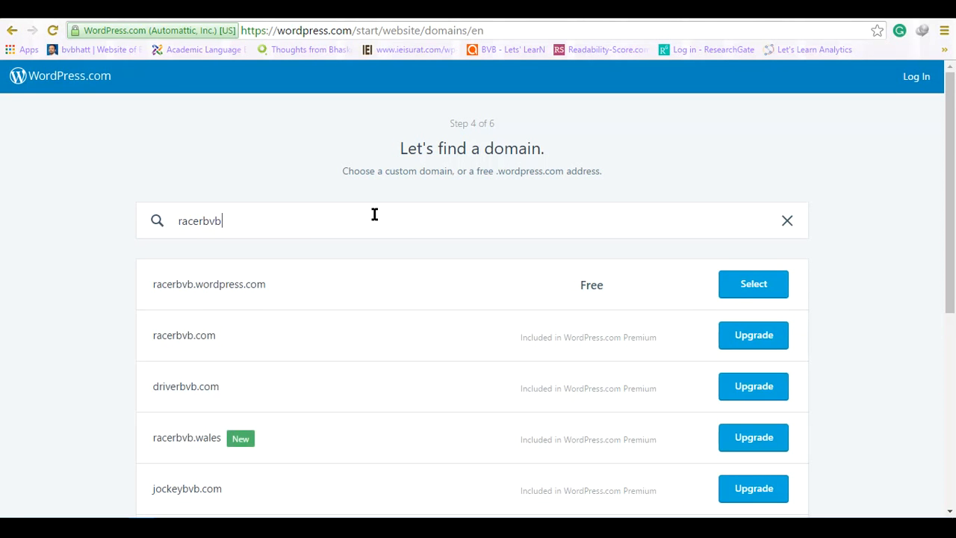
pyautogui.doubleClick(209, 284)
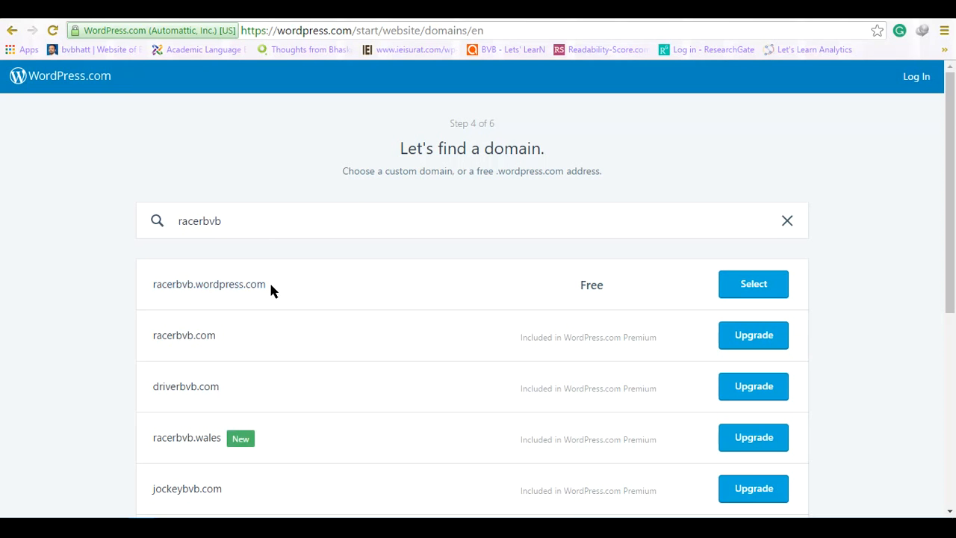
pyautogui.moveTo(577, 291)
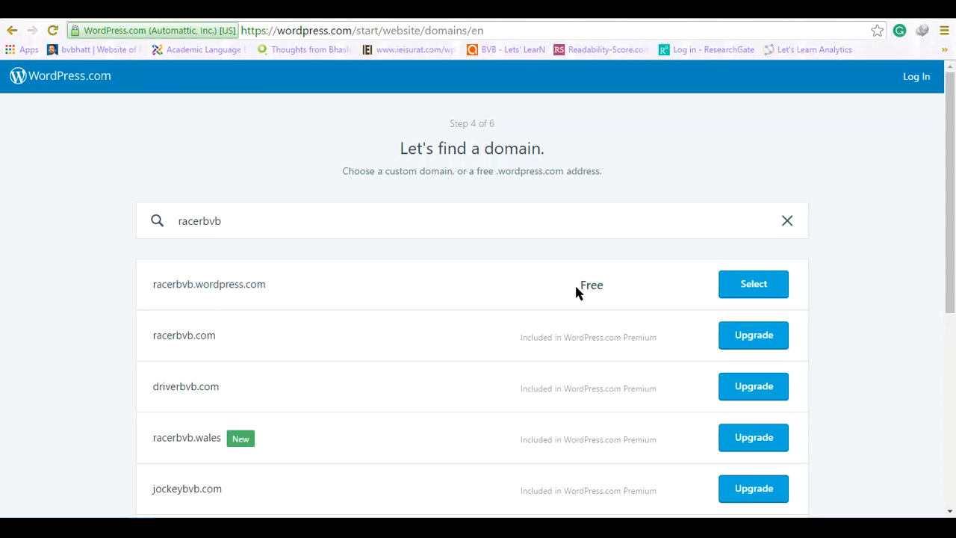
pyautogui.doubleClick(592, 283)
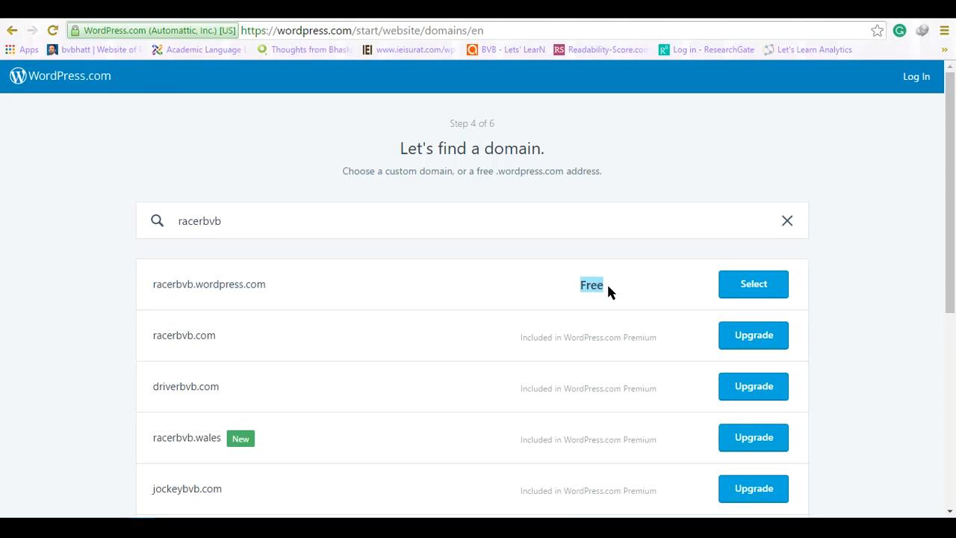
pyautogui.scroll(-3)
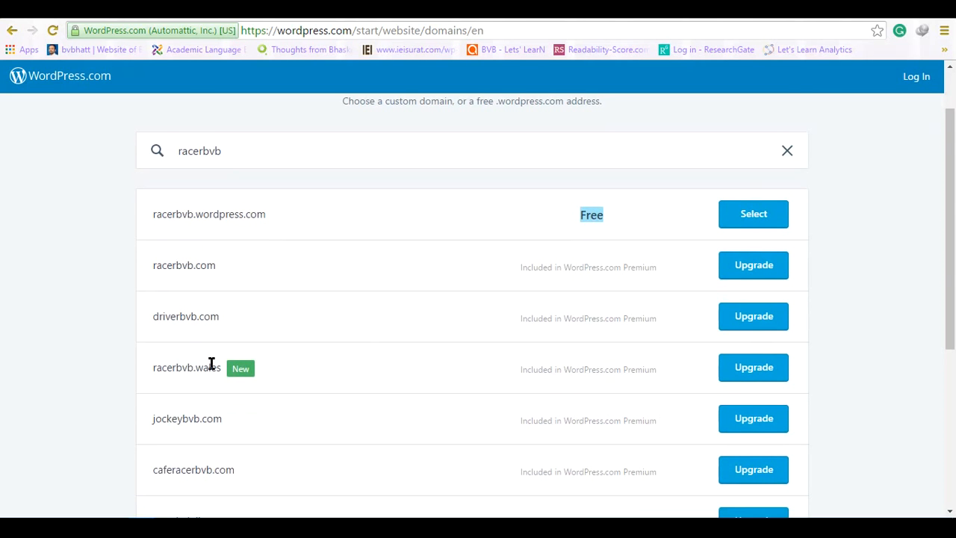
pyautogui.scroll(-3)
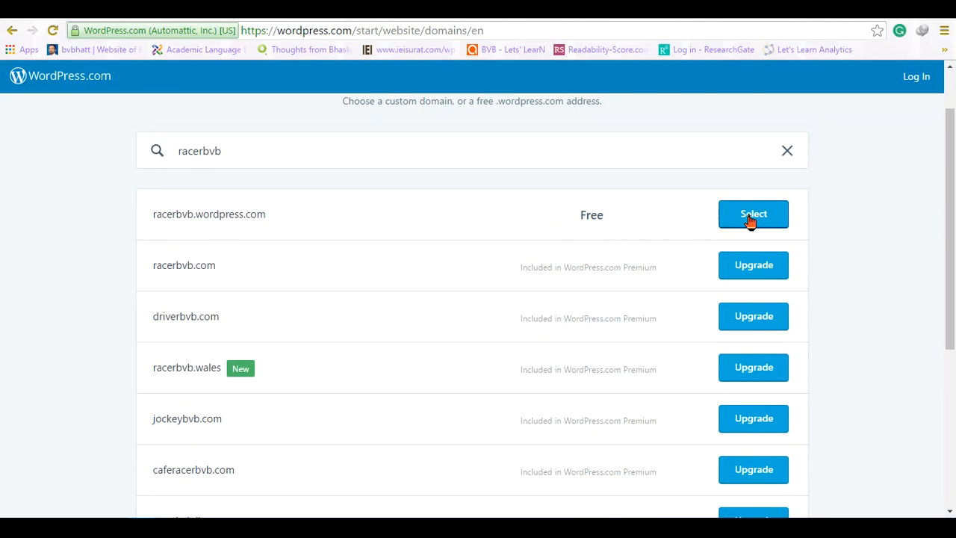
# - Claim the free racerbvb.wordpress.com address and scroll the plan options
pyautogui.click(753, 215)
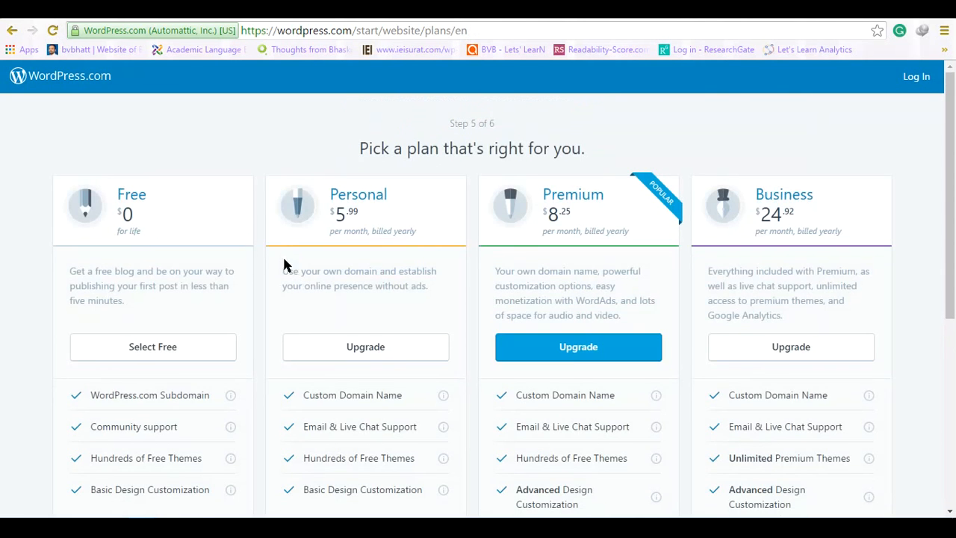
pyautogui.scroll(-3)
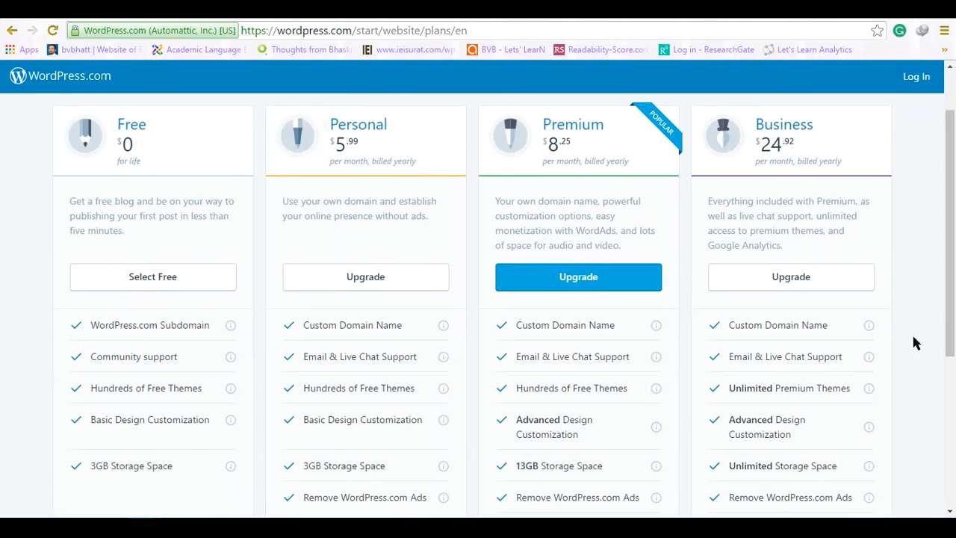
pyautogui.scroll(-3)
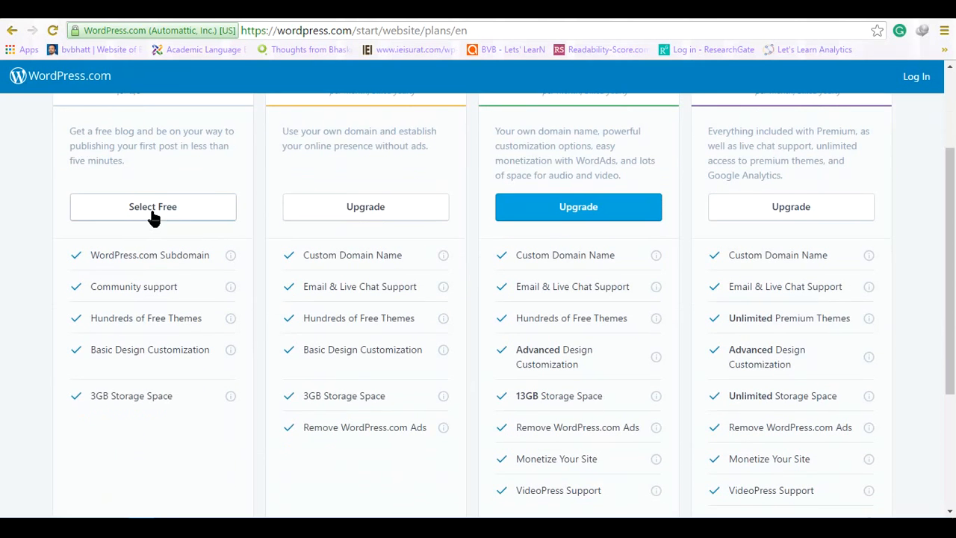
pyautogui.moveTo(120, 260)
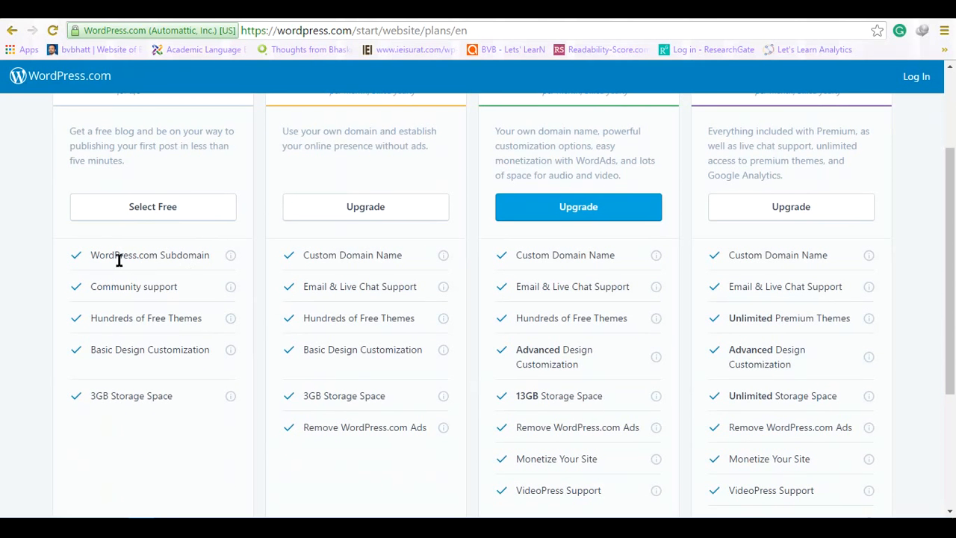
pyautogui.moveTo(218, 286)
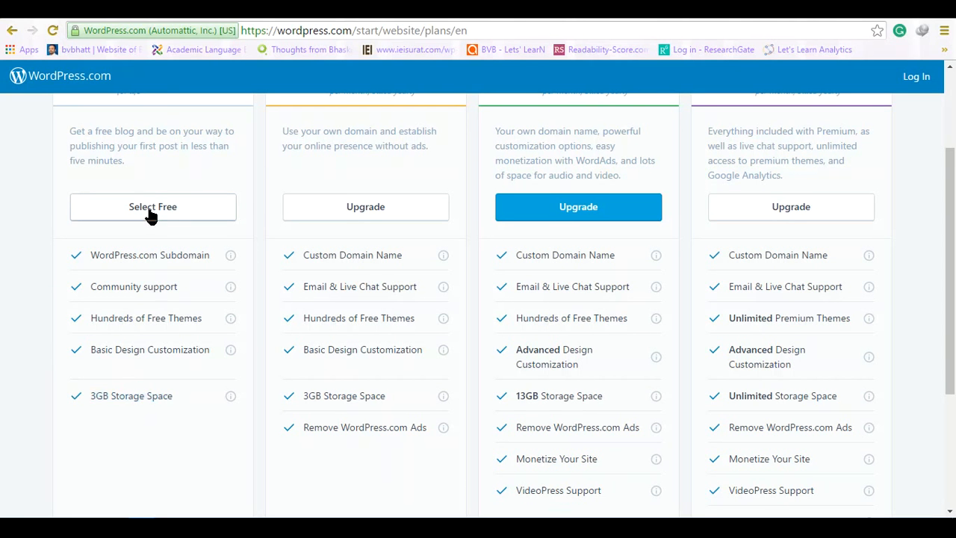
pyautogui.moveTo(152, 212)
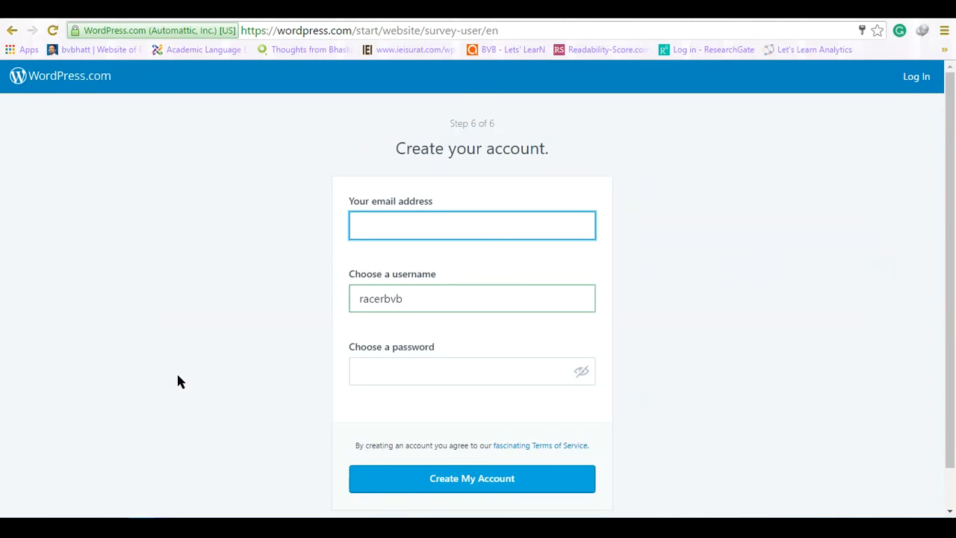
pyautogui.moveTo(322, 308)
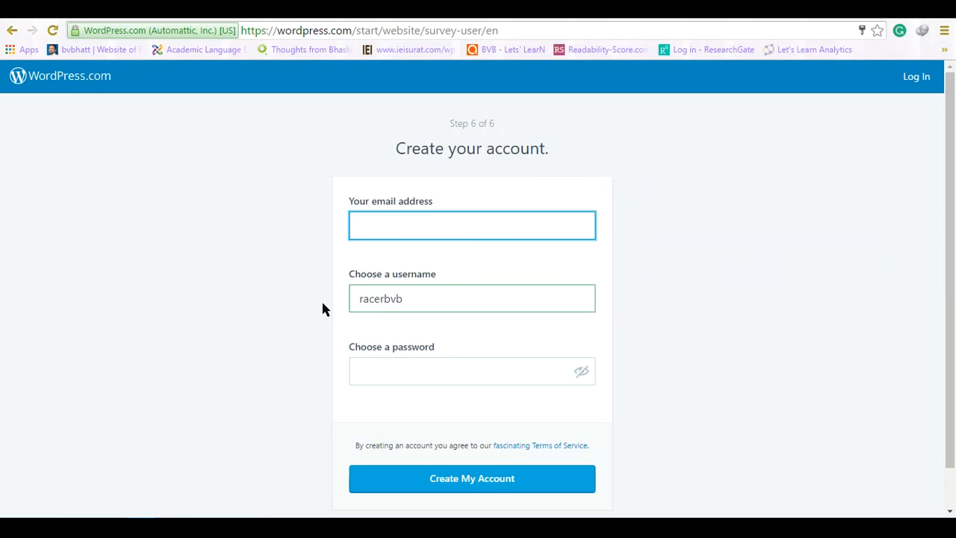
pyautogui.click(472, 224)
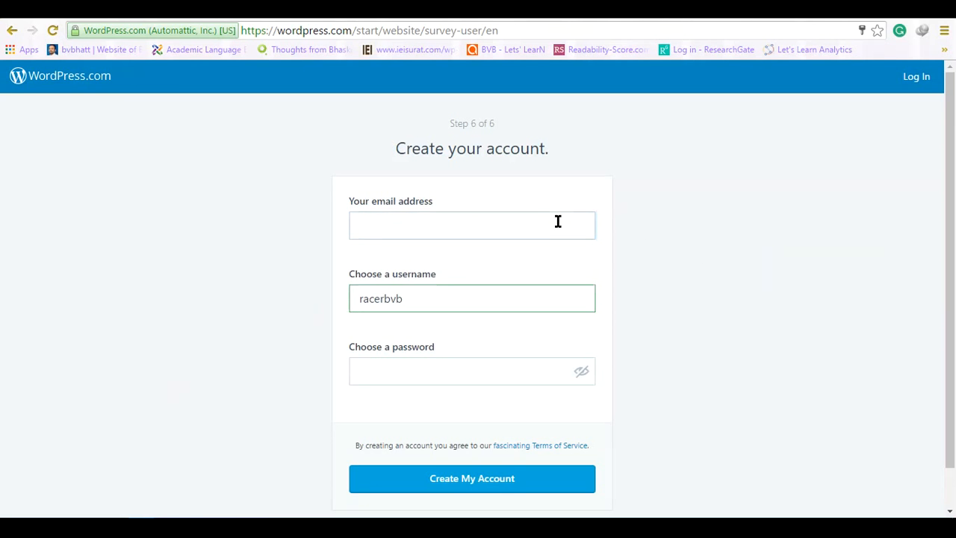
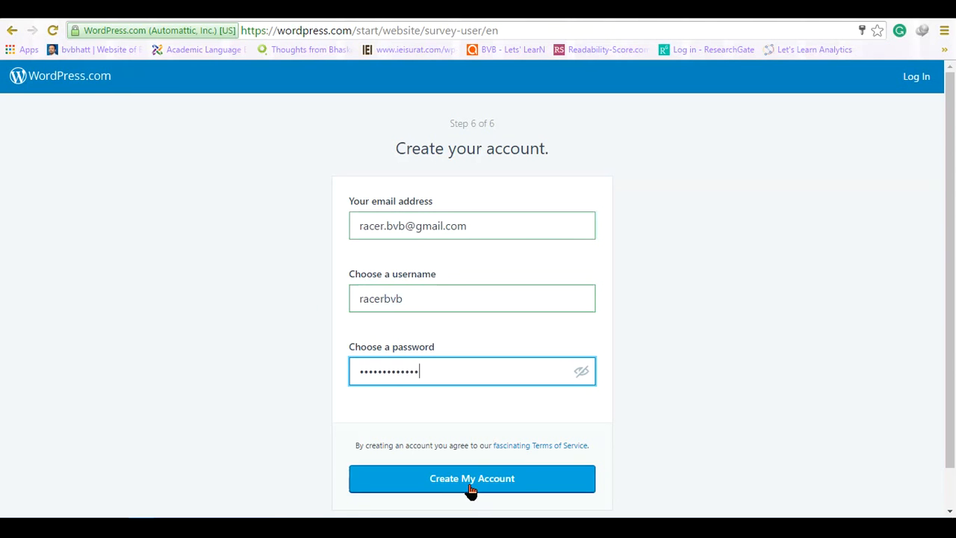
pyautogui.click(472, 478)
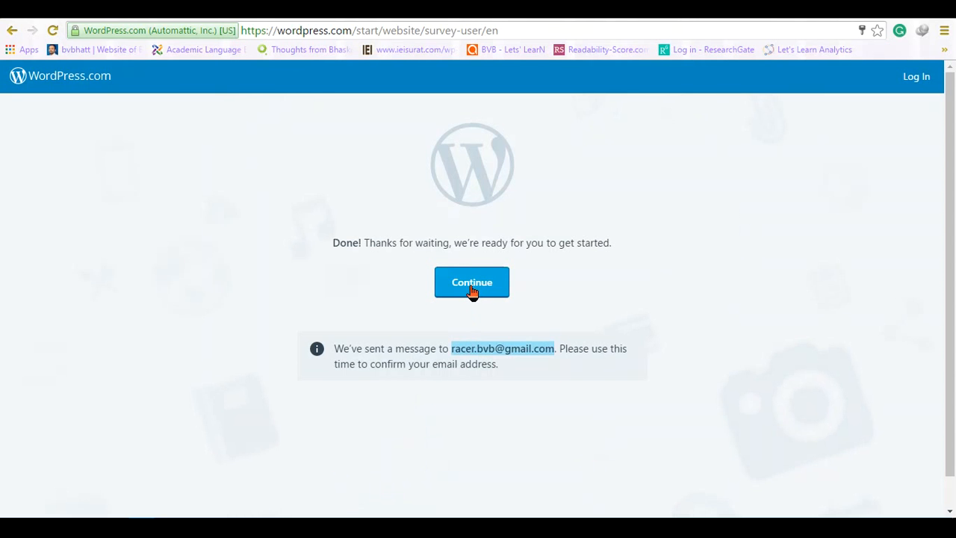
# - Continue to the live racerbvb.wordpress.com site and look over its sample posts
pyautogui.click(472, 281)
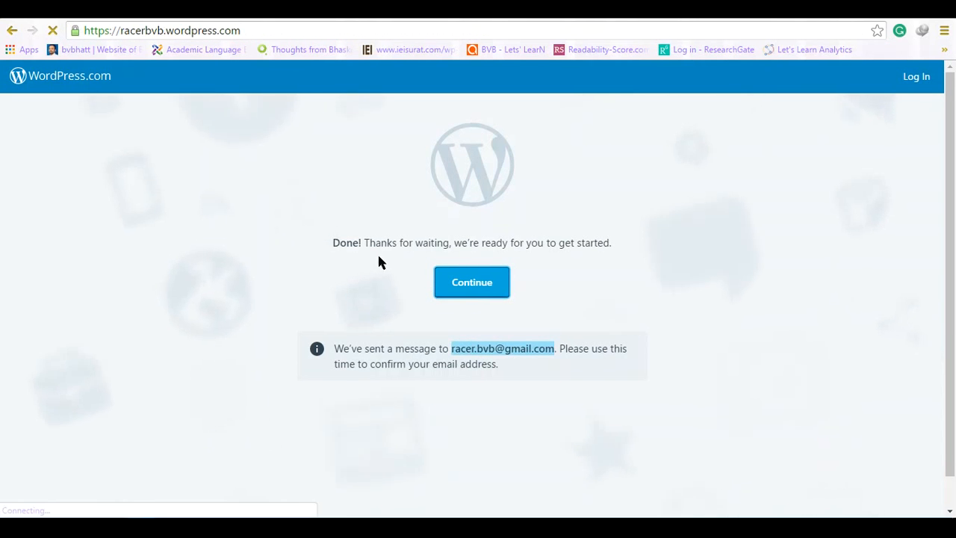
pyautogui.click(472, 281)
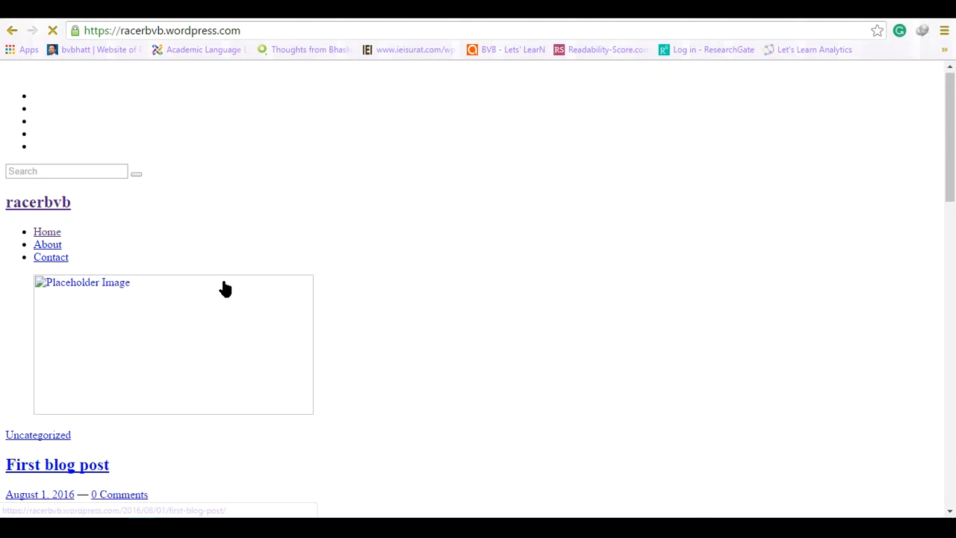
pyautogui.scroll(-3)
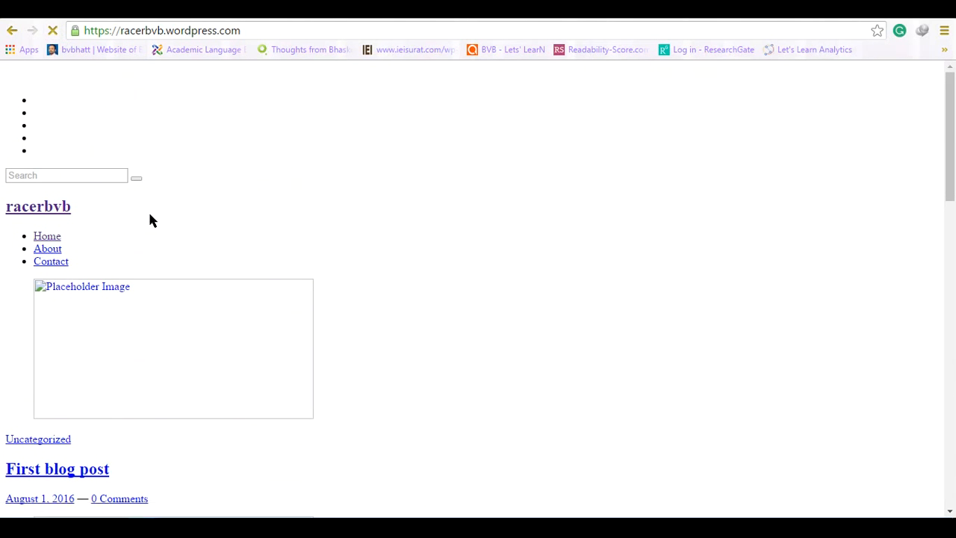
pyautogui.moveTo(158, 191)
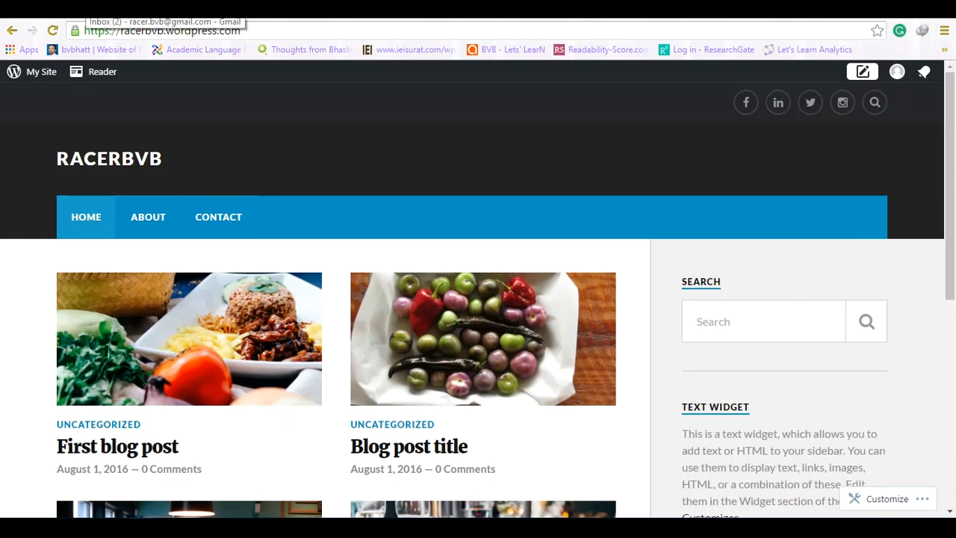
pyautogui.scroll(-3)
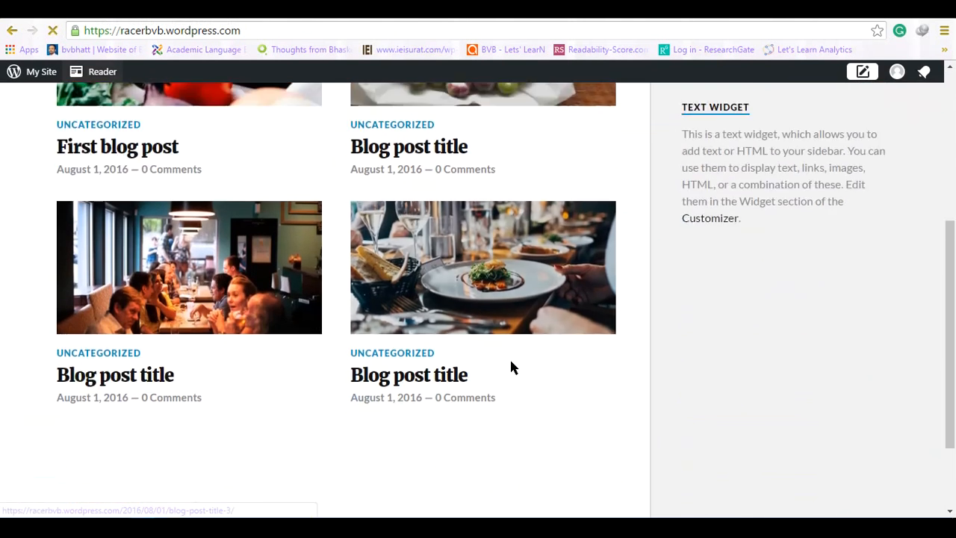
pyautogui.scroll(3)
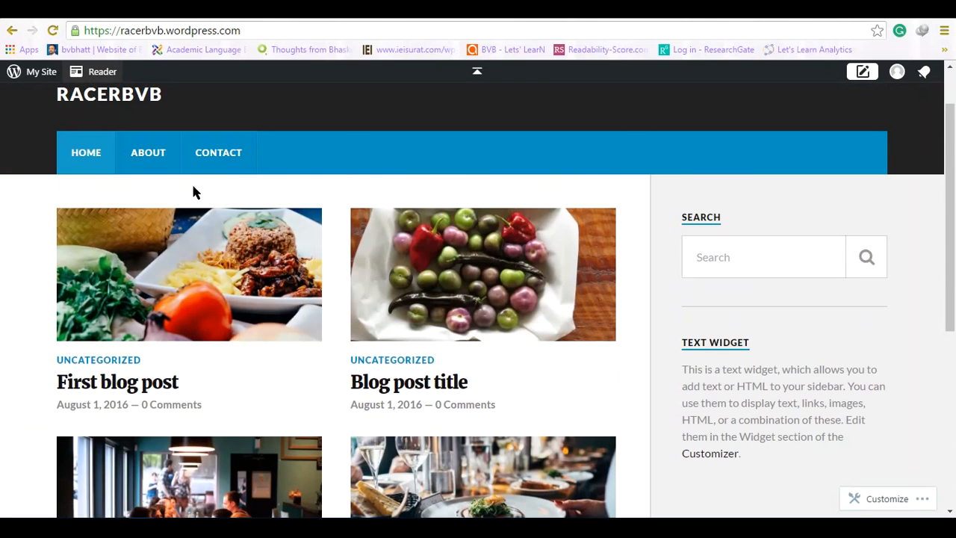
pyautogui.moveTo(430, 245)
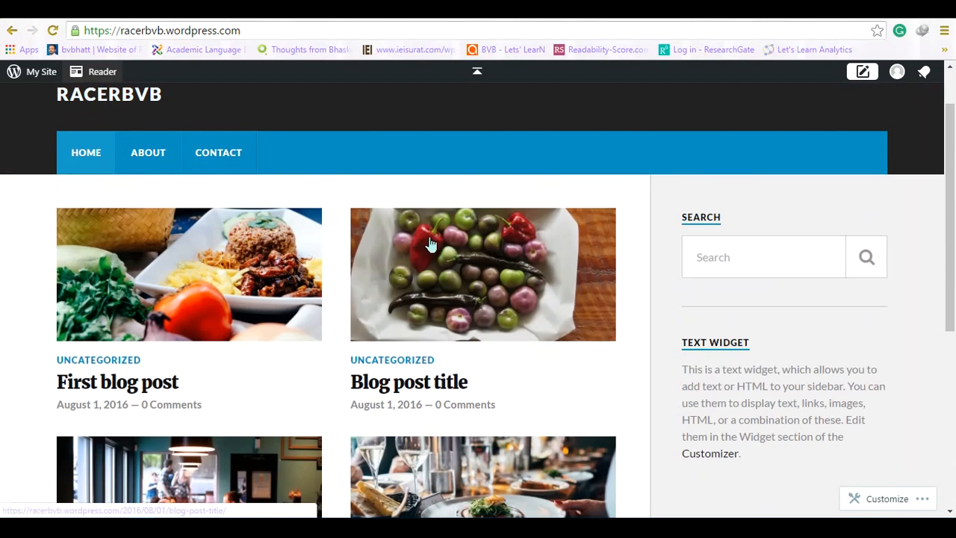
pyautogui.moveTo(336, 281)
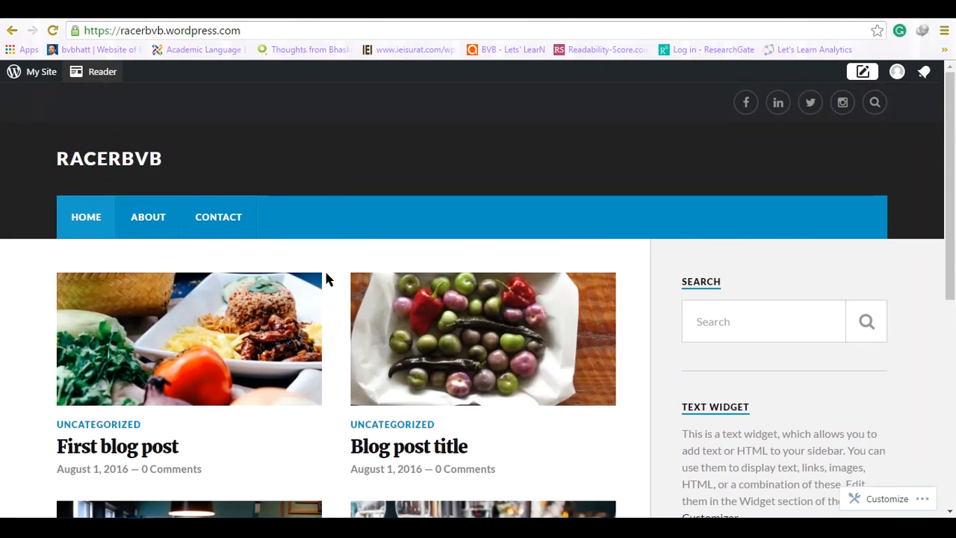
pyautogui.moveTo(42, 72)
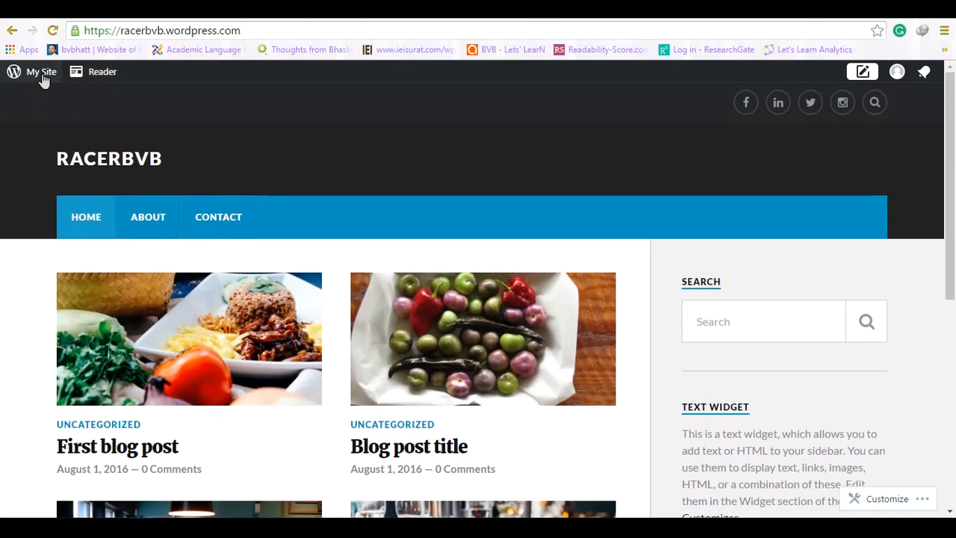
# - Bring up the My Site management menu for racerbvb
pyautogui.click(42, 72)
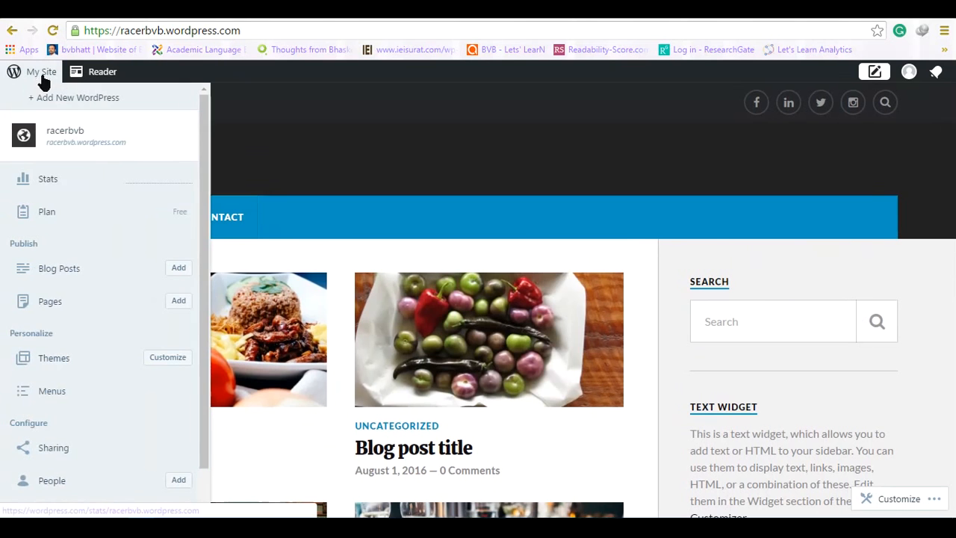
pyautogui.moveTo(167, 275)
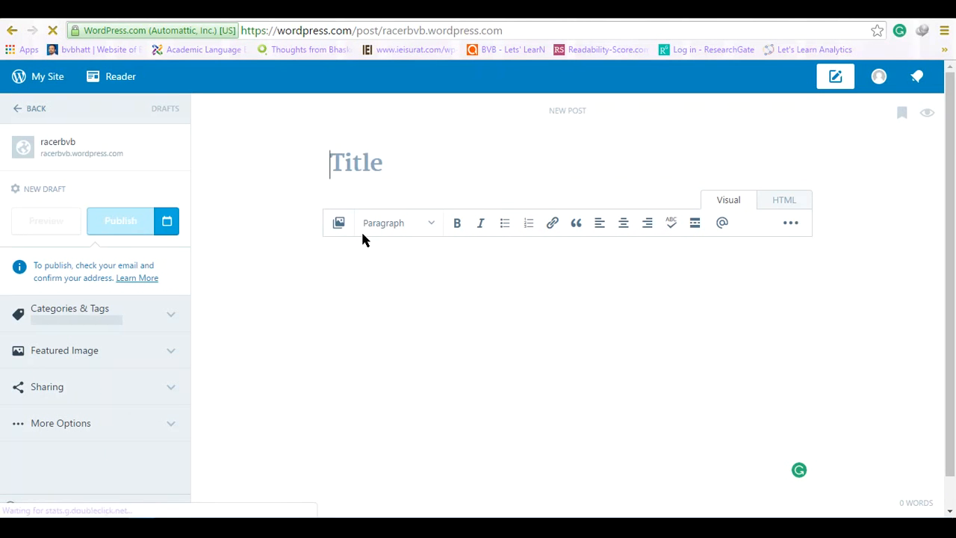
# - Title the post 'Creating A Blog using Wordpress.com'
pyautogui.write('C')
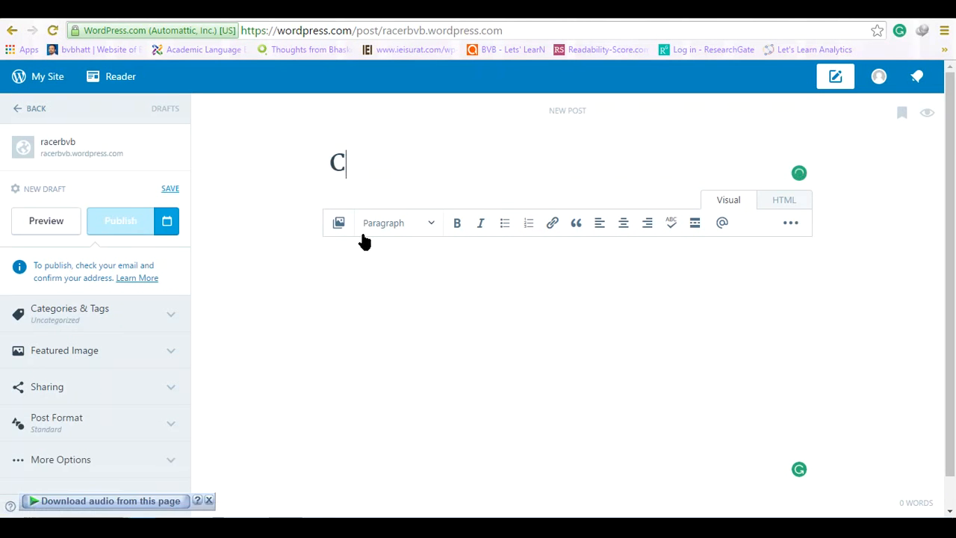
pyautogui.write('reating A')
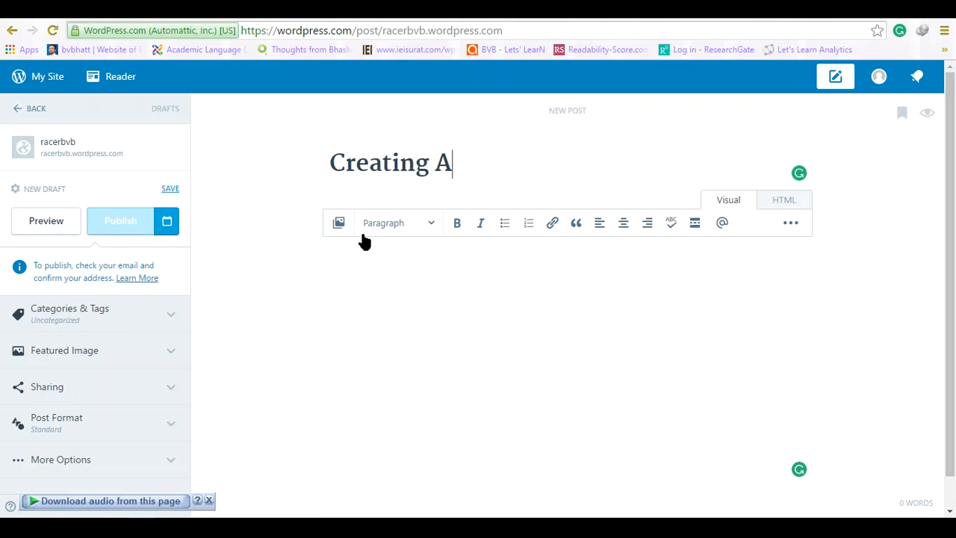
pyautogui.write('Blog')
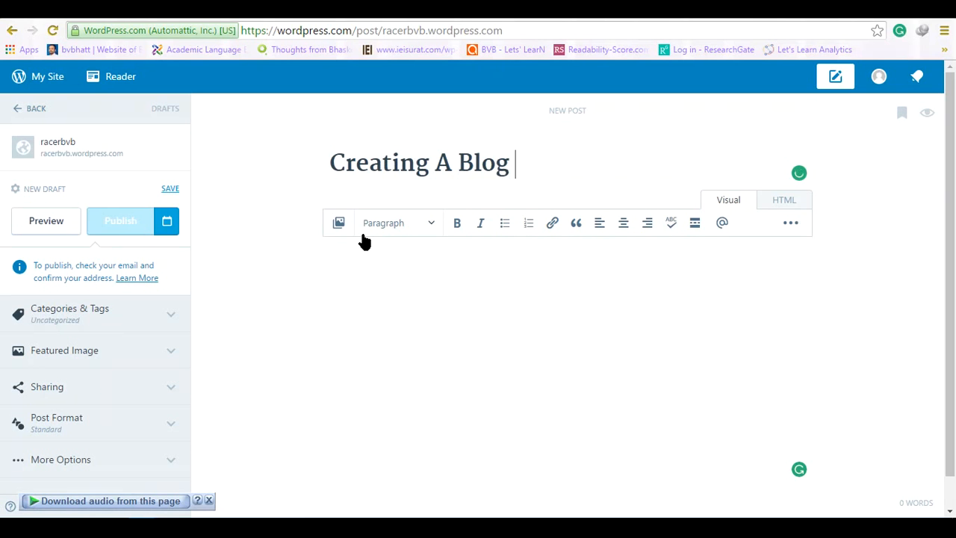
pyautogui.write('using Wordpress.com')
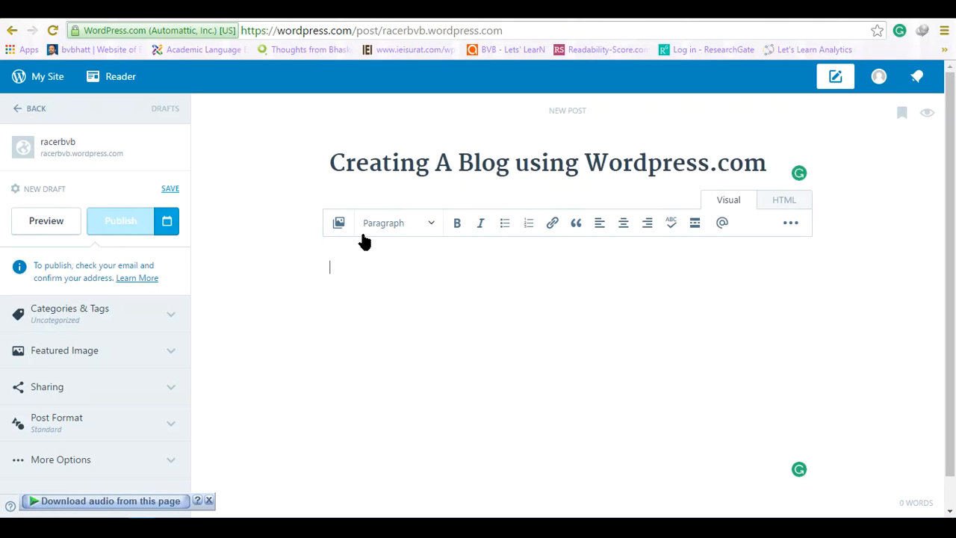
# - Add the body lines 'Day: 01/08/2012' and 'Time: 10.35 pm'
pyautogui.write('Day: :')
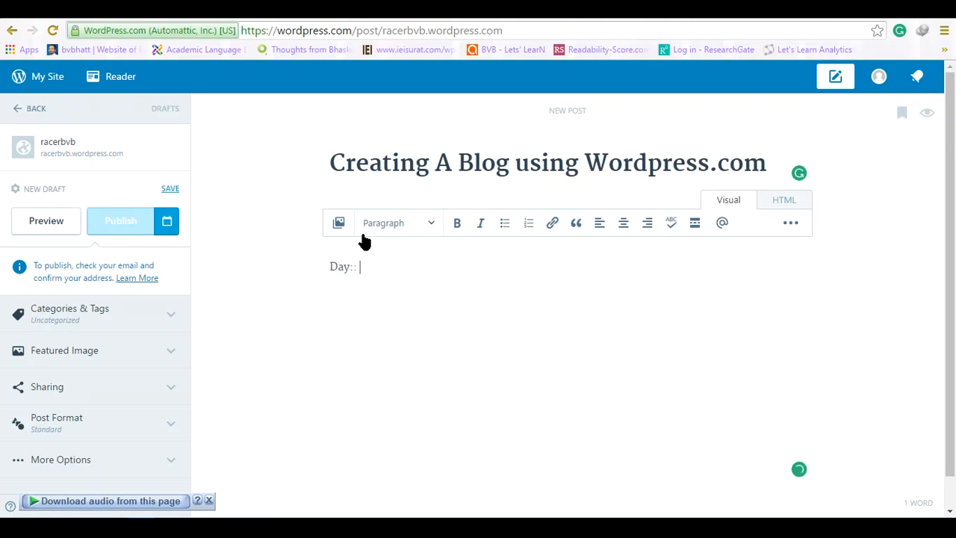
pyautogui.write('01/08/2016')
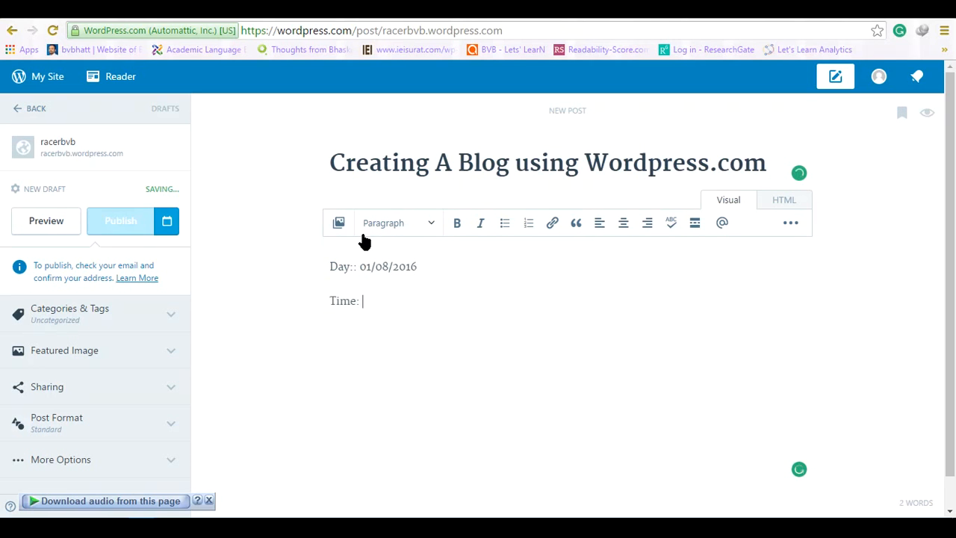
pyautogui.write('12')
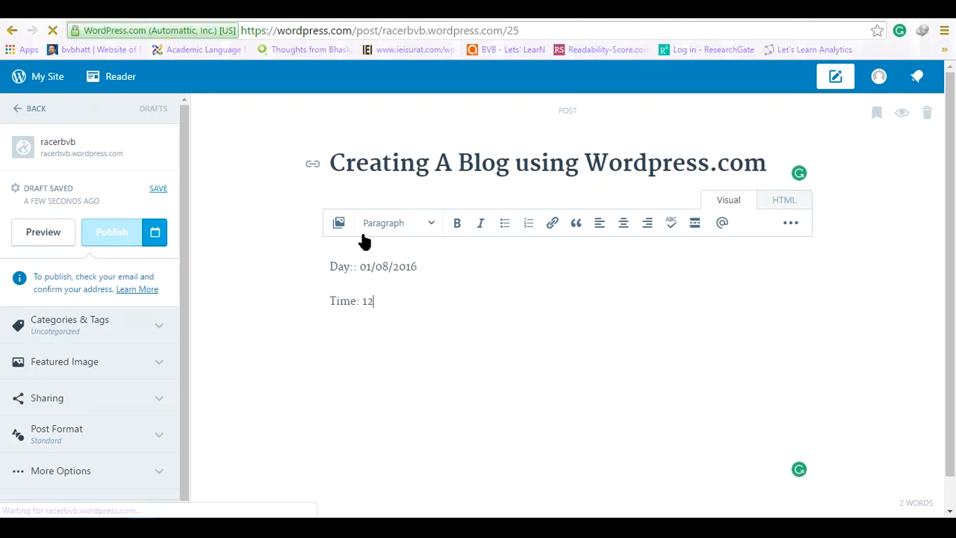
pyautogui.write('10.35 pm')
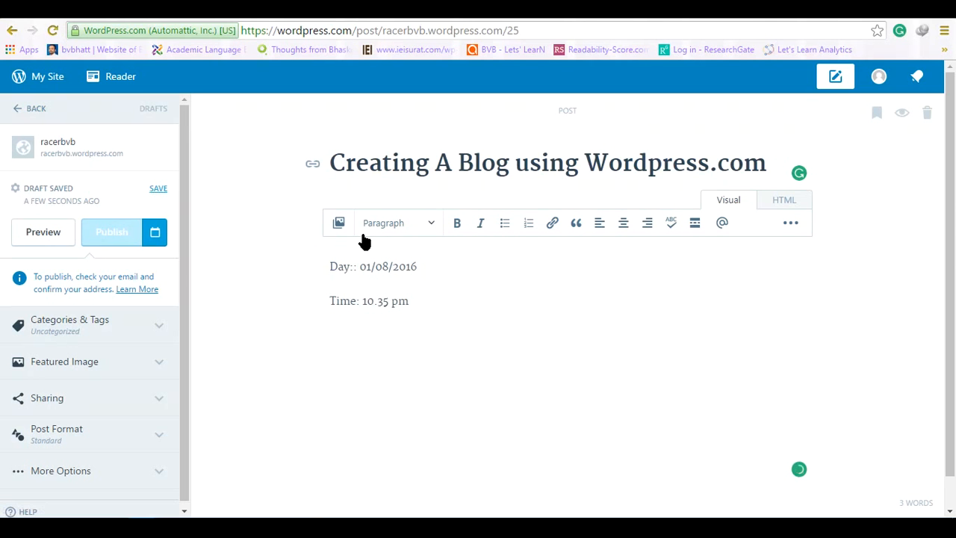
# - Write the paragraph 'We learned how to create a blog using the website of Wordpress.'
pyautogui.write('We learned ho')
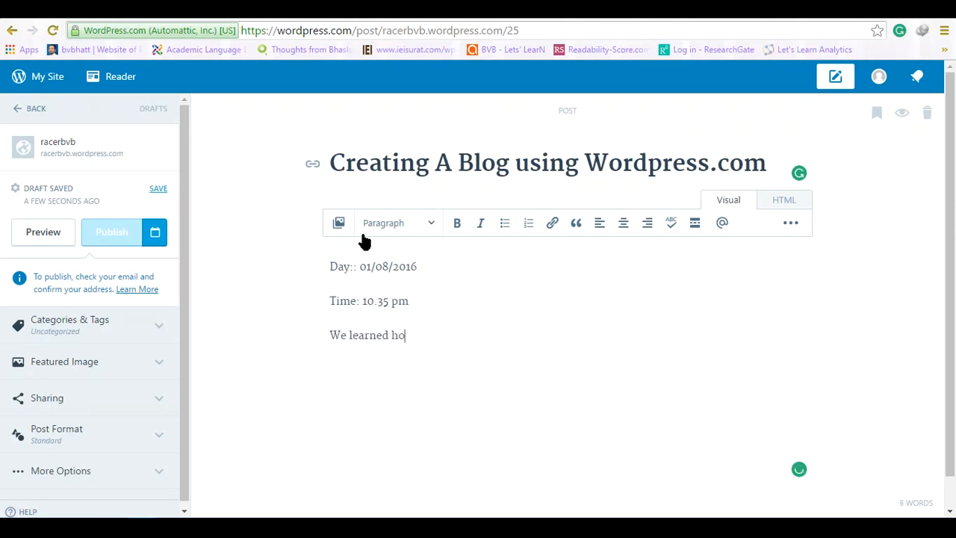
pyautogui.write('w to create a')
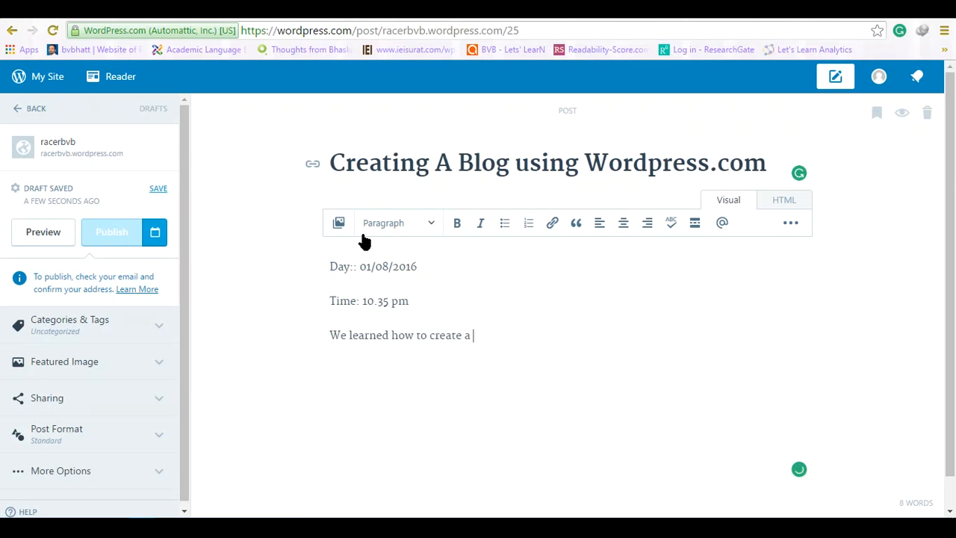
pyautogui.write('blog using')
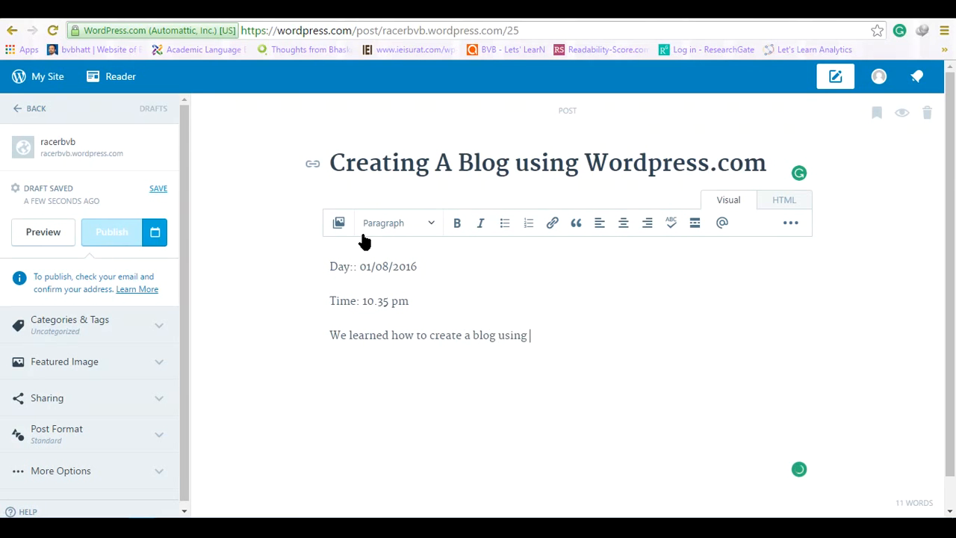
pyautogui.write('the website of')
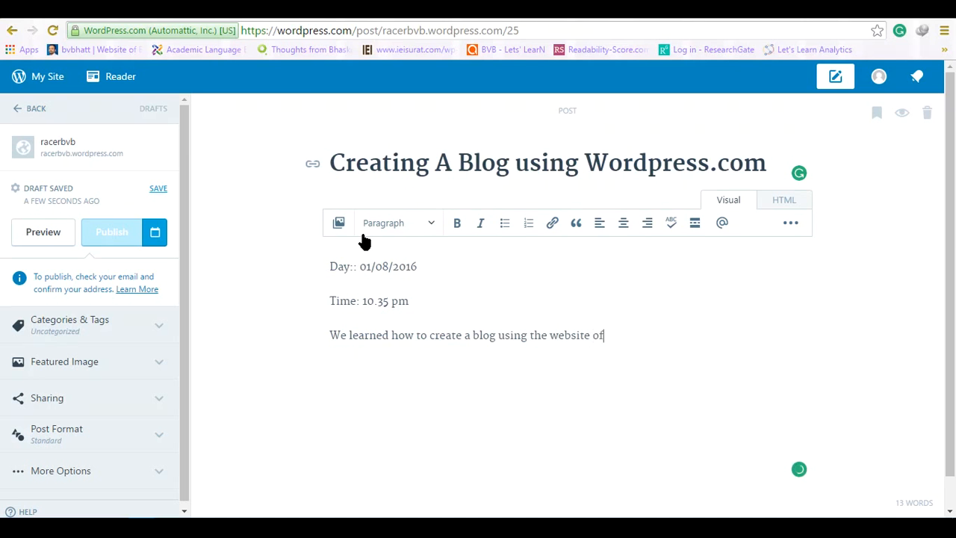
pyautogui.write('Wordpres')
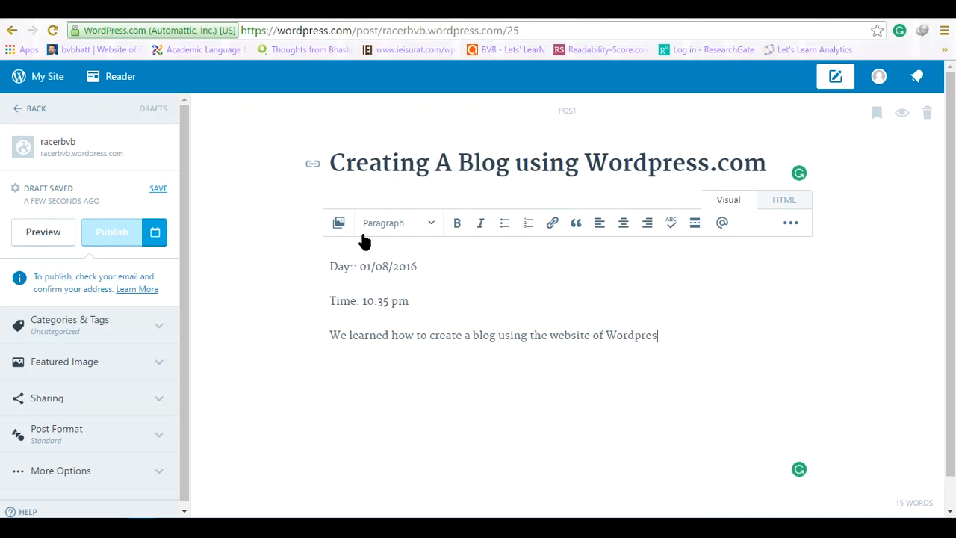
pyautogui.write('s.')
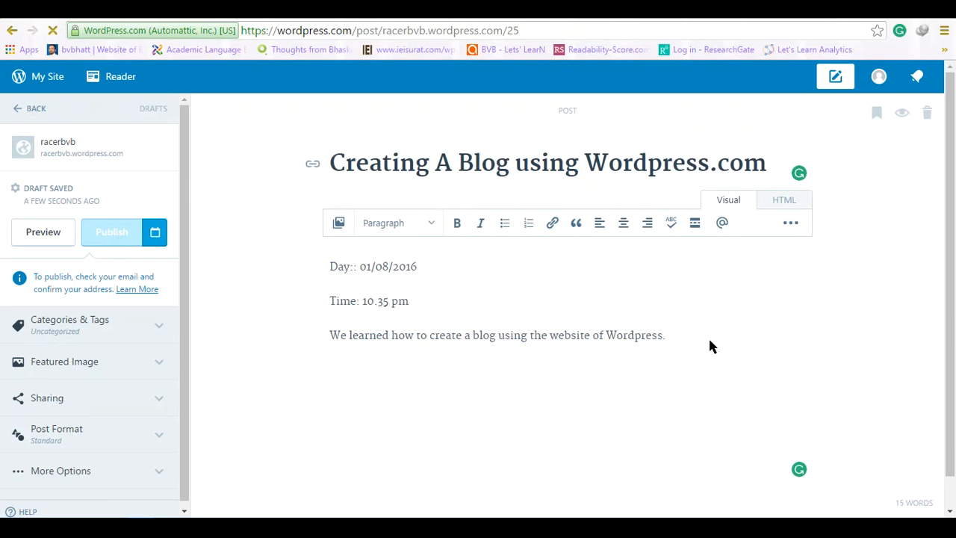
pyautogui.moveTo(338, 222)
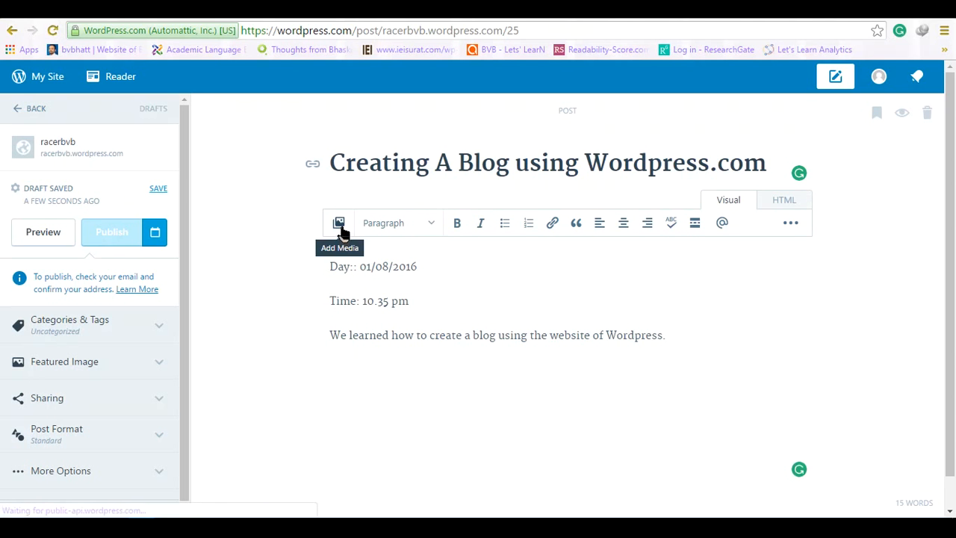
# - Upload the Einstein quote image to the media library and open its details
pyautogui.click(339, 223)
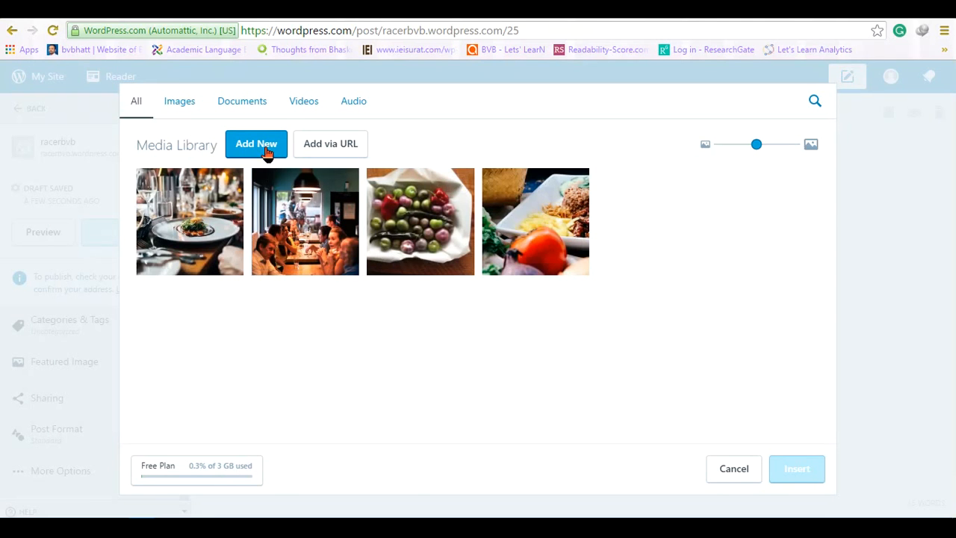
pyautogui.moveTo(347, 152)
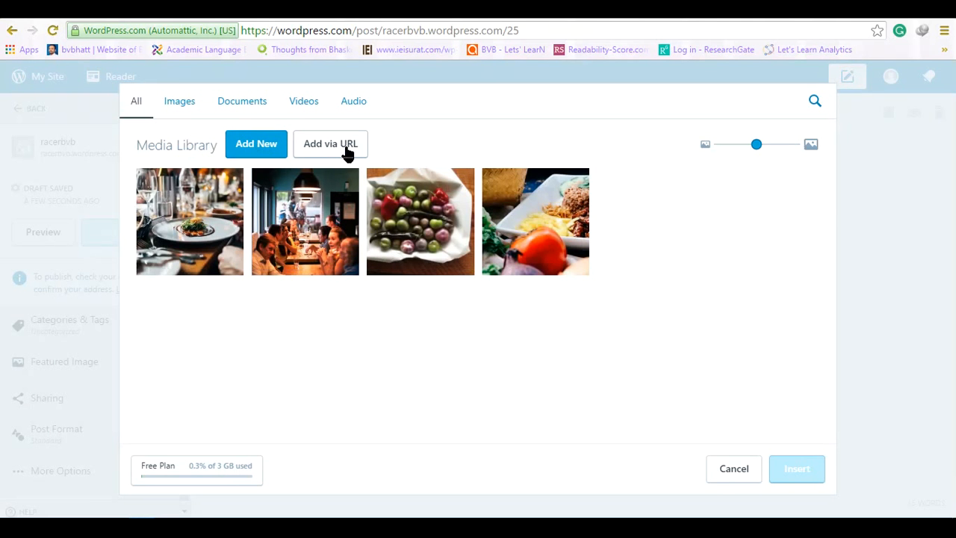
pyautogui.moveTo(336, 149)
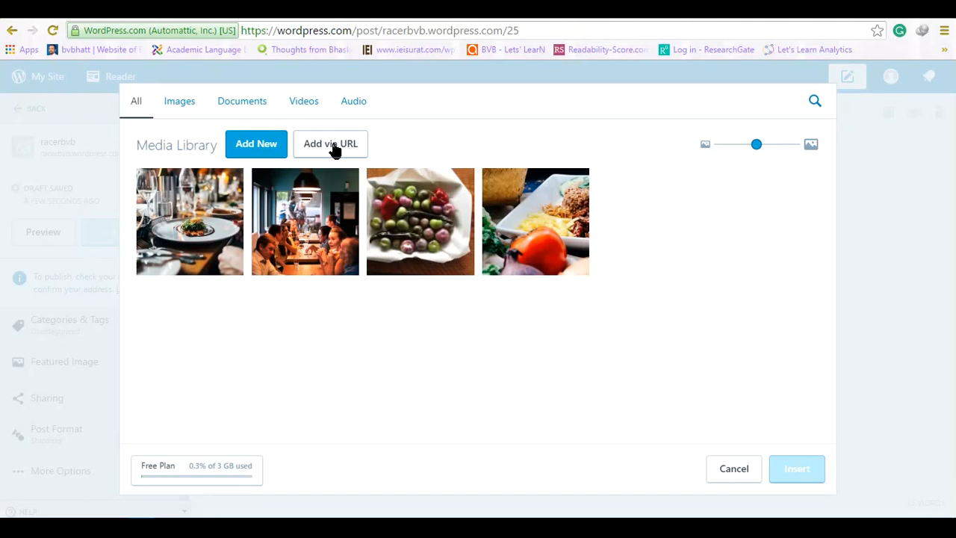
pyautogui.moveTo(332, 152)
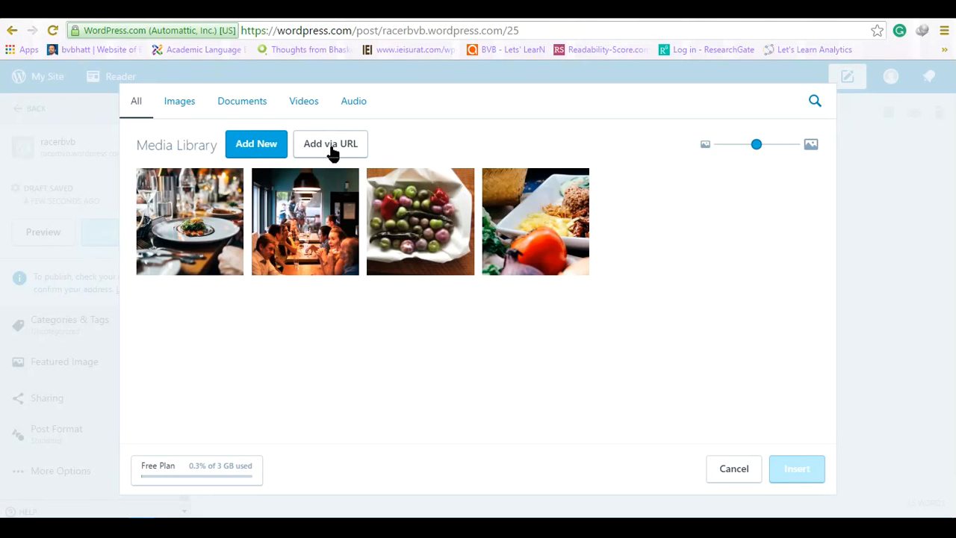
pyautogui.moveTo(344, 153)
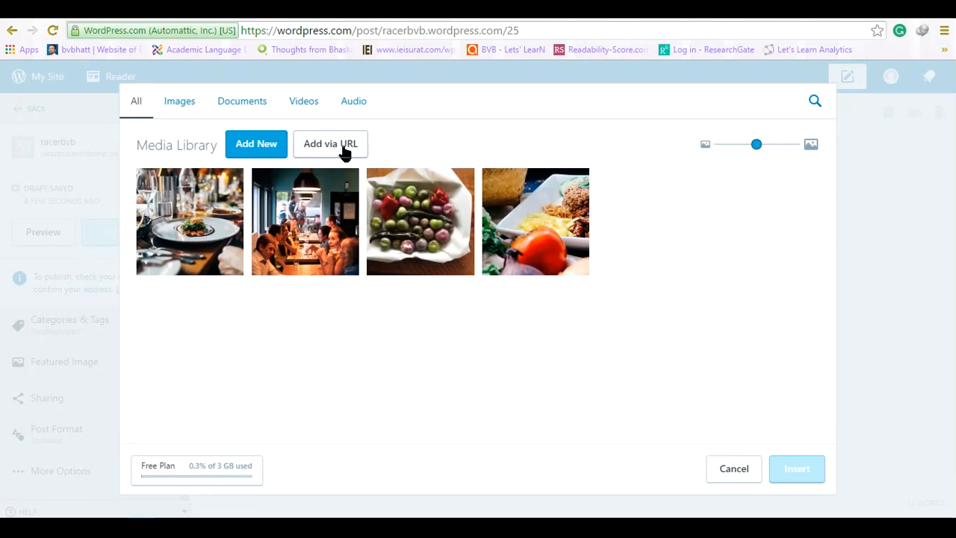
pyautogui.moveTo(335, 147)
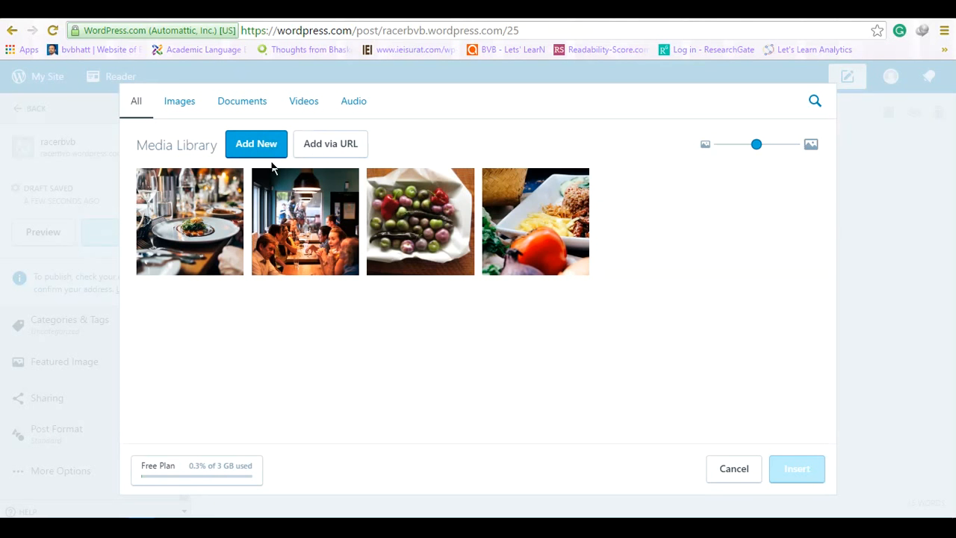
pyautogui.click(257, 143)
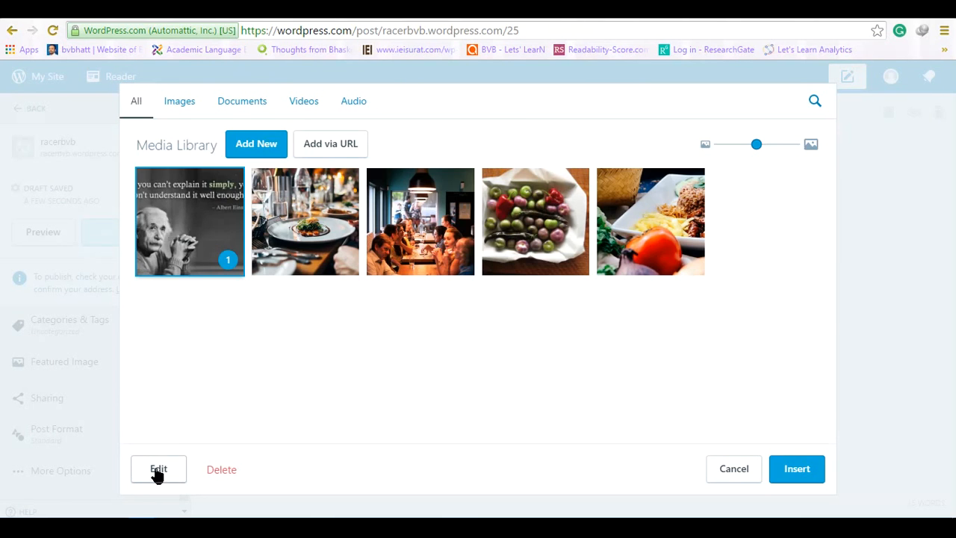
pyautogui.click(158, 469)
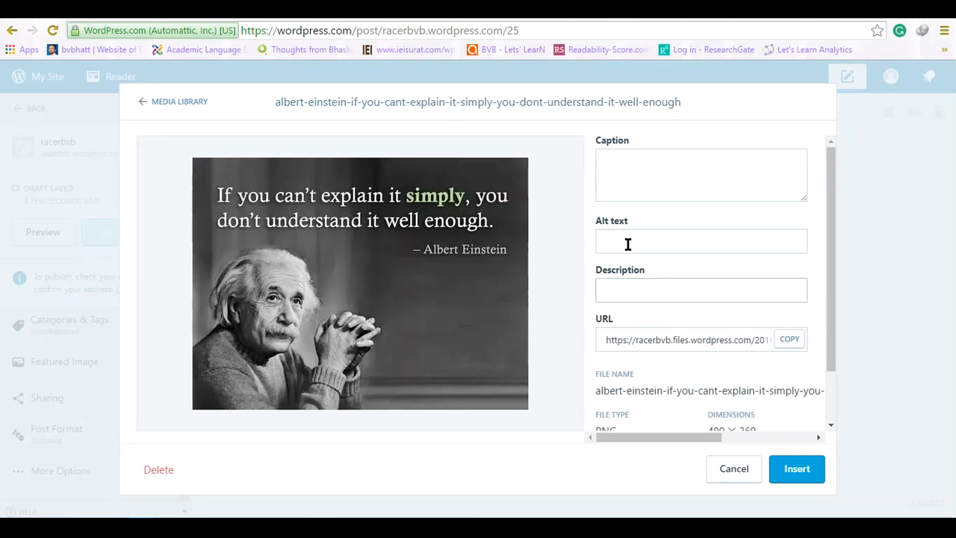
# - Caption the image 'Albert Einstein Message', review its alt text, description and date, and insert it into the post
pyautogui.write('Albert Einstein M')
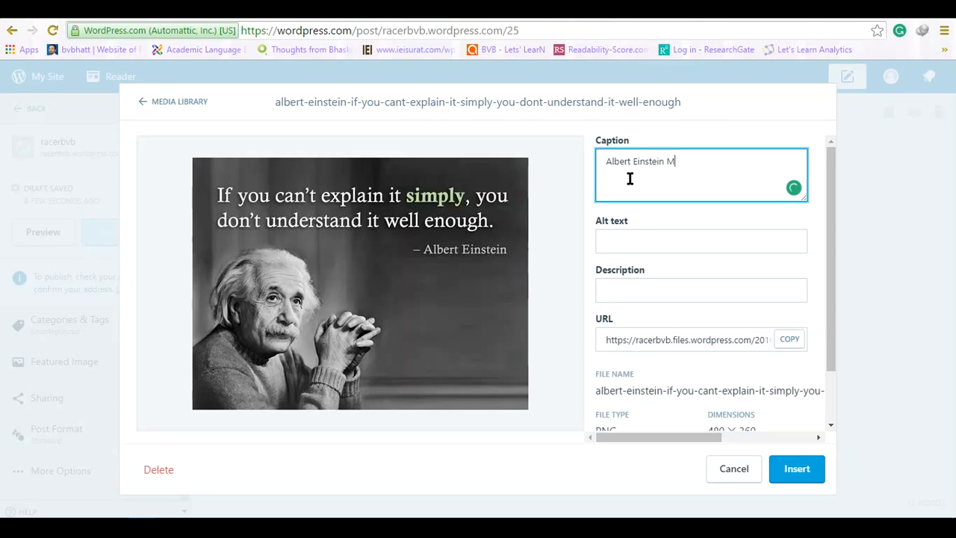
pyautogui.write('essage')
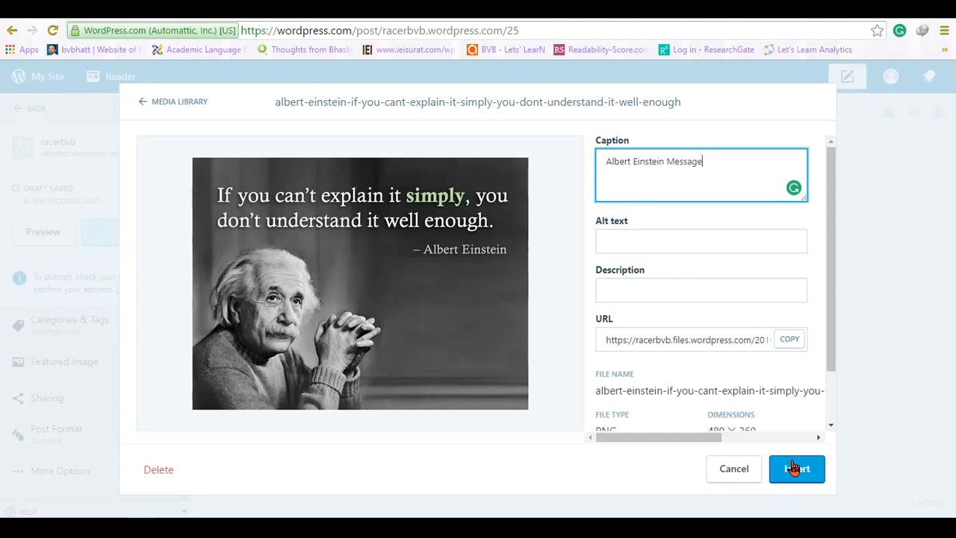
pyautogui.click(685, 339)
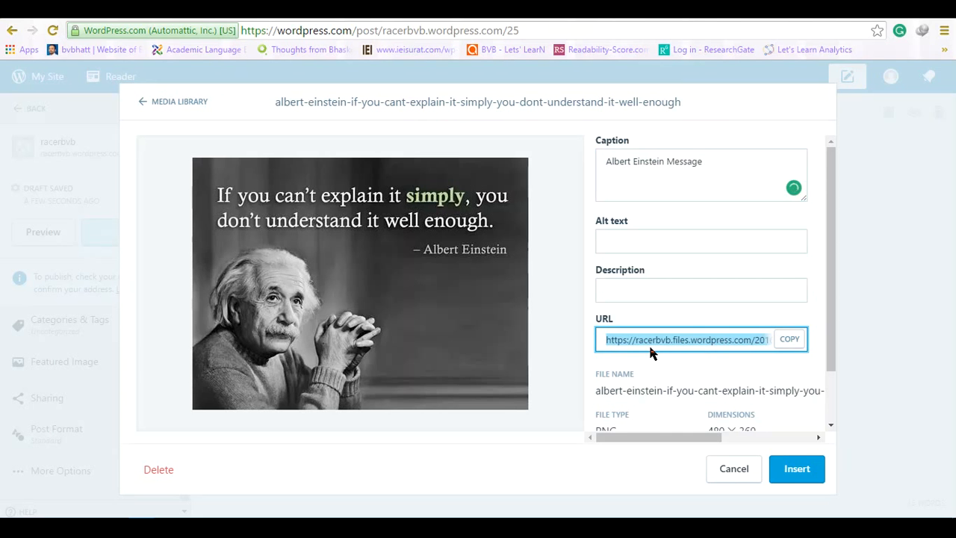
pyautogui.click(701, 241)
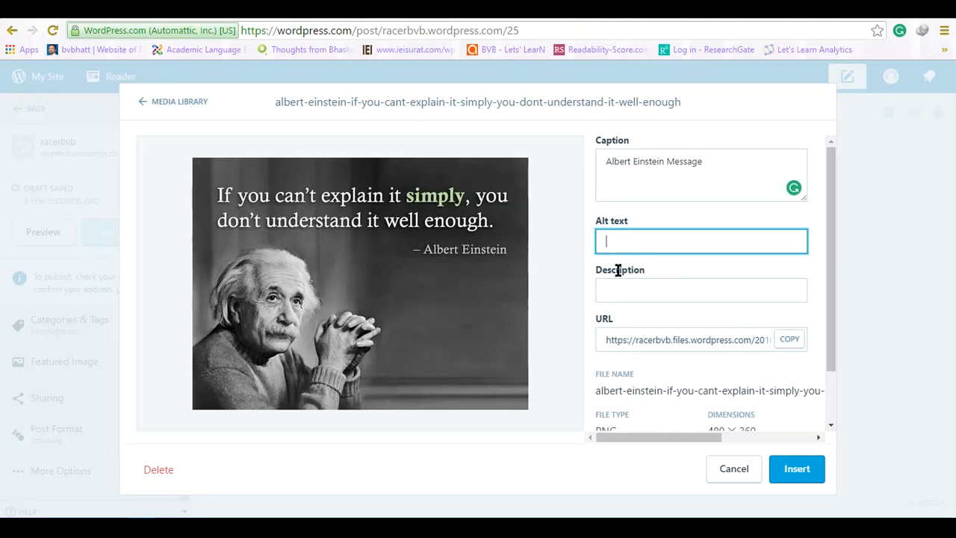
pyautogui.click(701, 290)
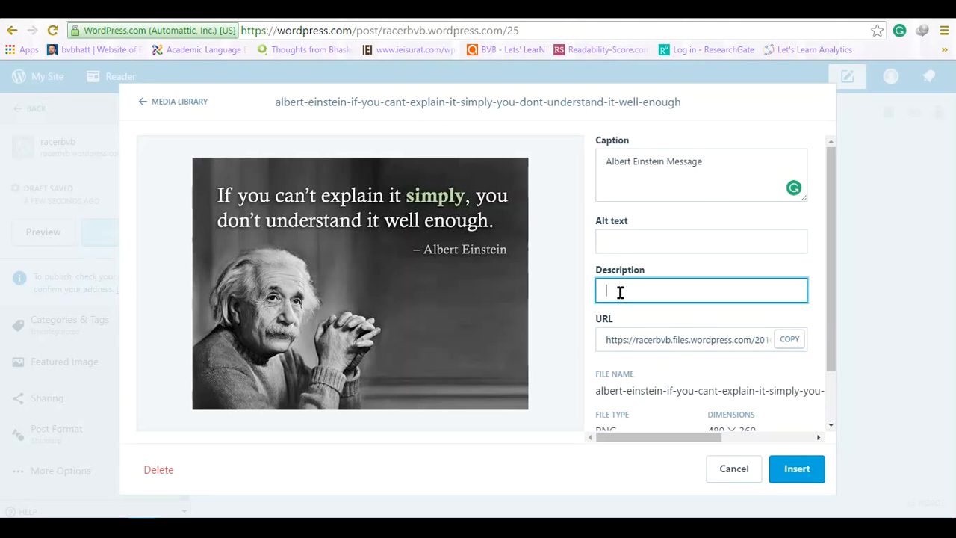
pyautogui.scroll(-3)
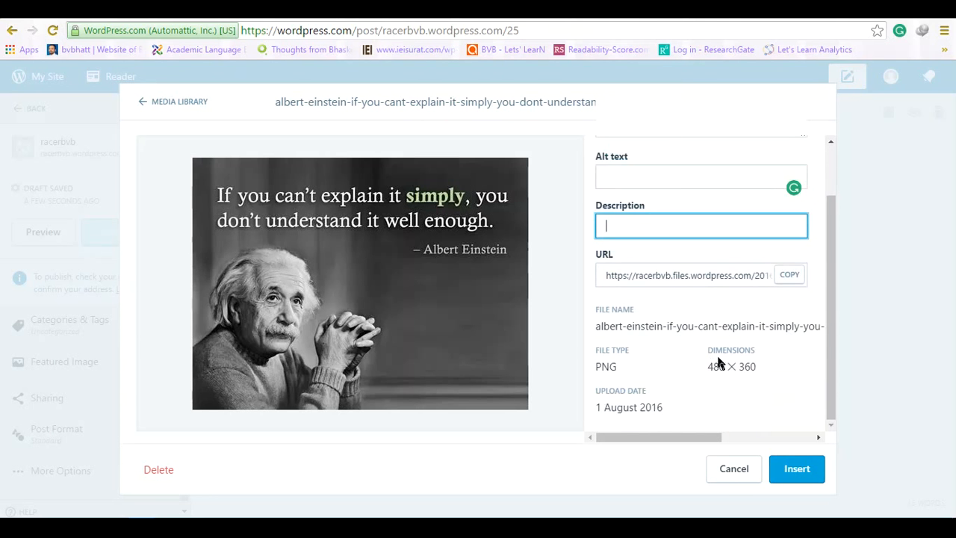
pyautogui.doubleClick(606, 366)
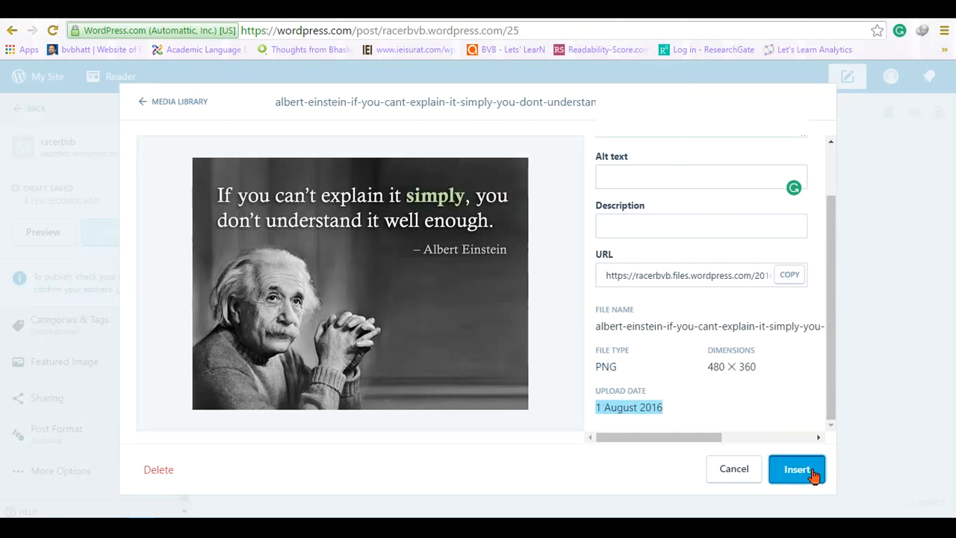
pyautogui.click(796, 469)
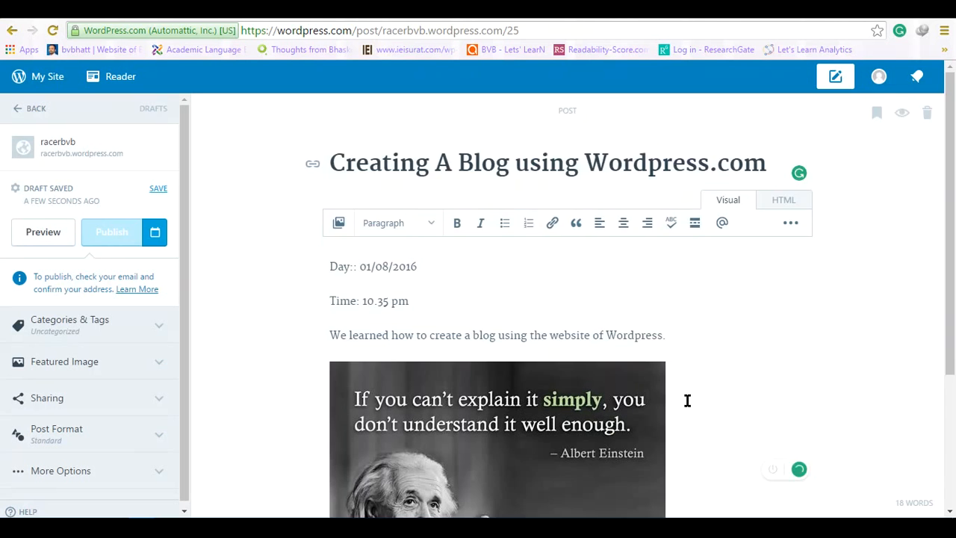
# - Scroll through the draft to review the inserted image and its caption
pyautogui.scroll(-3)
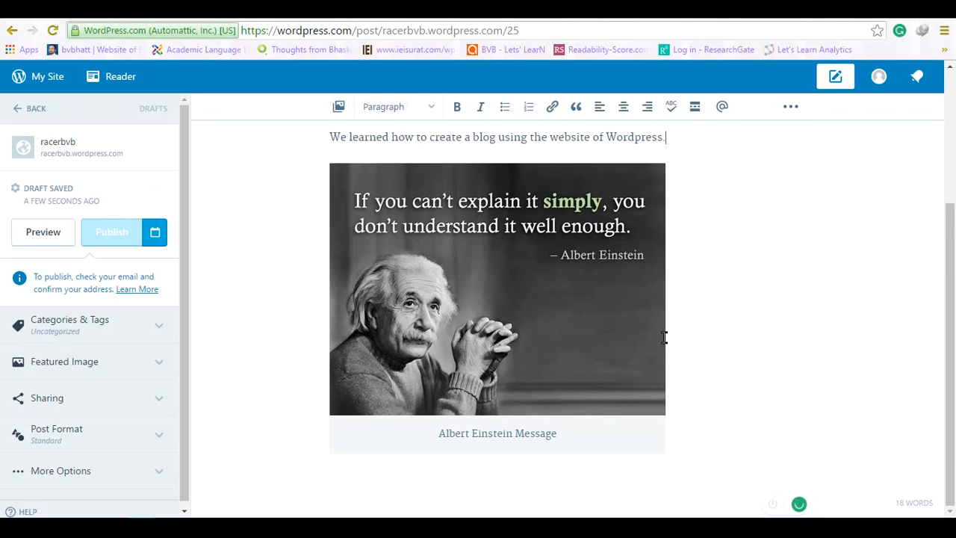
pyautogui.scroll(3)
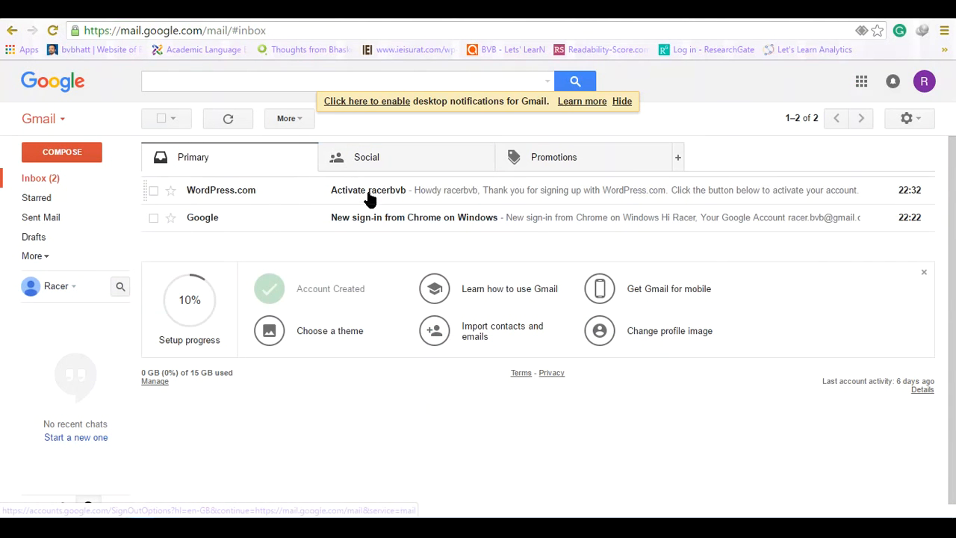
# - Open the WordPress.com activation email in Gmail to activate the racerbvb account
pyautogui.click(367, 190)
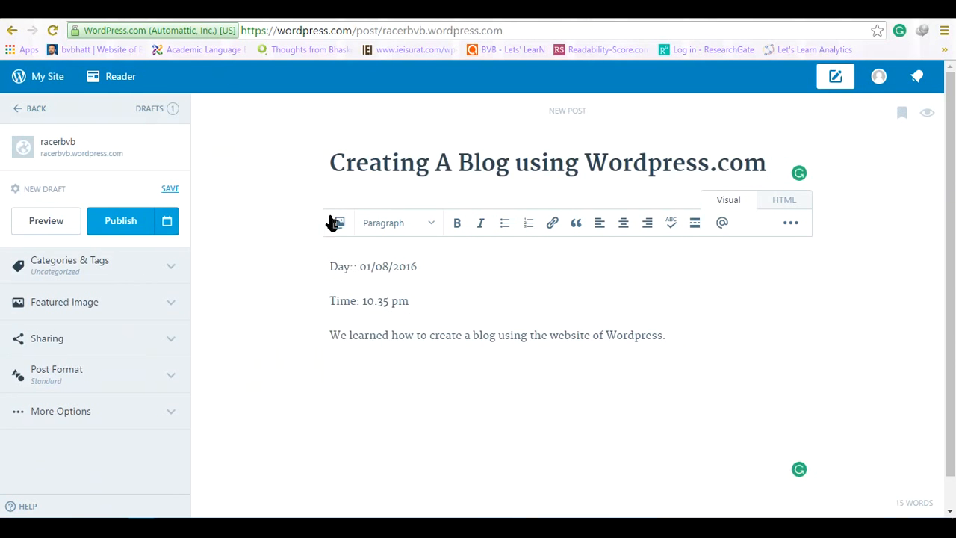
# - Re-insert the Einstein image, publish the post and expand its Categories & Tags settings
pyautogui.click(337, 223)
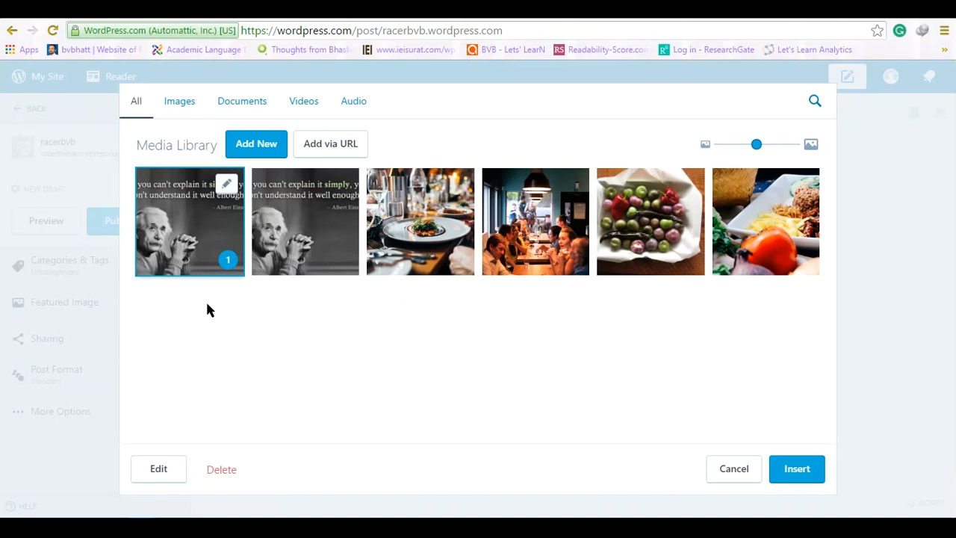
pyautogui.click(796, 469)
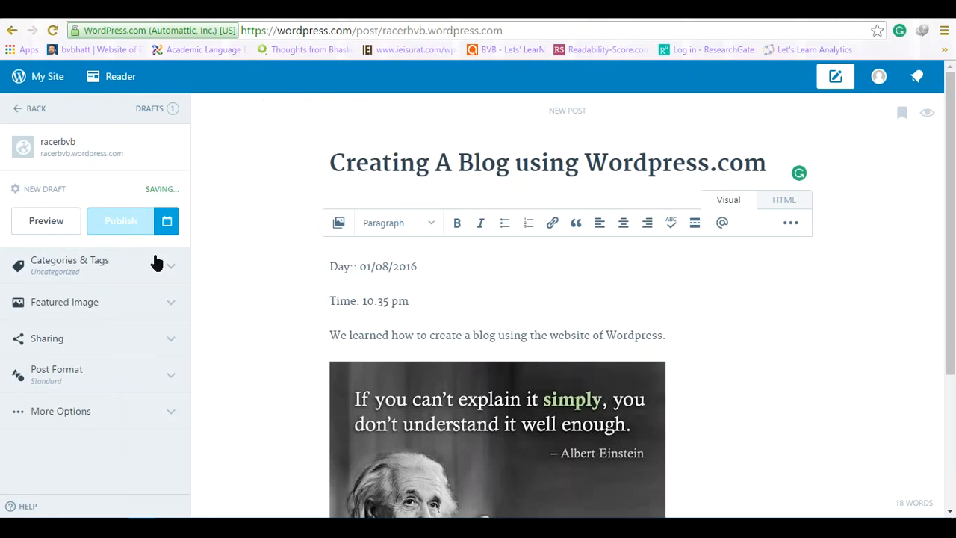
pyautogui.click(120, 221)
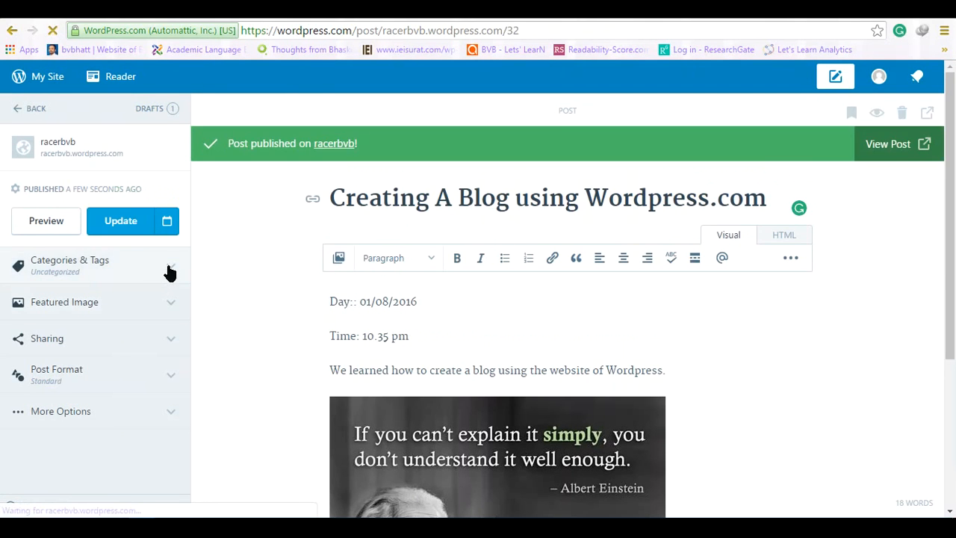
pyautogui.click(69, 266)
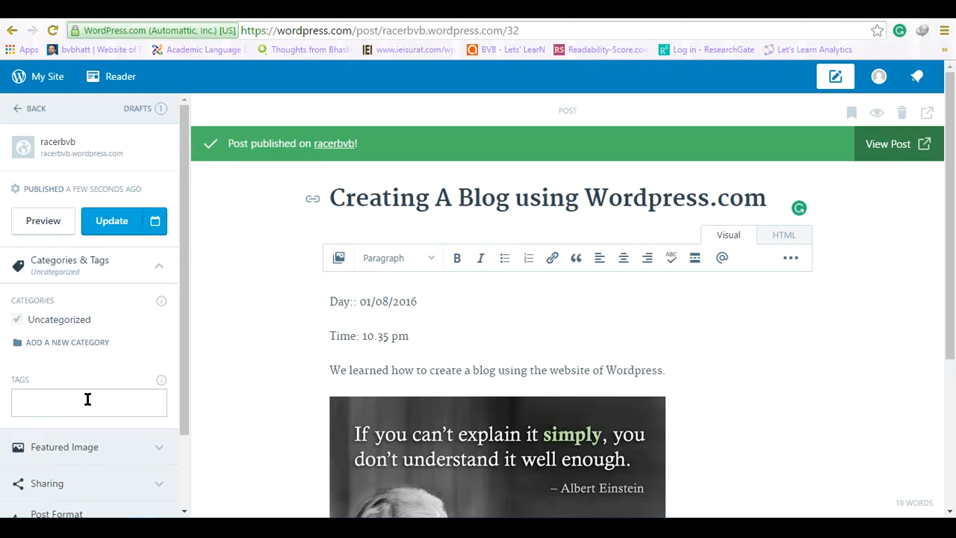
# - Tag the post Creating Blog, add a new Creating Blog category, uncheck Uncategorized and update the post
pyautogui.write('Creating Blog')
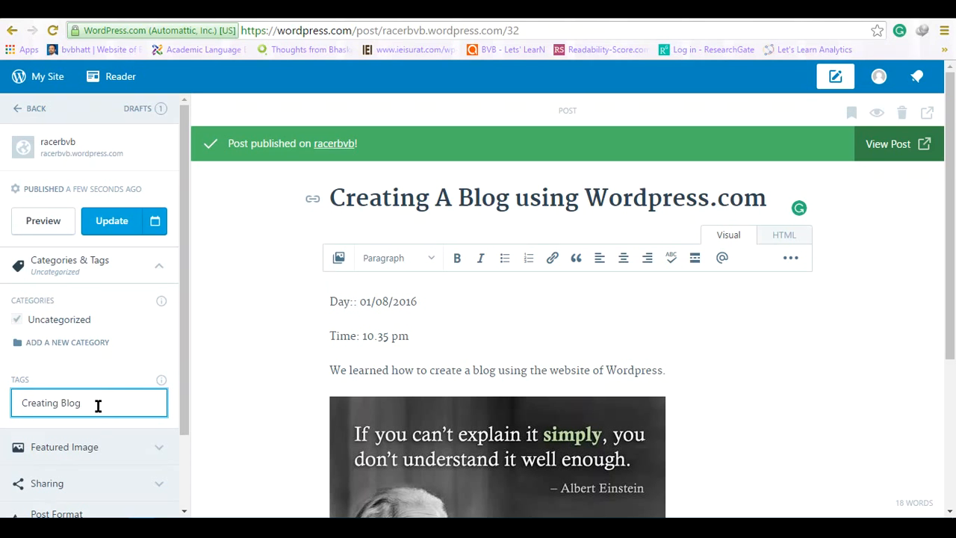
pyautogui.moveTo(43, 355)
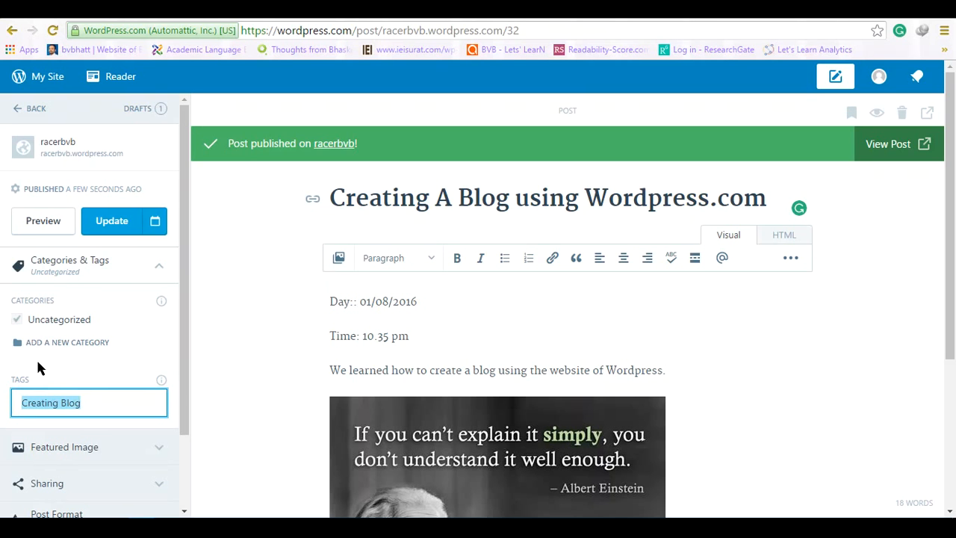
pyautogui.click(67, 342)
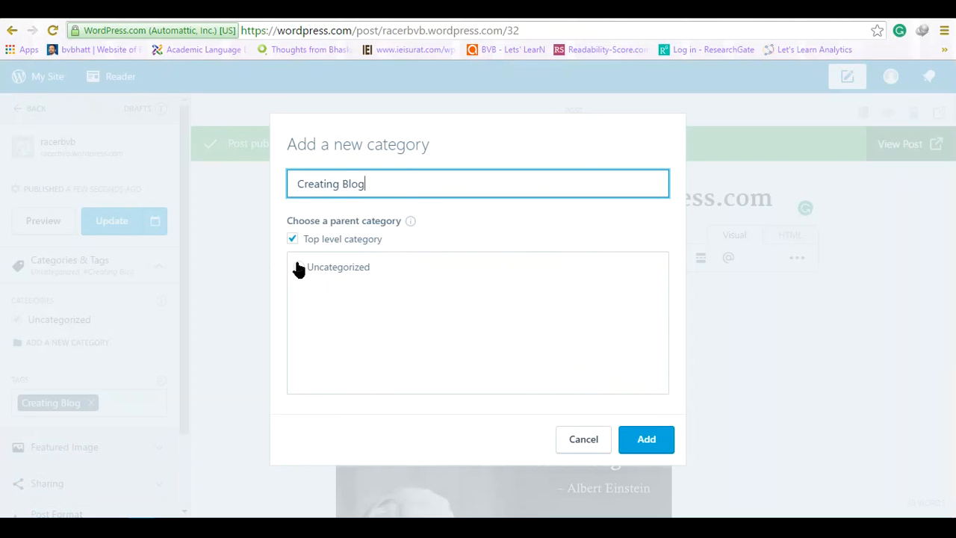
pyautogui.click(646, 439)
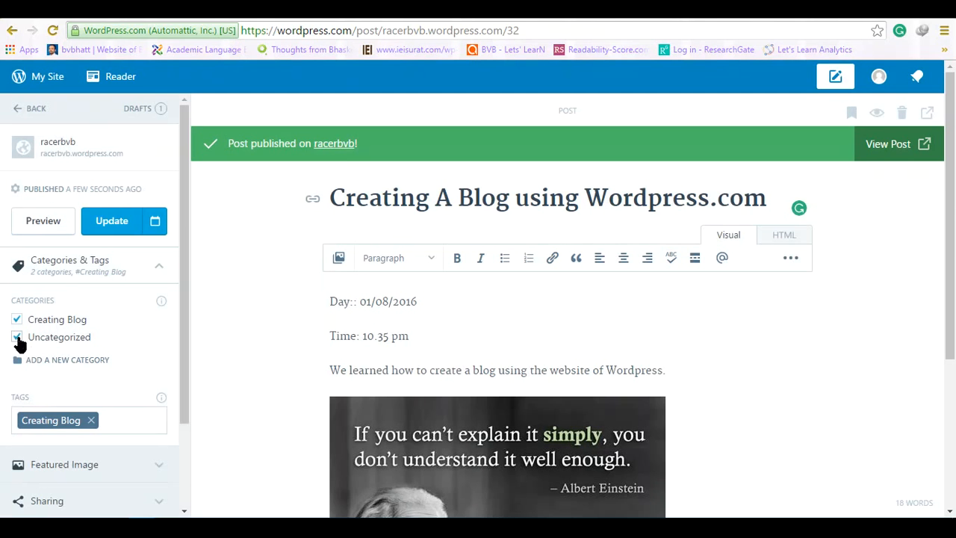
pyautogui.click(16, 338)
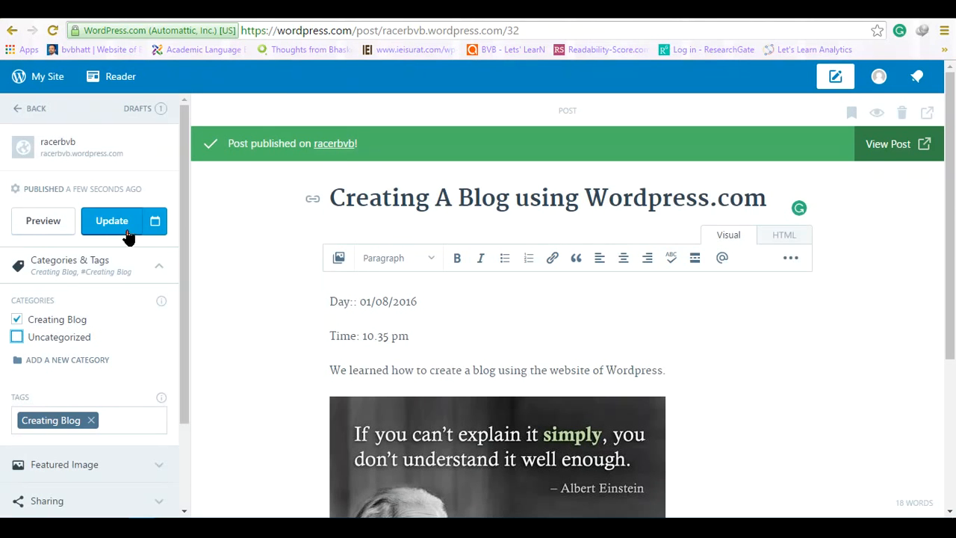
pyautogui.click(110, 221)
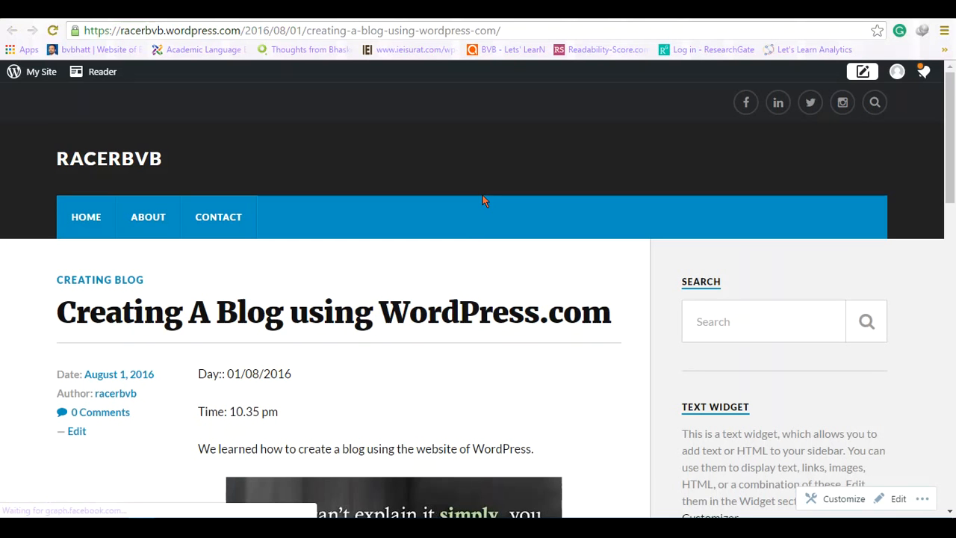
pyautogui.moveTo(99, 280)
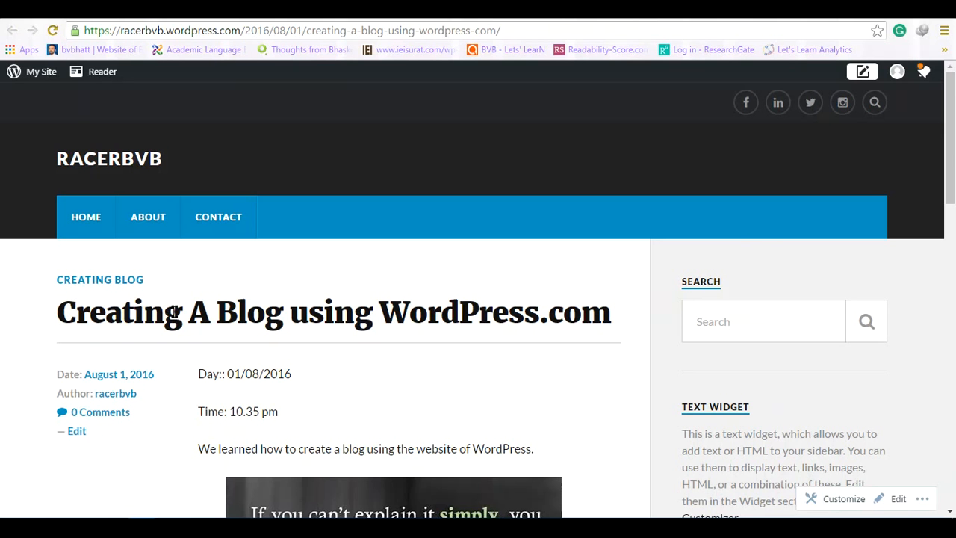
pyautogui.moveTo(451, 283)
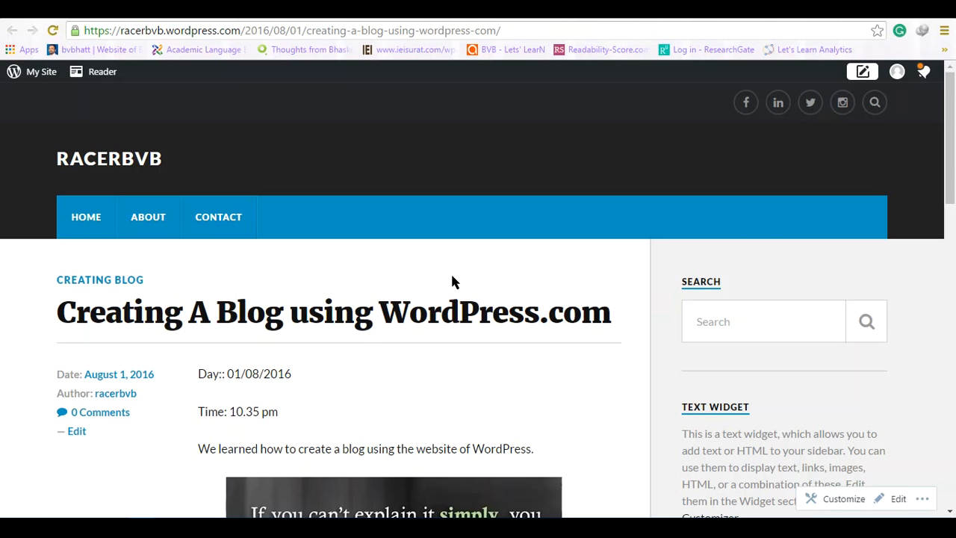
# - Scroll through the live post to see its image, Creating Blog tag, sharing options and author box
pyautogui.scroll(-3)
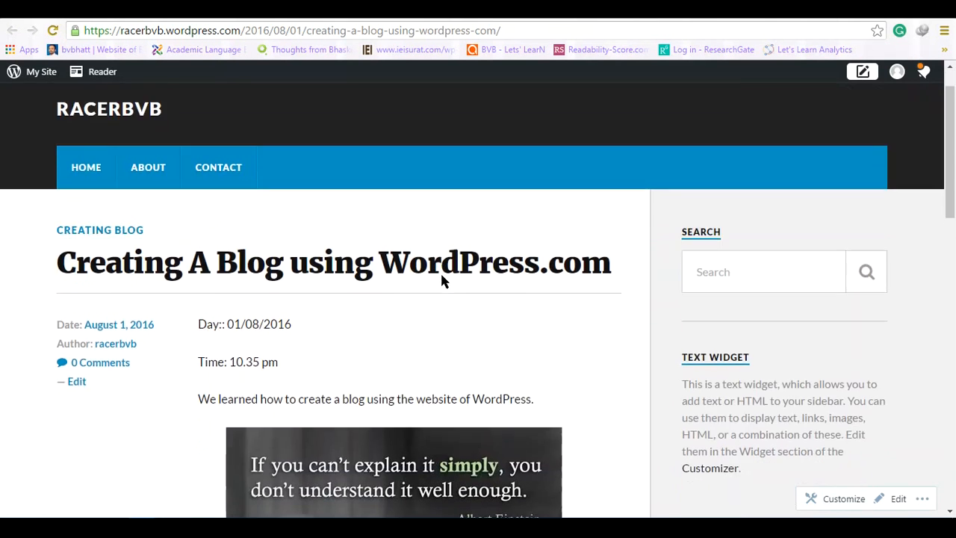
pyautogui.scroll(-3)
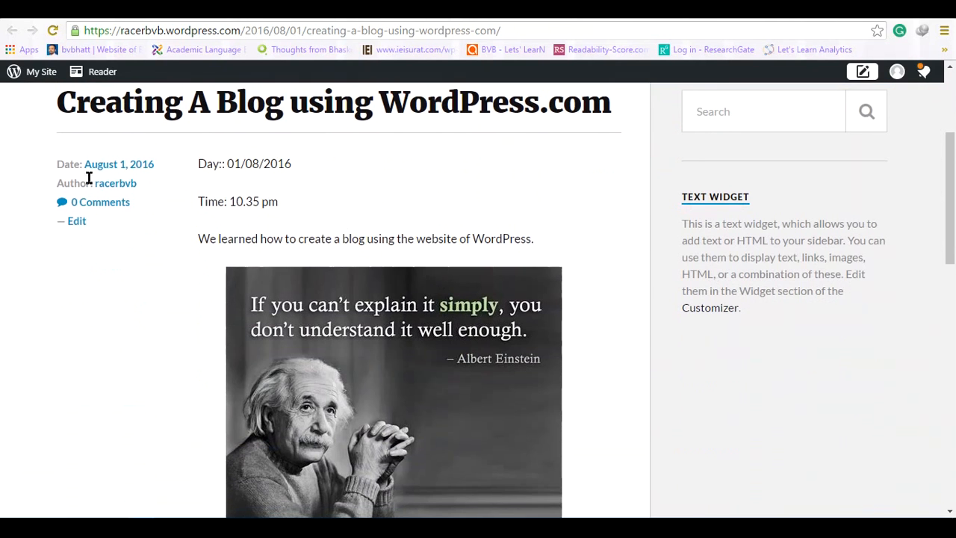
pyautogui.moveTo(116, 182)
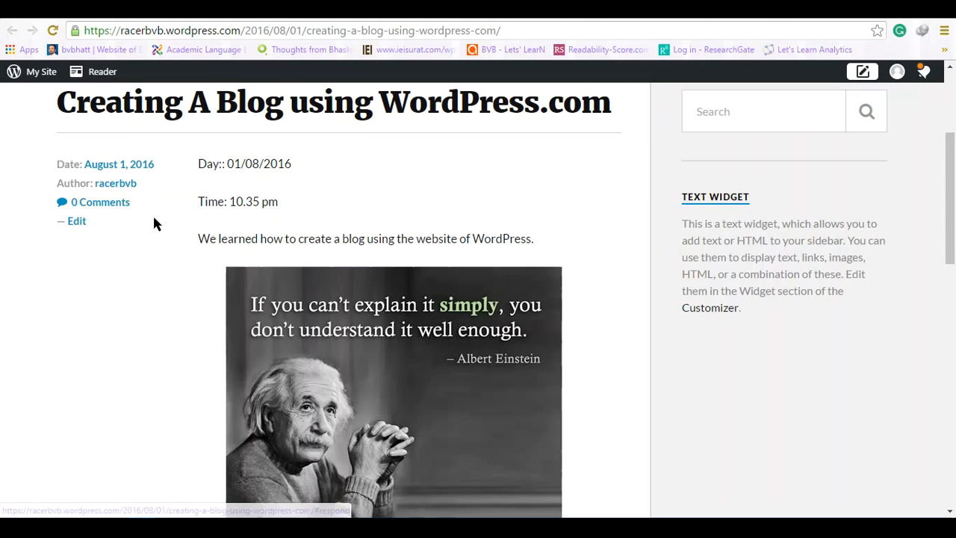
pyautogui.scroll(-3)
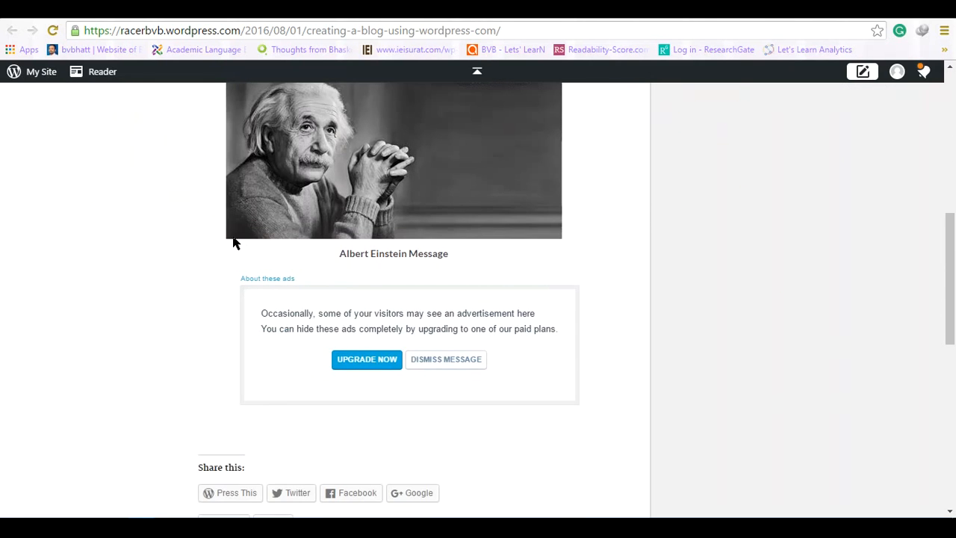
pyautogui.scroll(-3)
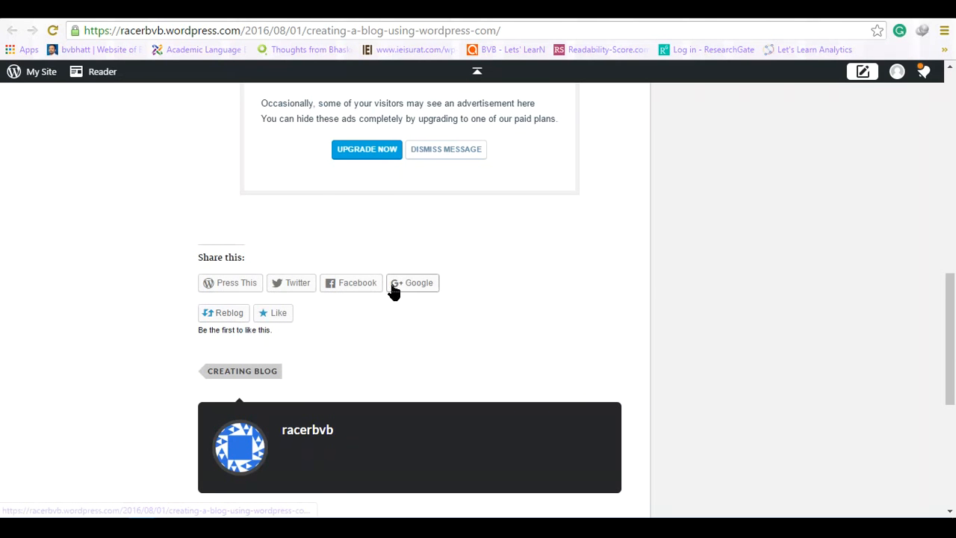
pyautogui.moveTo(262, 287)
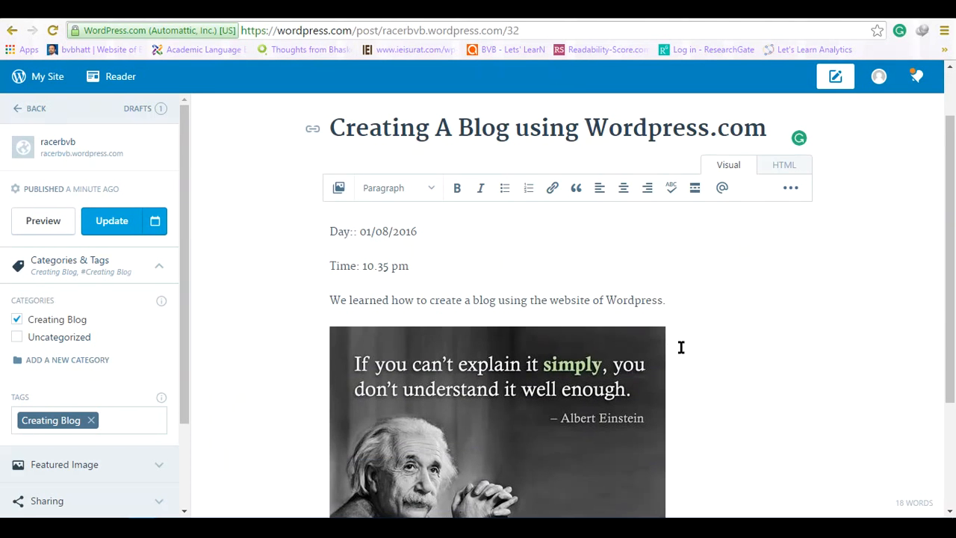
pyautogui.moveTo(790, 188)
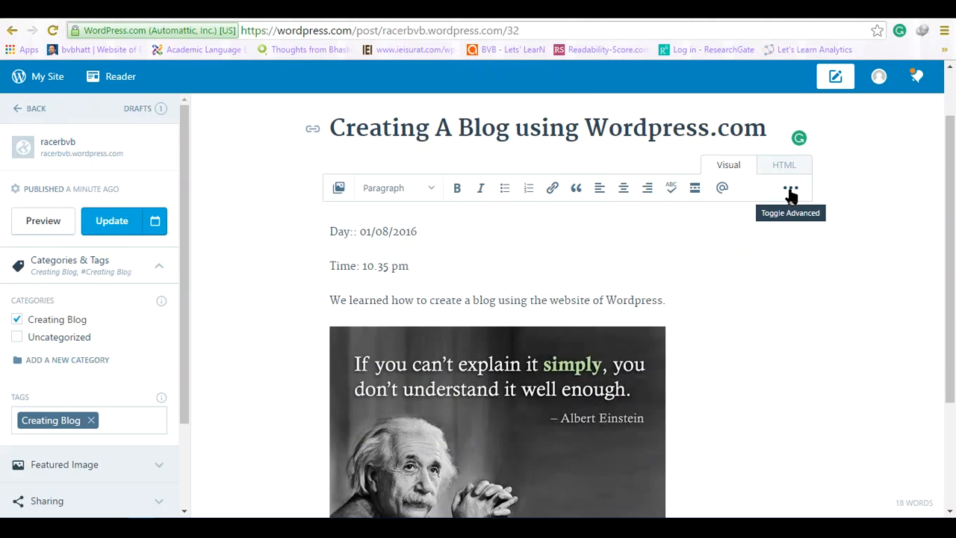
# - Reveal the advanced toolbar and color the words 'learned how to' red
pyautogui.click(790, 188)
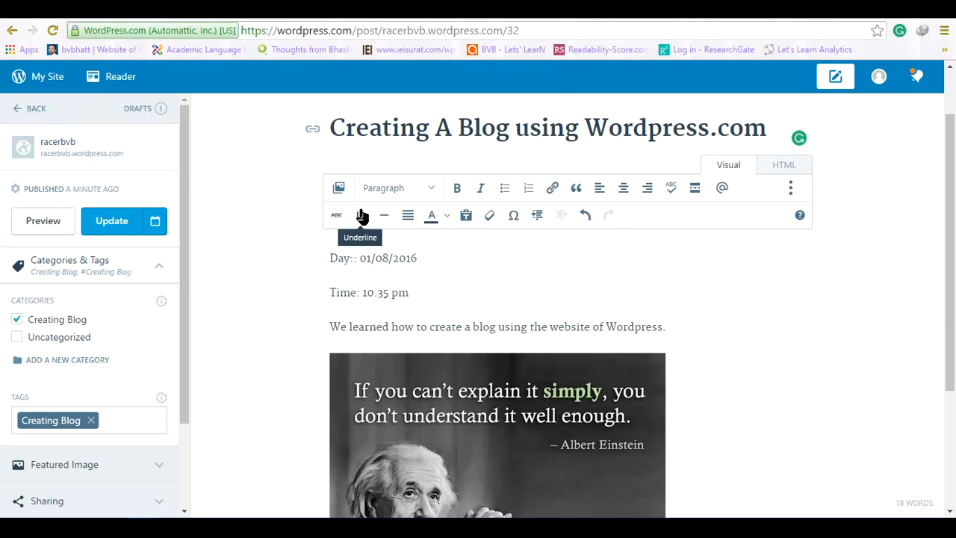
pyautogui.moveTo(536, 215)
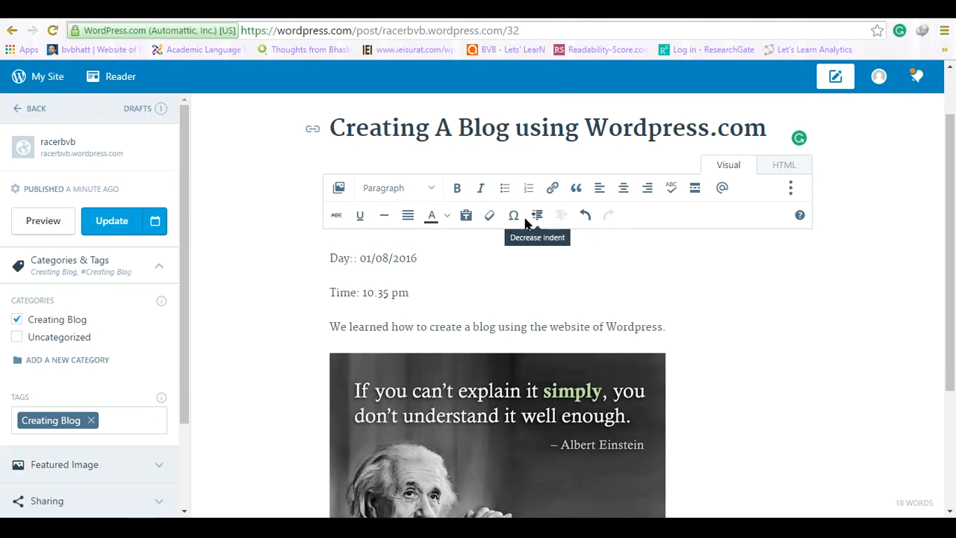
pyautogui.moveTo(467, 215)
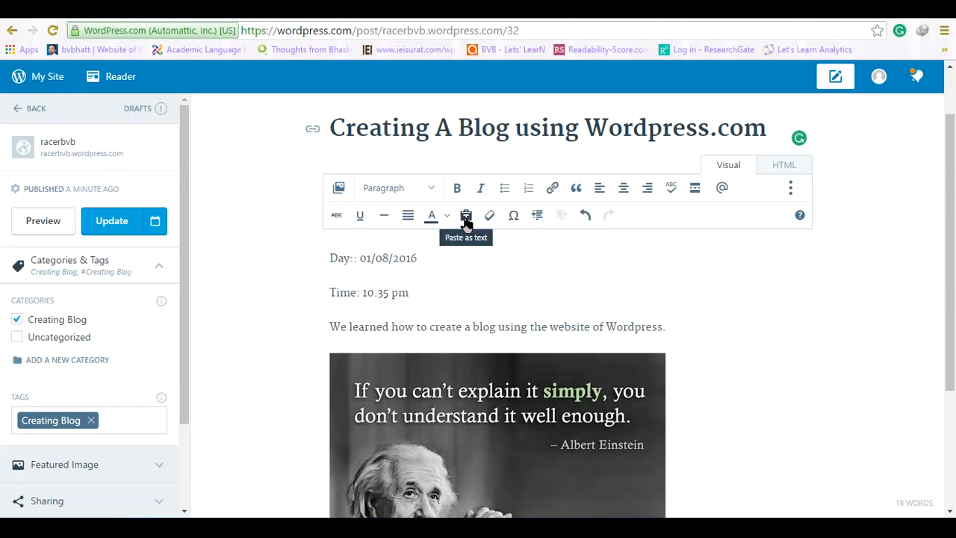
pyautogui.click(445, 215)
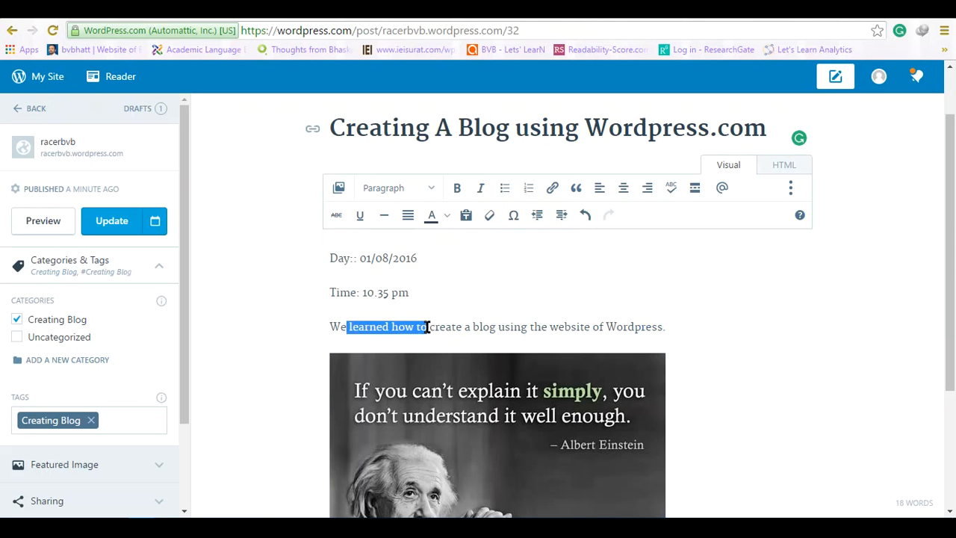
pyautogui.click(431, 216)
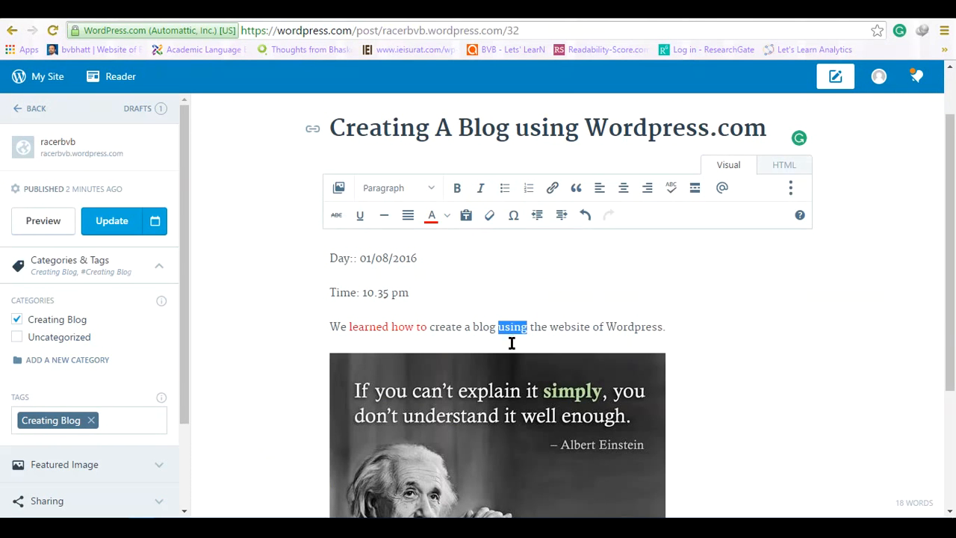
pyautogui.moveTo(552, 188)
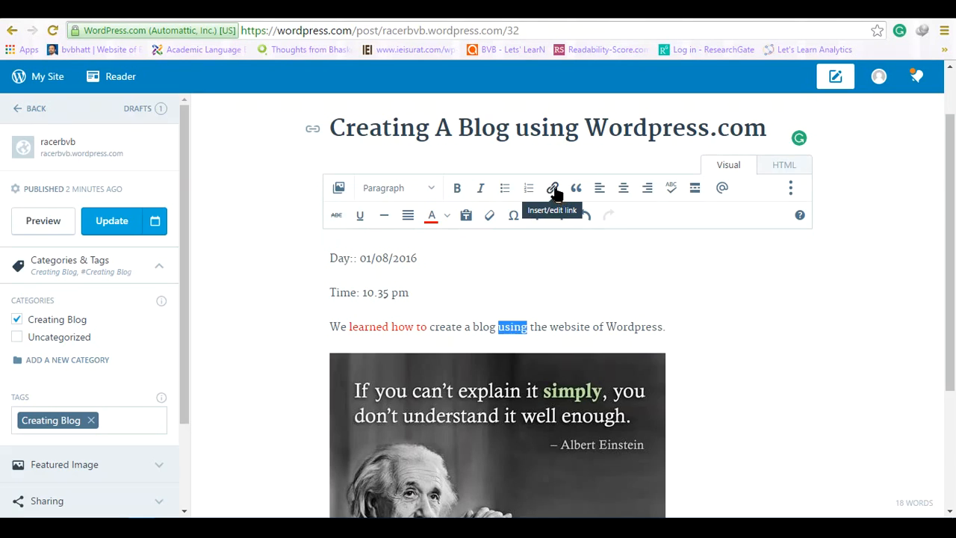
# - Add a Gmail link to the word 'using', check its settings, then remove the link again
pyautogui.click(552, 188)
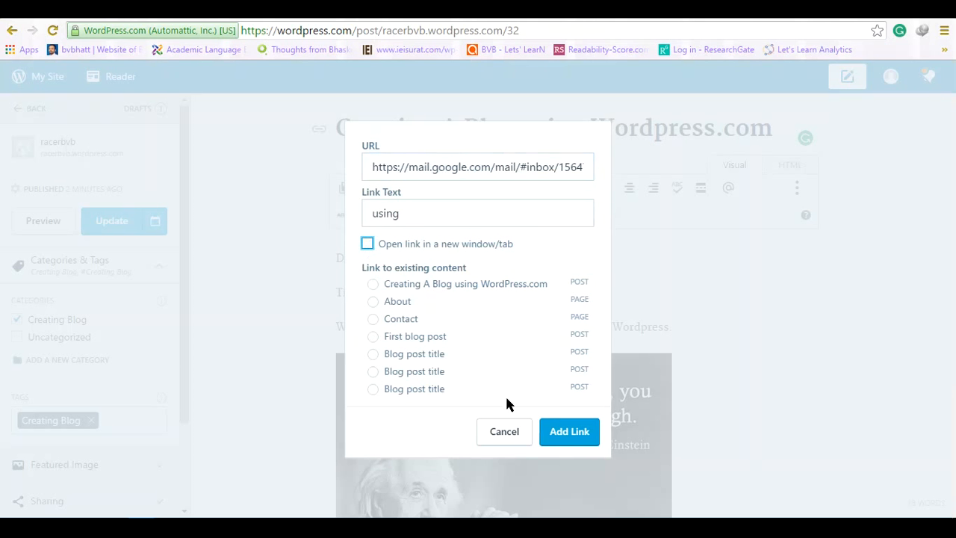
pyautogui.click(569, 430)
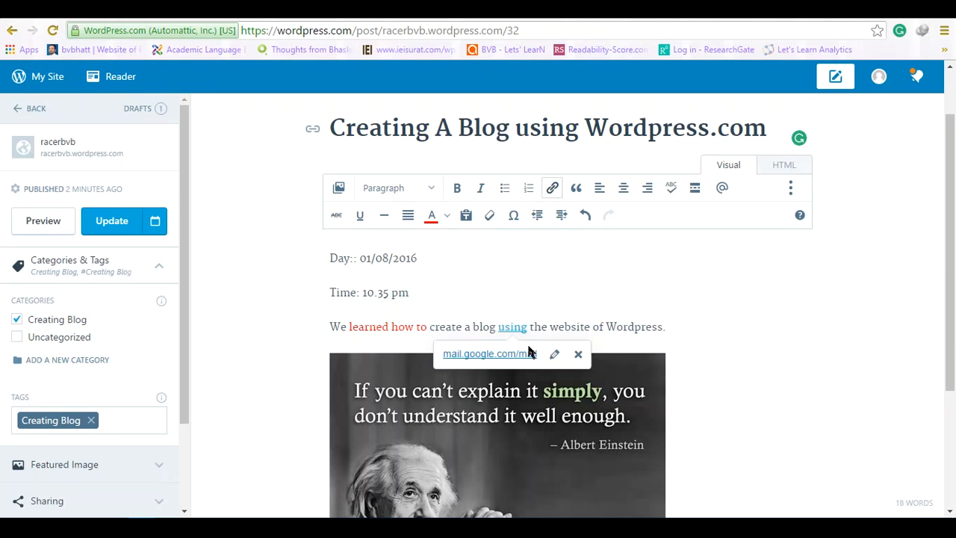
pyautogui.moveTo(554, 352)
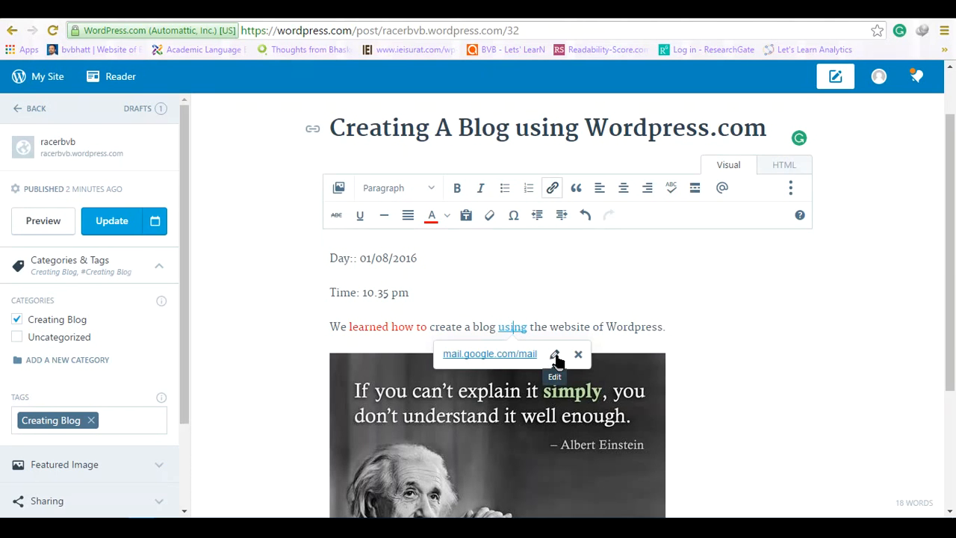
pyautogui.click(554, 353)
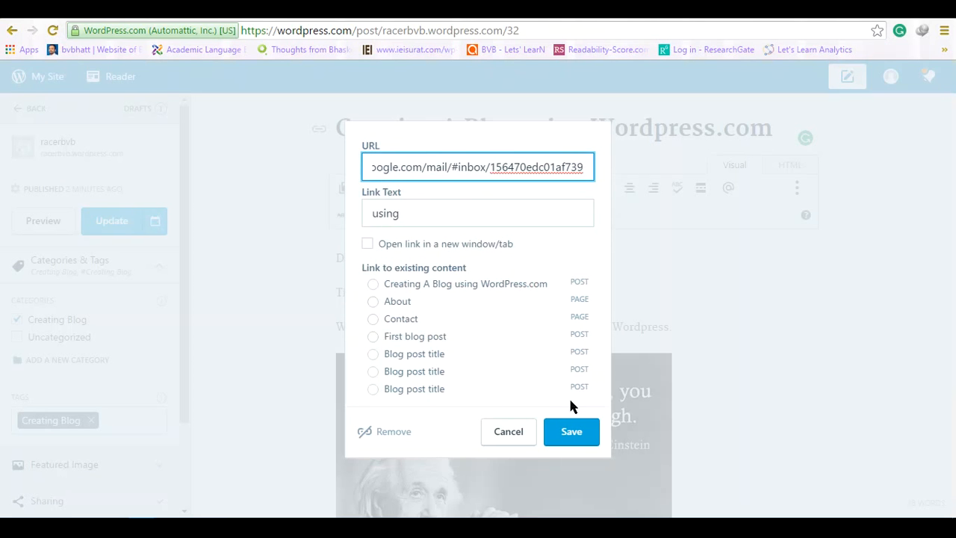
pyautogui.click(571, 430)
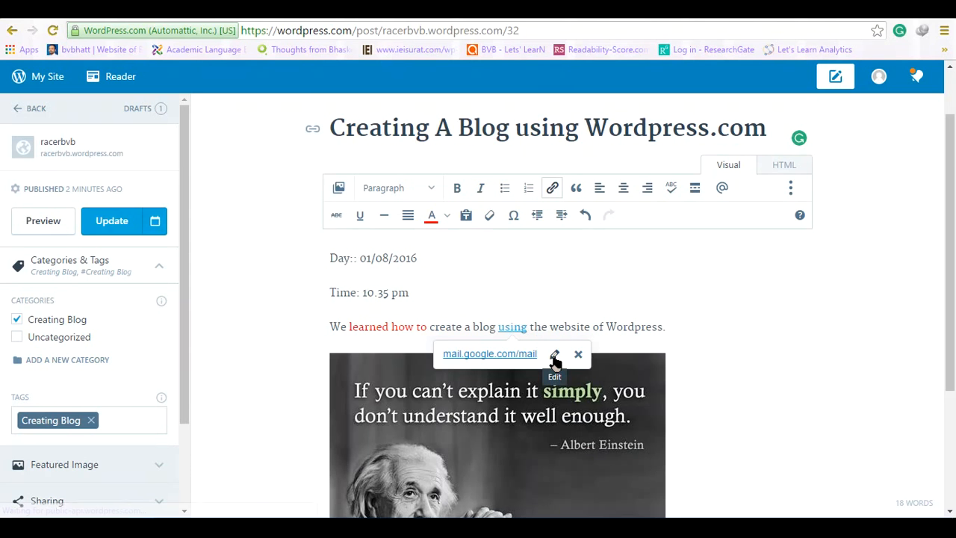
pyautogui.moveTo(578, 354)
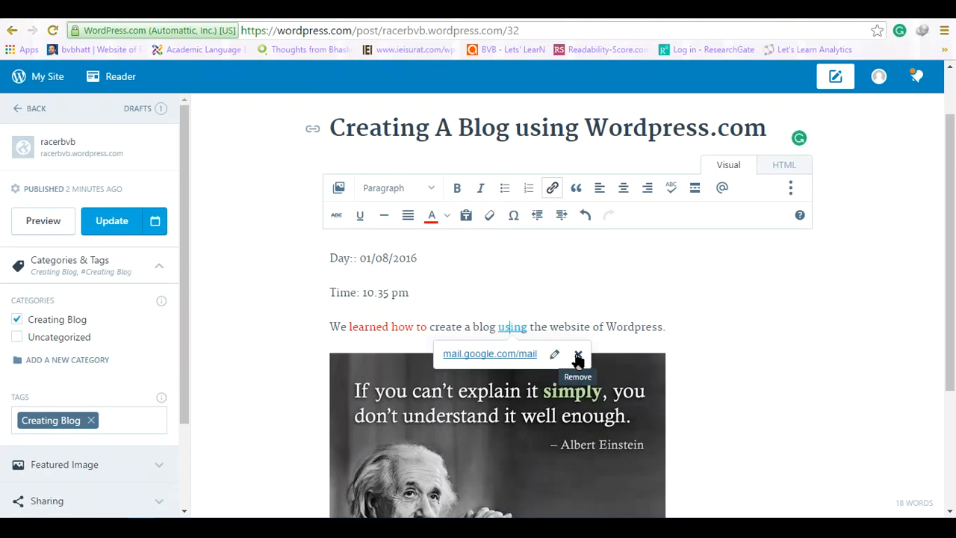
pyautogui.click(580, 353)
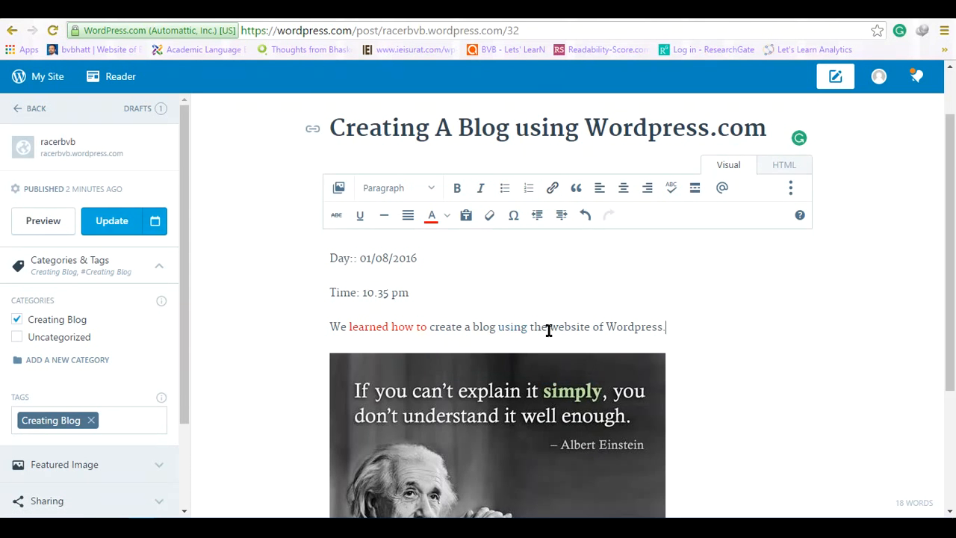
pyautogui.moveTo(529, 310)
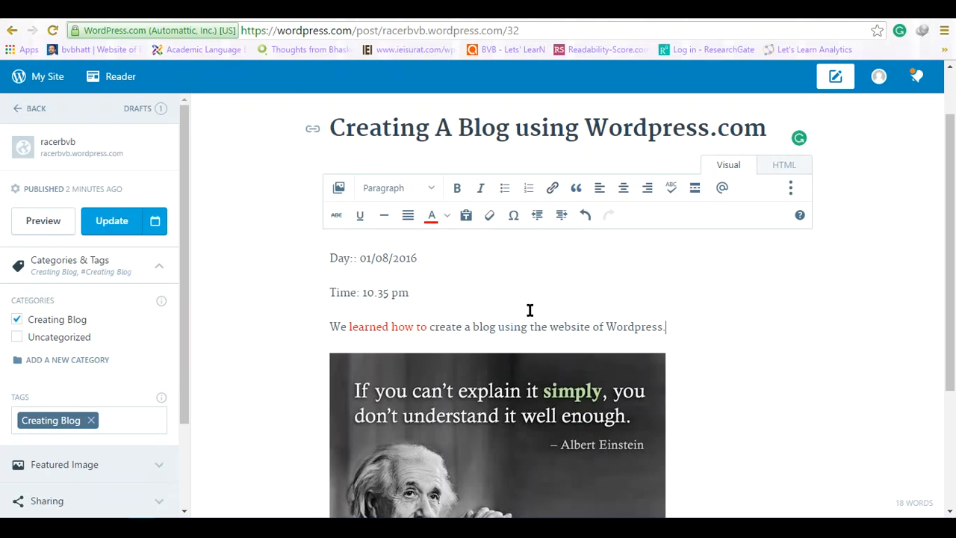
pyautogui.scroll(-3)
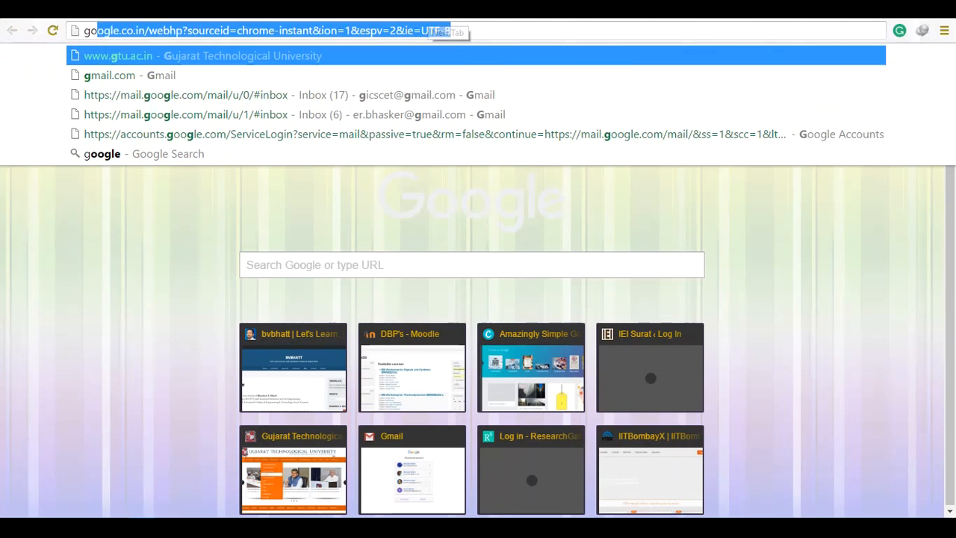
# - Search 'google play wordpress' and open the WordPress app listing on Google Play
pyautogui.write('google play wordpress')
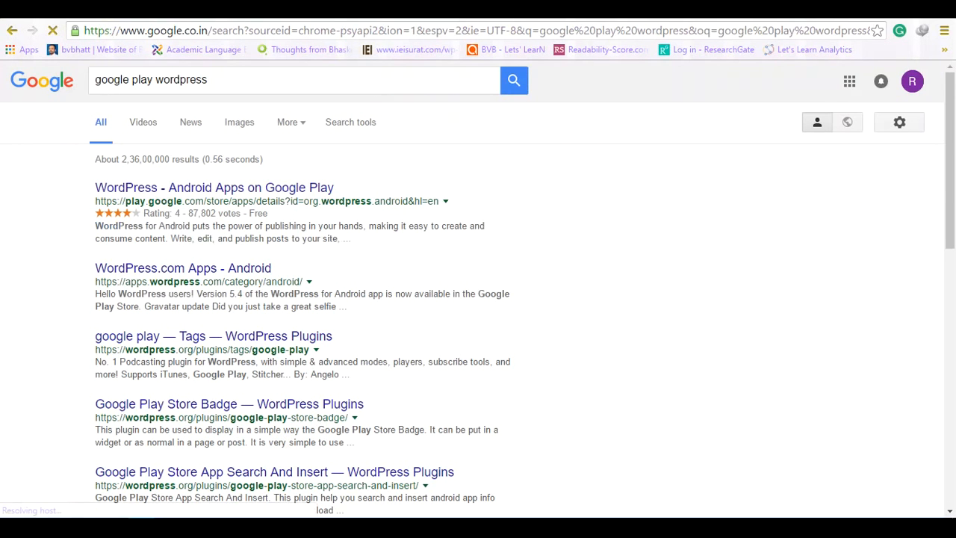
pyautogui.click(215, 188)
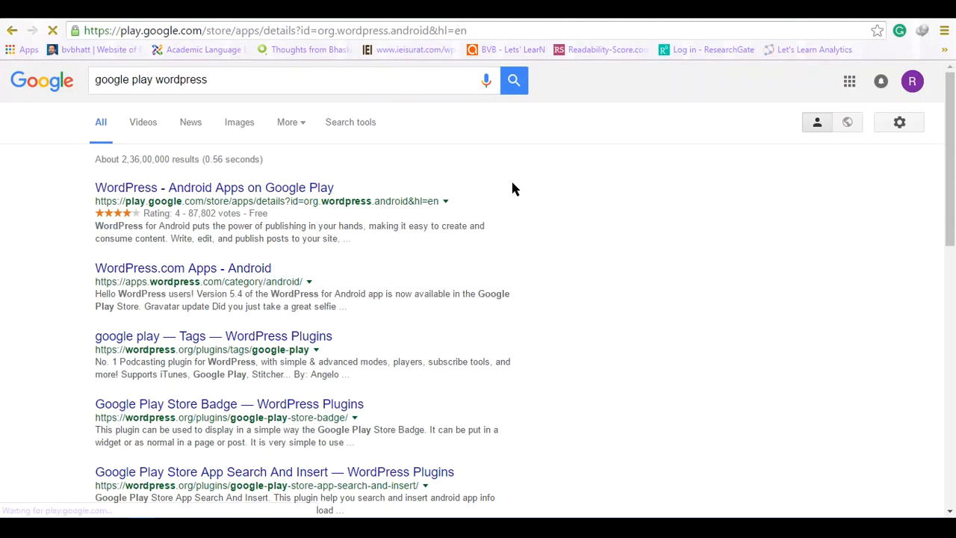
pyautogui.click(215, 188)
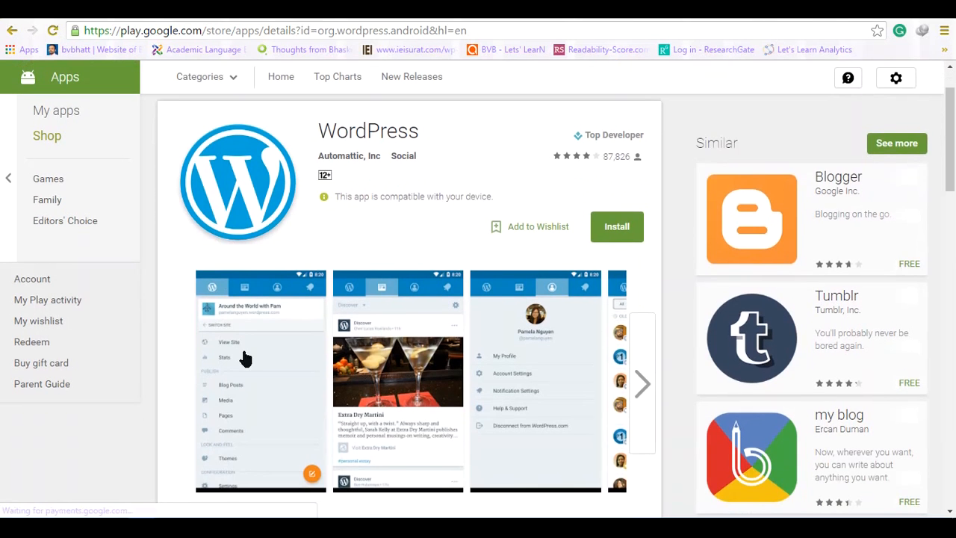
# - Scroll through the app's description and the similar blogging apps
pyautogui.scroll(-3)
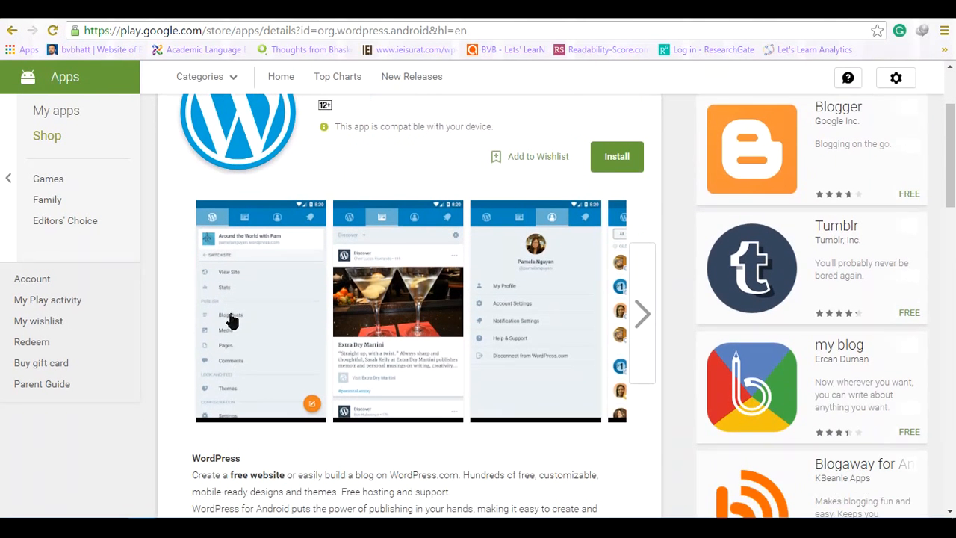
pyautogui.moveTo(236, 317)
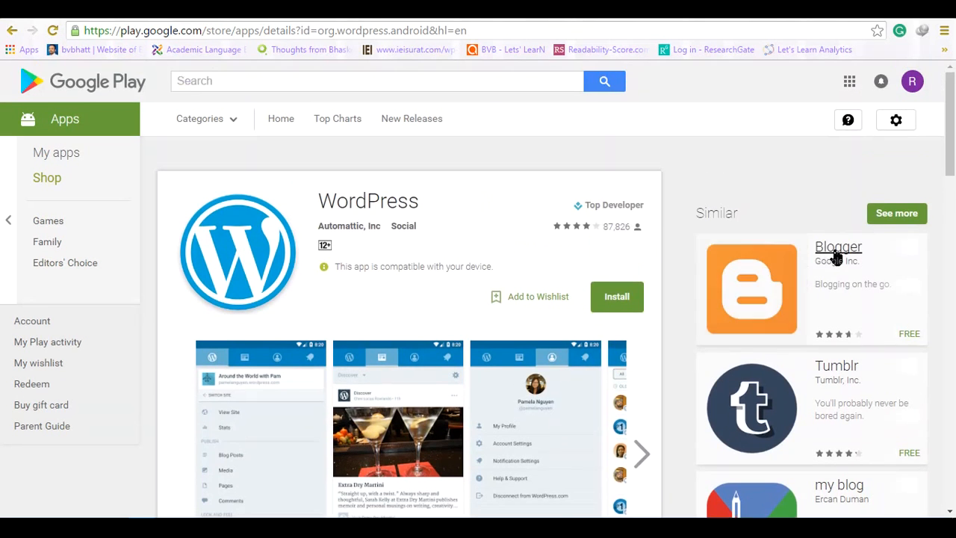
pyautogui.scroll(-3)
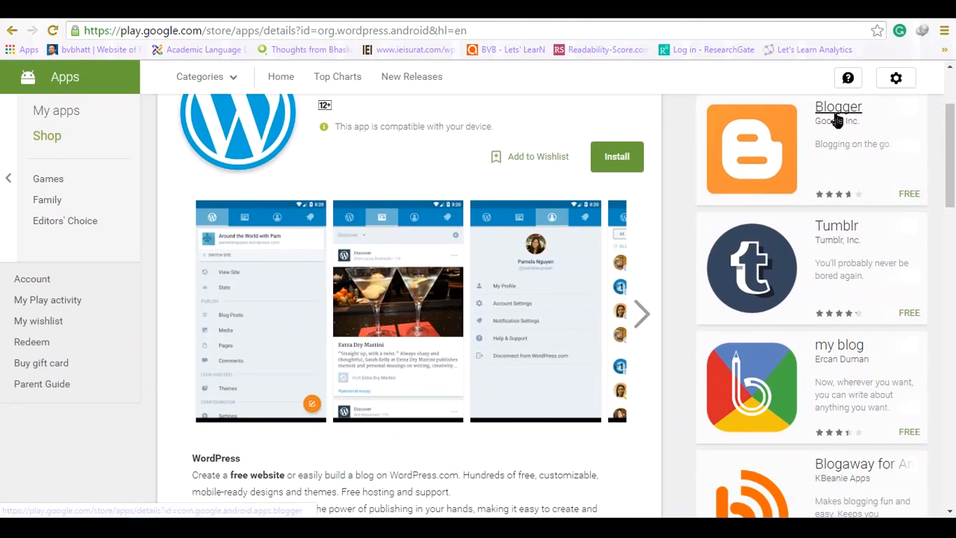
pyautogui.moveTo(844, 123)
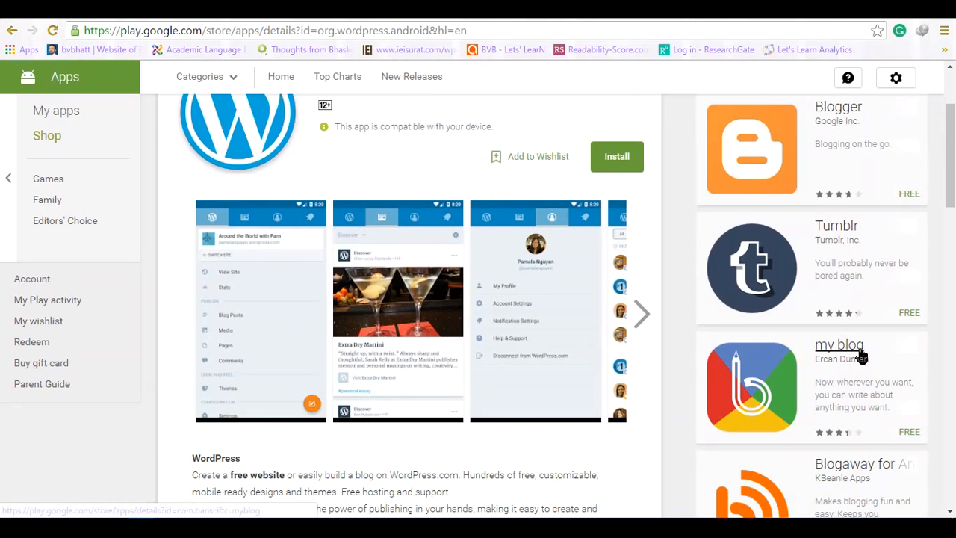
pyautogui.scroll(-3)
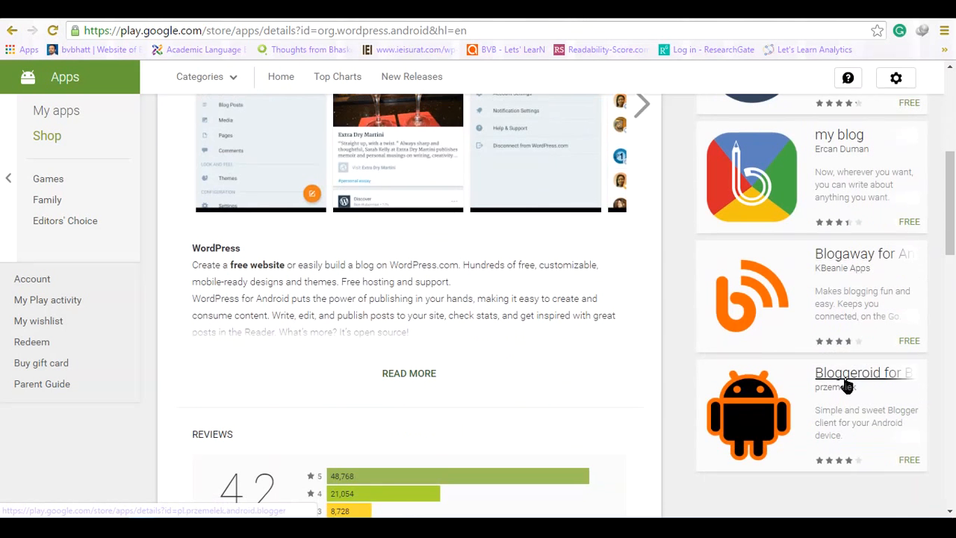
pyautogui.scroll(-3)
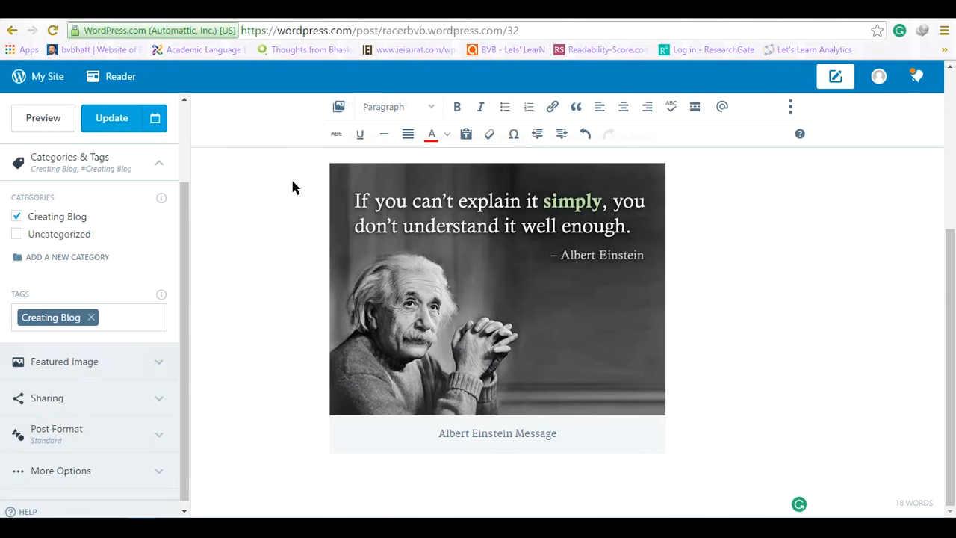
# - Update the post, view it on the live racerbvb blog and open its Creating Blog category page
pyautogui.click(110, 117)
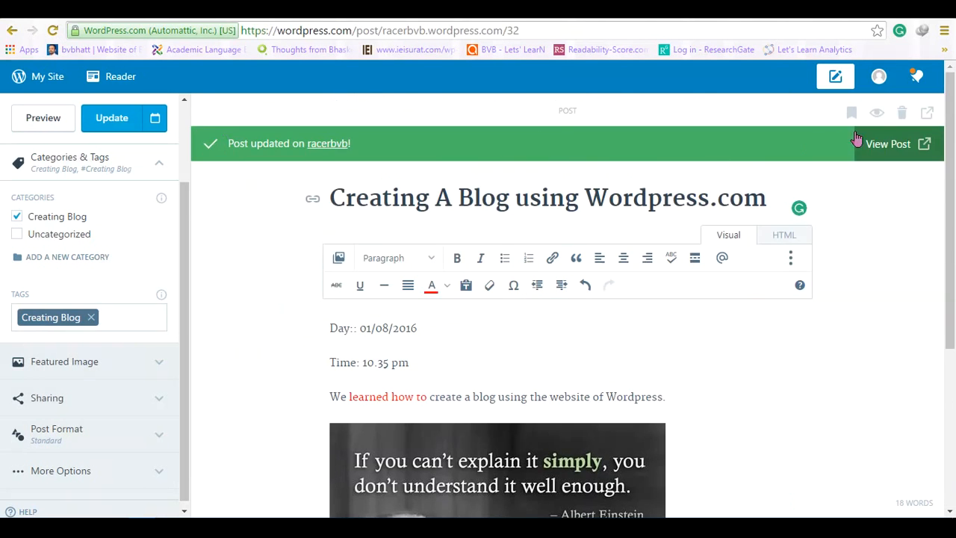
pyautogui.moveTo(878, 153)
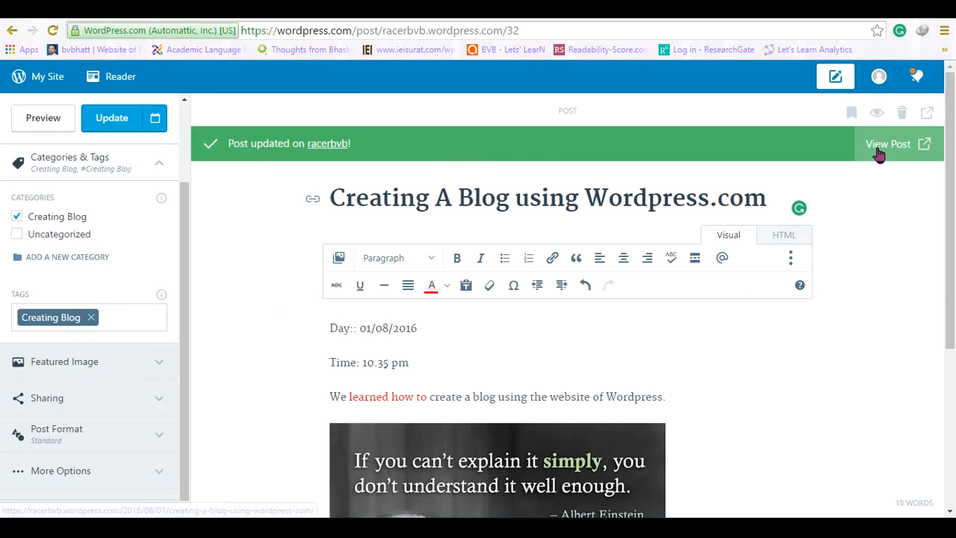
pyautogui.click(887, 144)
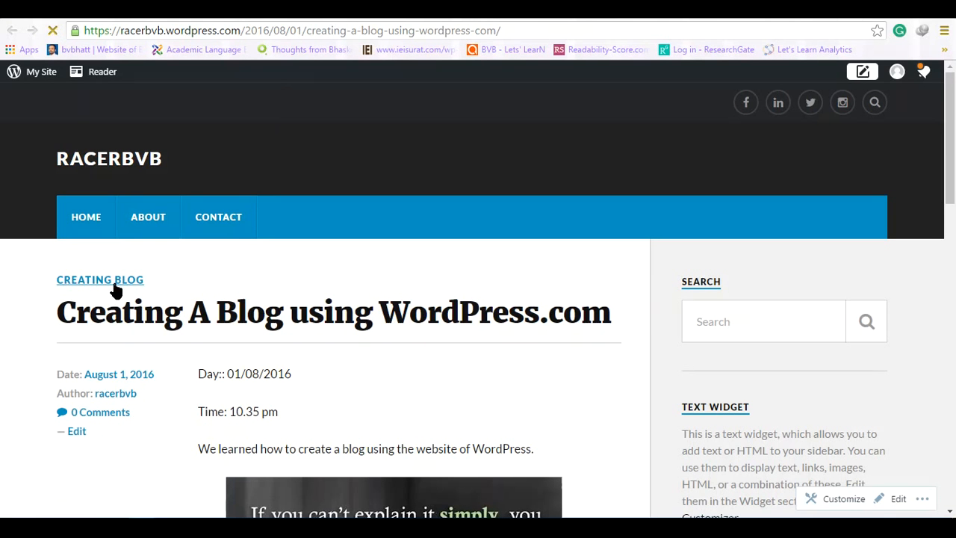
pyautogui.click(99, 280)
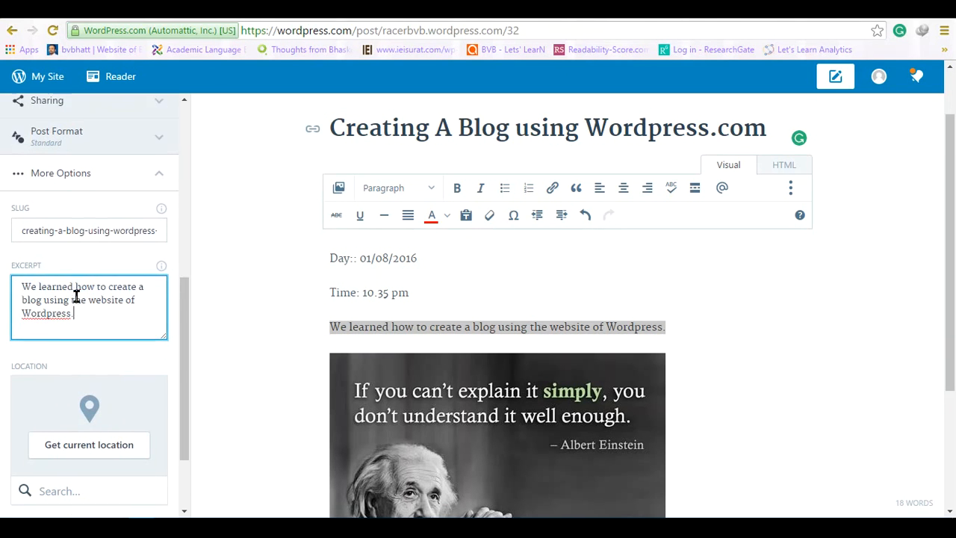
# - Fill the Excerpt box with 'We learned how to create a blog using the website of Wordpress'
pyautogui.scroll(-3)
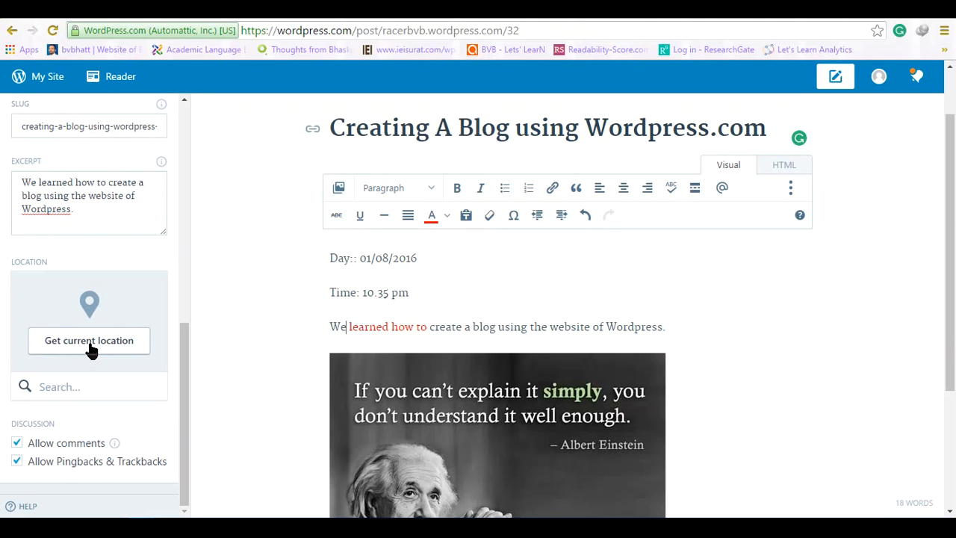
pyautogui.moveTo(110, 350)
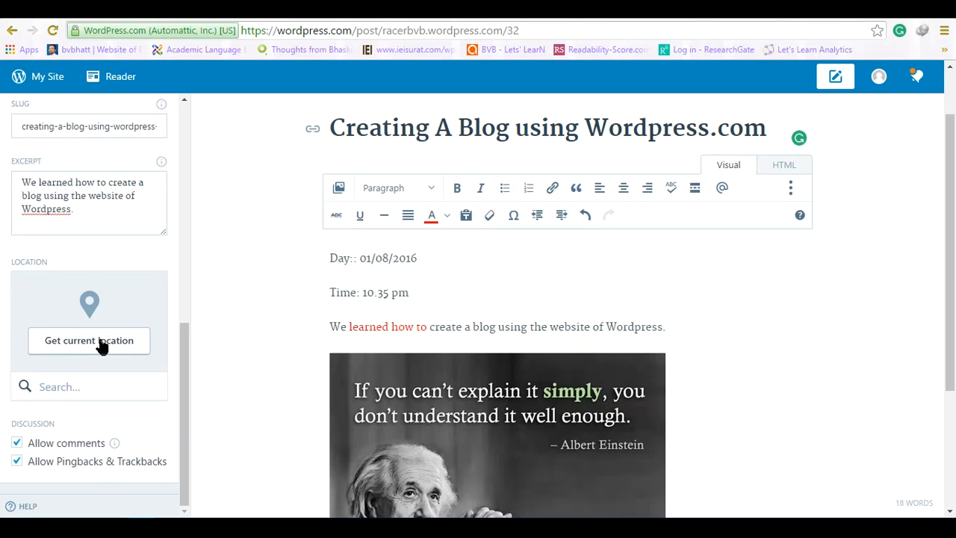
pyautogui.moveTo(95, 349)
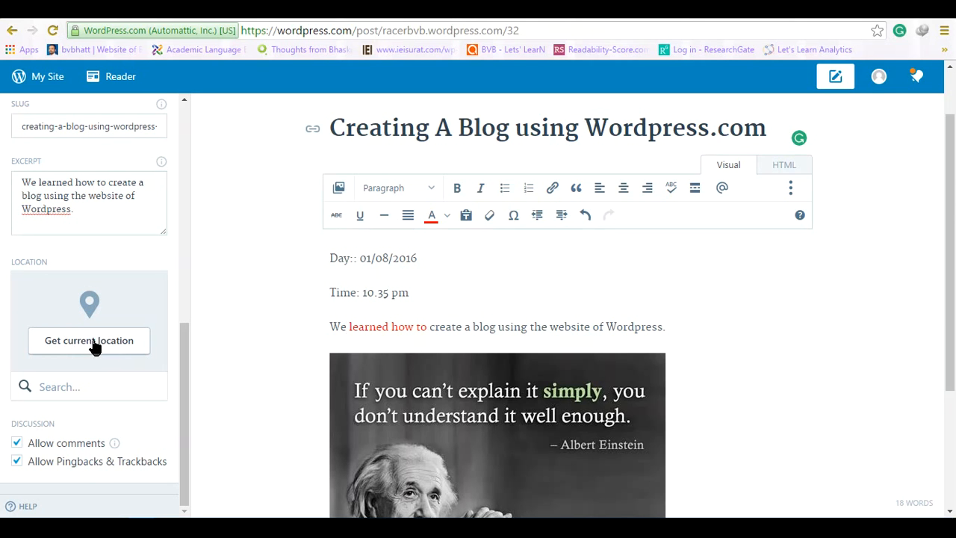
pyautogui.moveTo(102, 346)
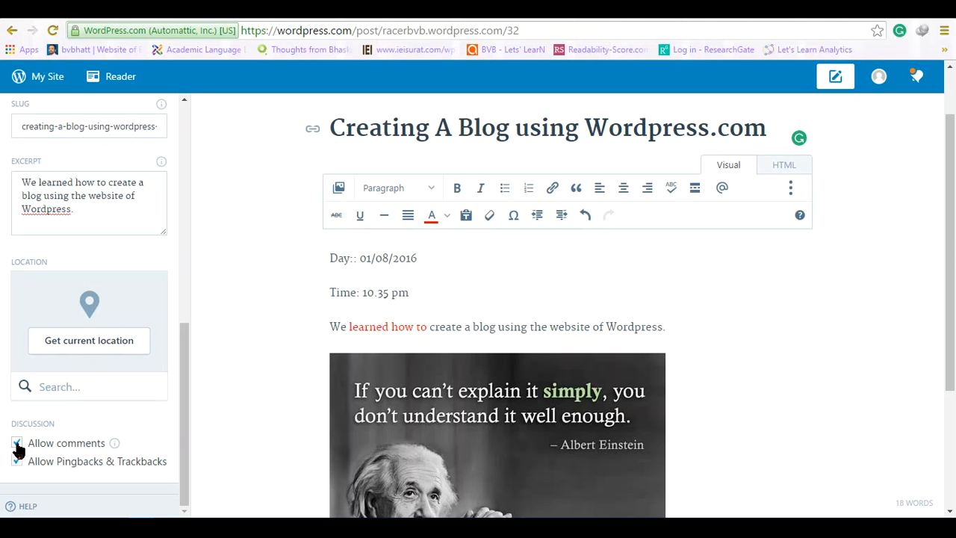
# - Uncheck Allow comments and Allow Pingbacks & Trackbacks under Discussion, then Update the post
pyautogui.doubleClick(65, 442)
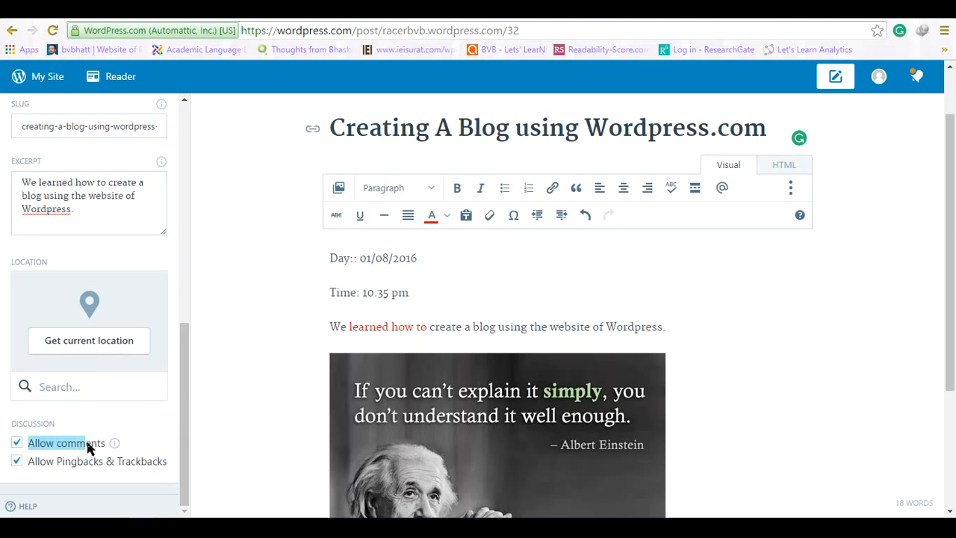
pyautogui.click(16, 443)
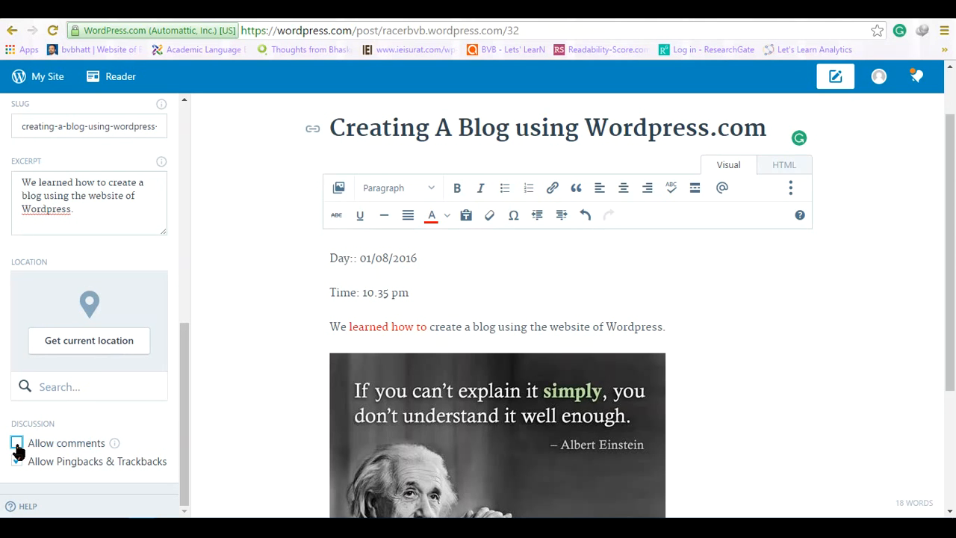
pyautogui.click(17, 460)
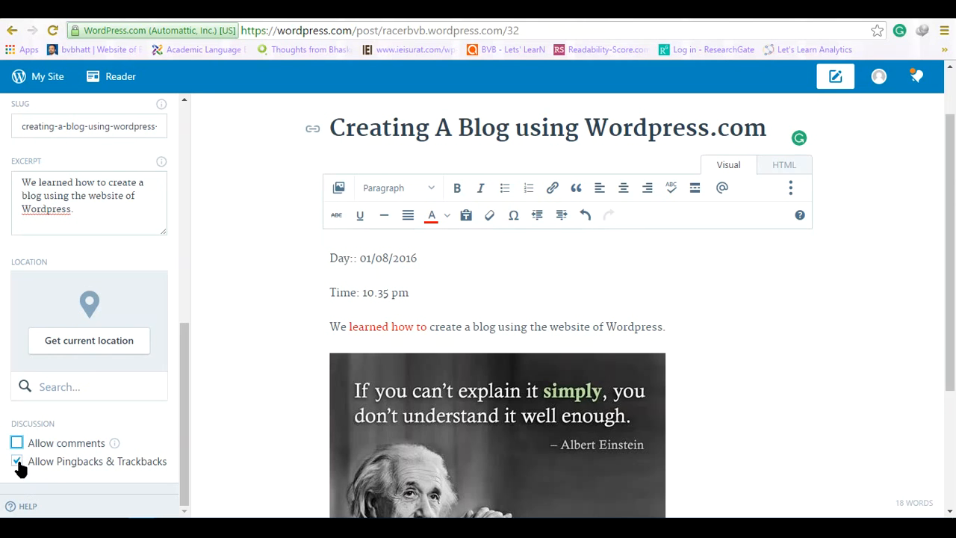
pyautogui.click(17, 460)
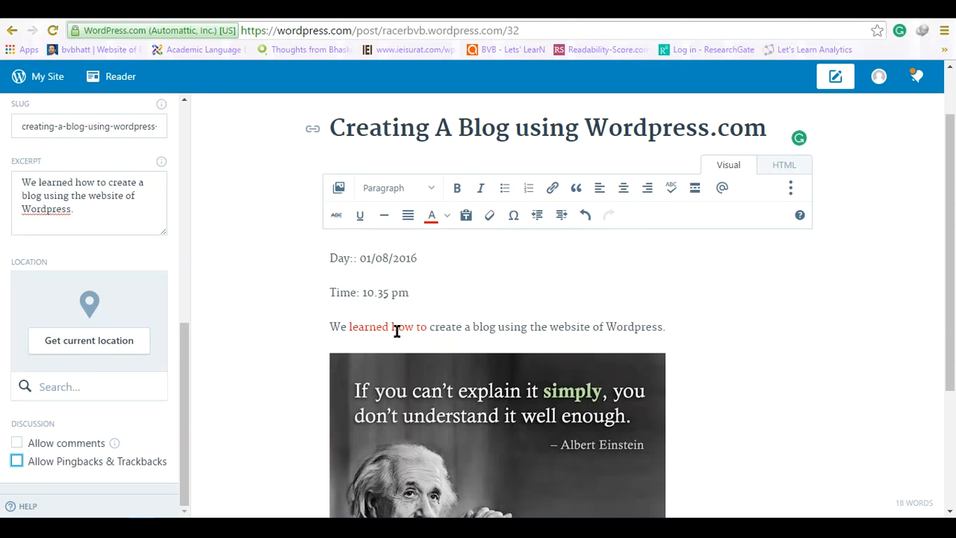
pyautogui.click(17, 460)
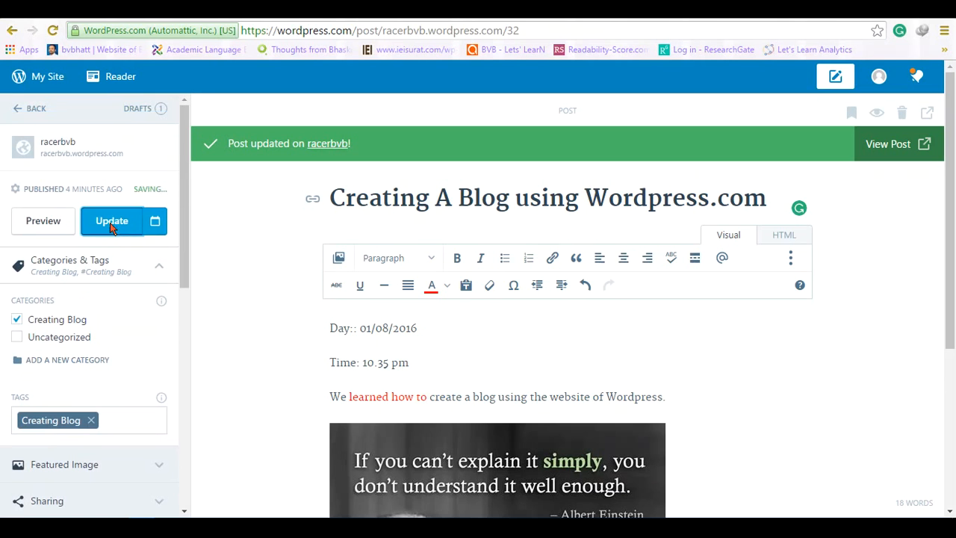
pyautogui.click(110, 221)
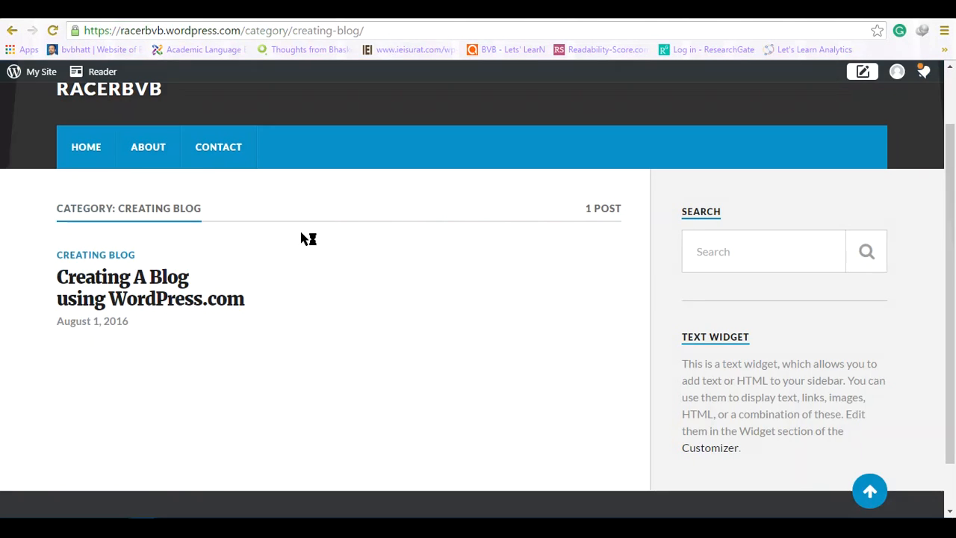
# - Print the Creating Blog category page via Ctrl+P, then return to the post editor
pyautogui.press('ctrl+p')
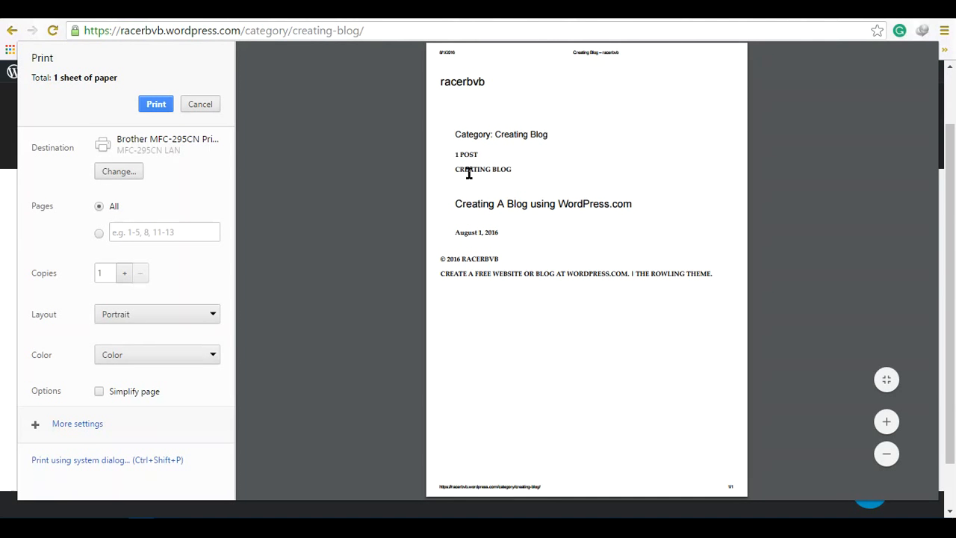
pyautogui.moveTo(481, 224)
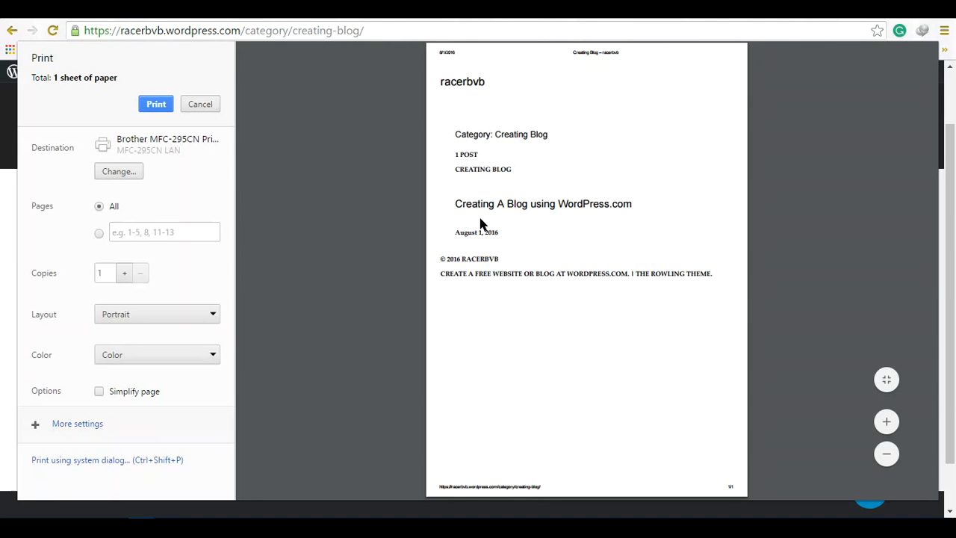
pyautogui.click(200, 104)
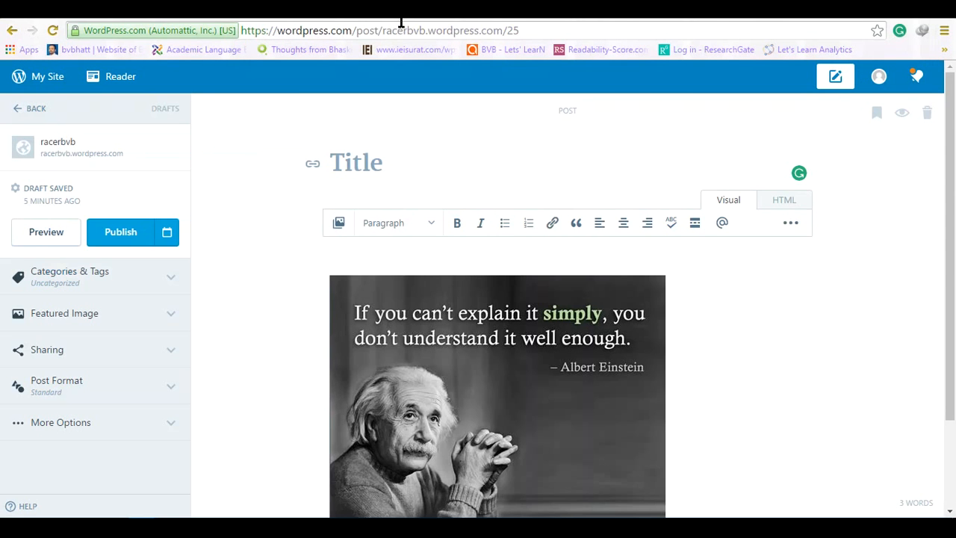
pyautogui.click(119, 231)
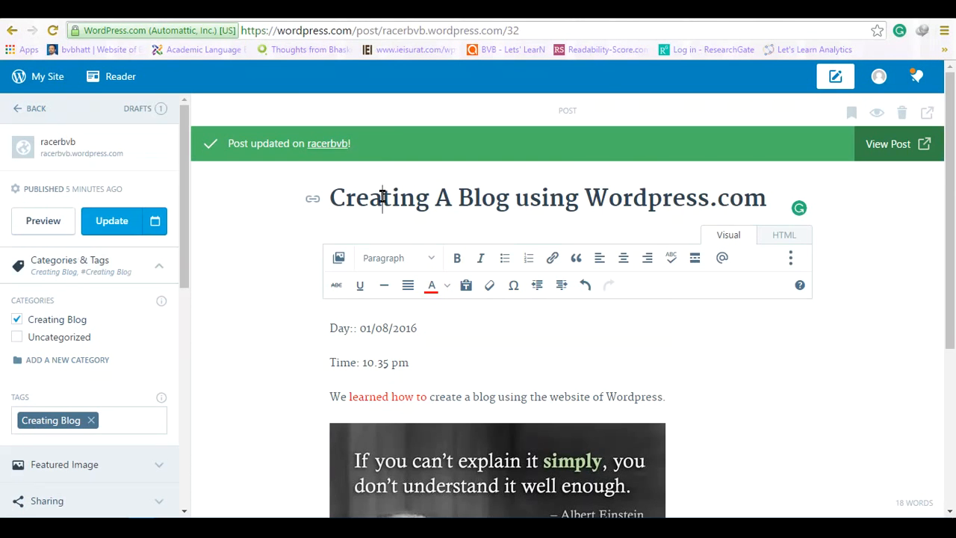
pyautogui.click(409, 363)
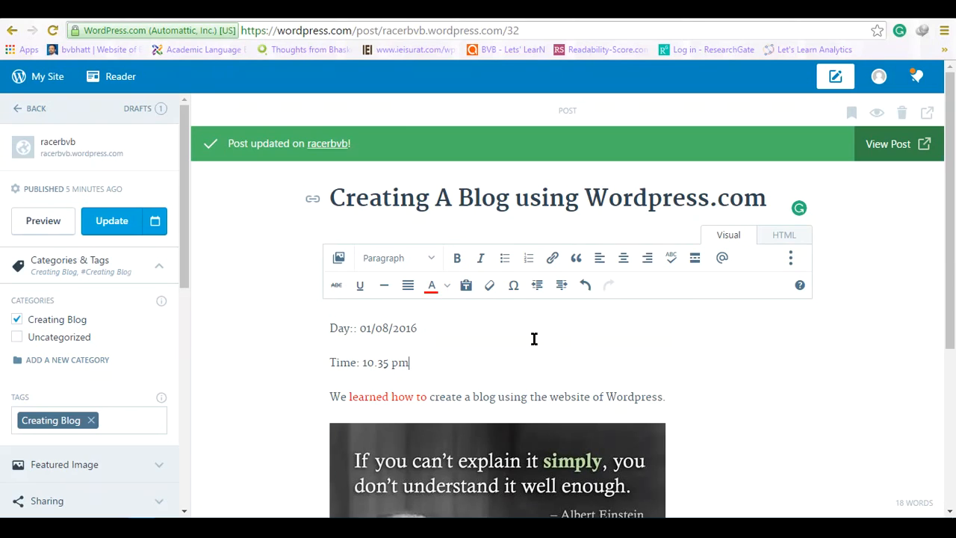